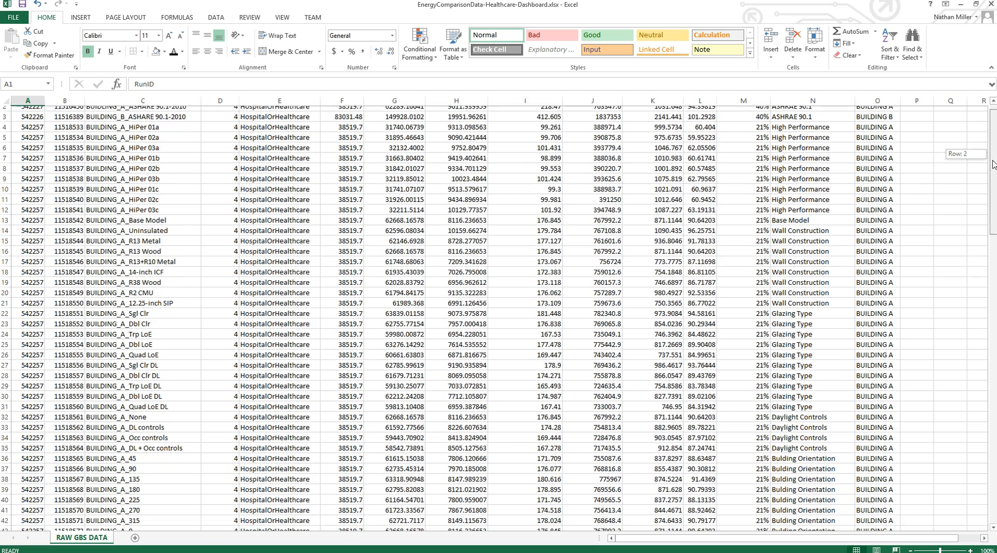
Step: Review the sheets and return to the RAW GBS DATA sheet as the pivot source
scroll("down", 3)
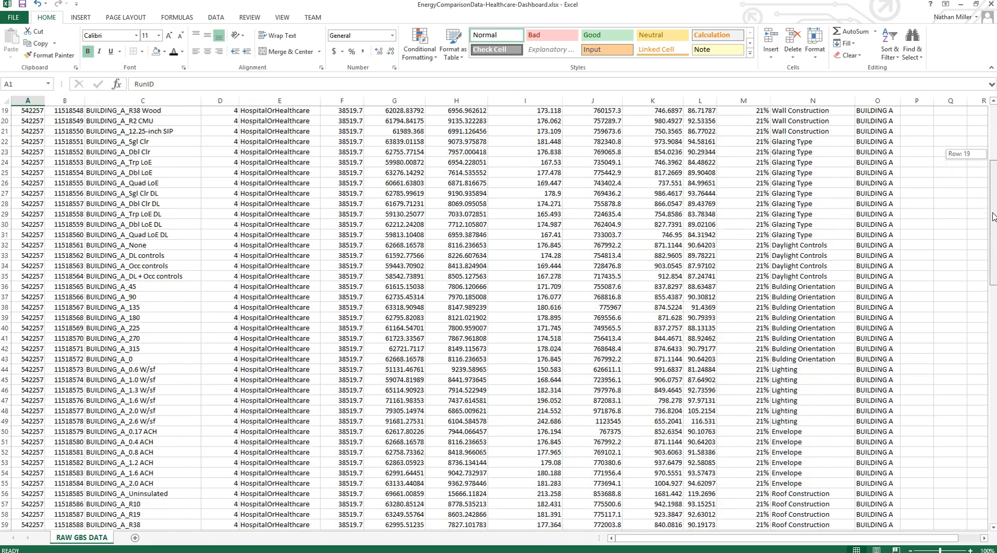
scroll("down", 3)
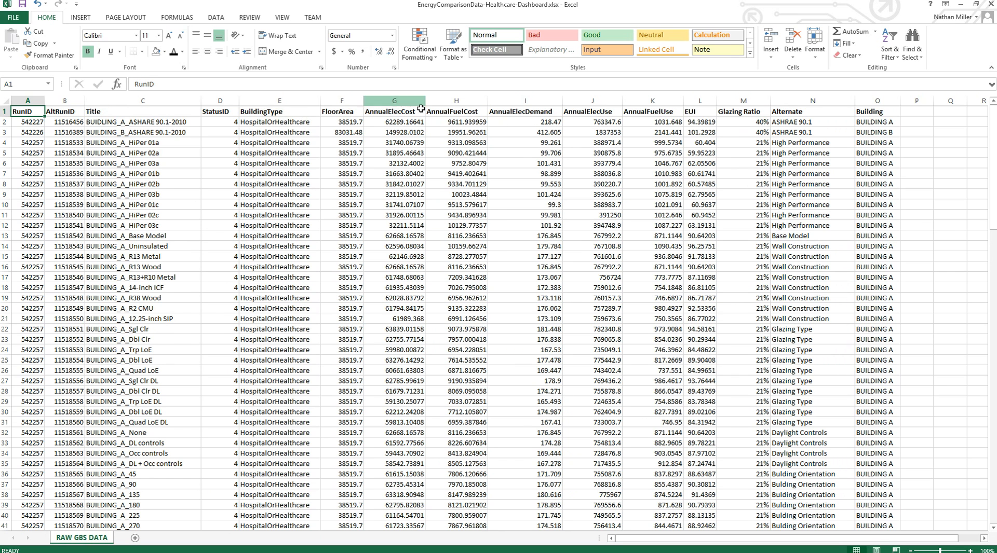
mouse_move(527, 112)
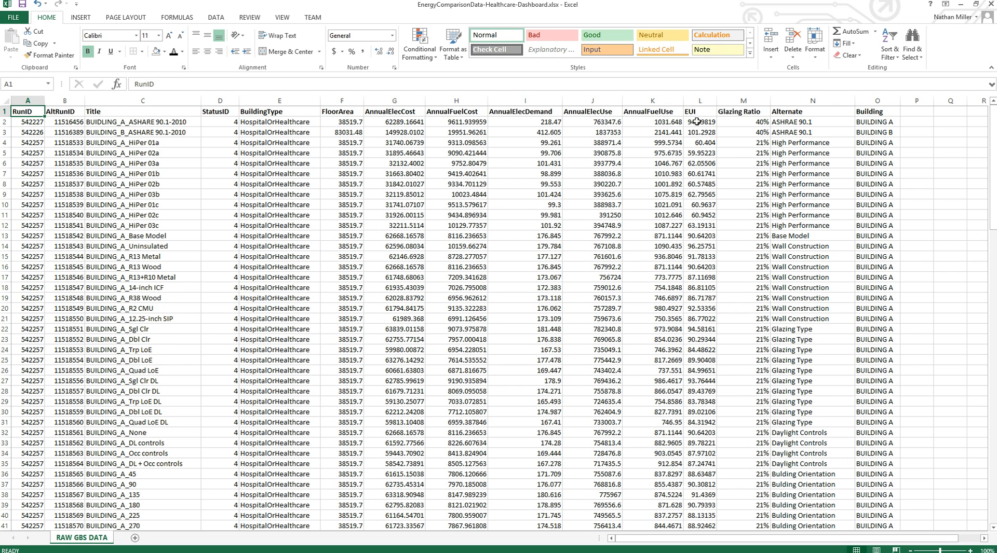
mouse_move(692, 204)
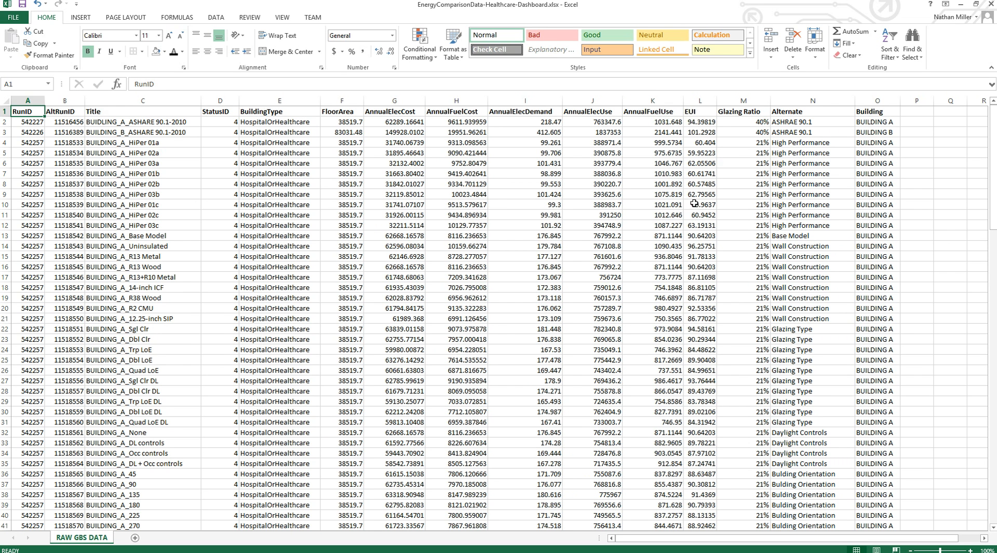
mouse_move(795, 172)
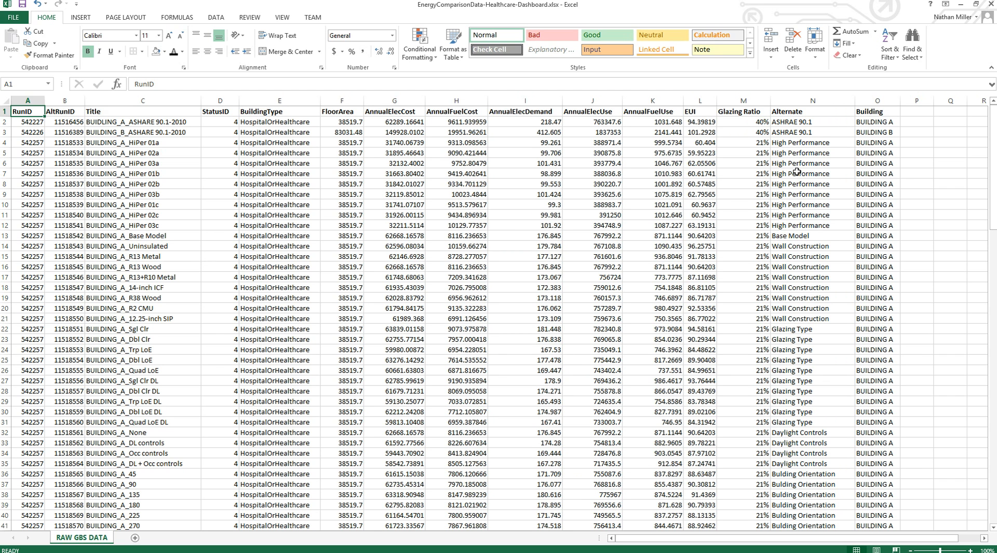
mouse_move(241, 240)
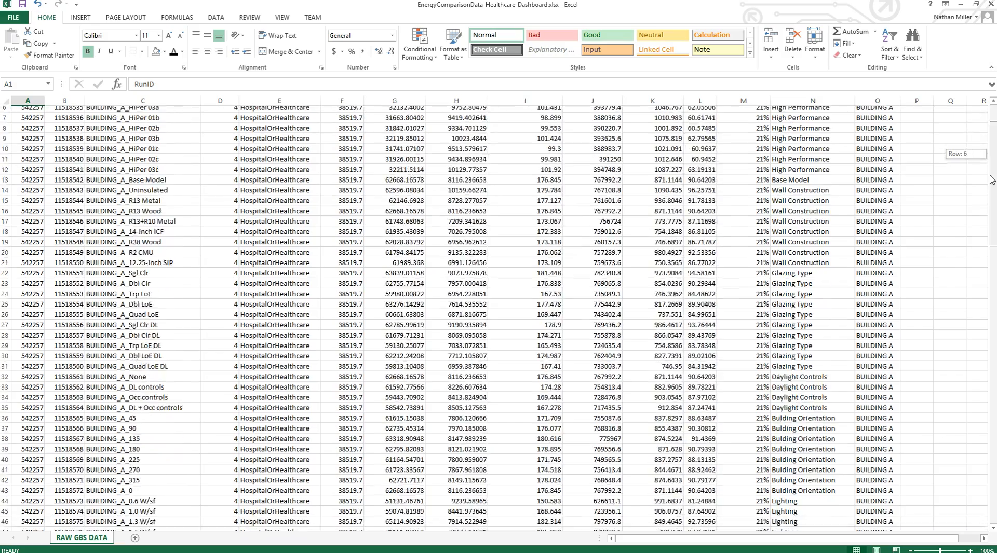
scroll("down", 3)
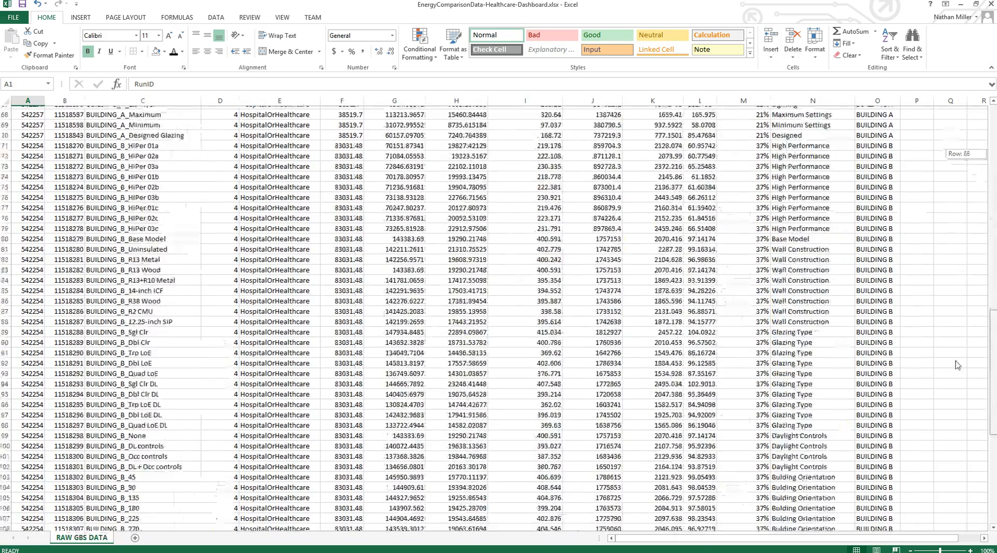
scroll("down", 3)
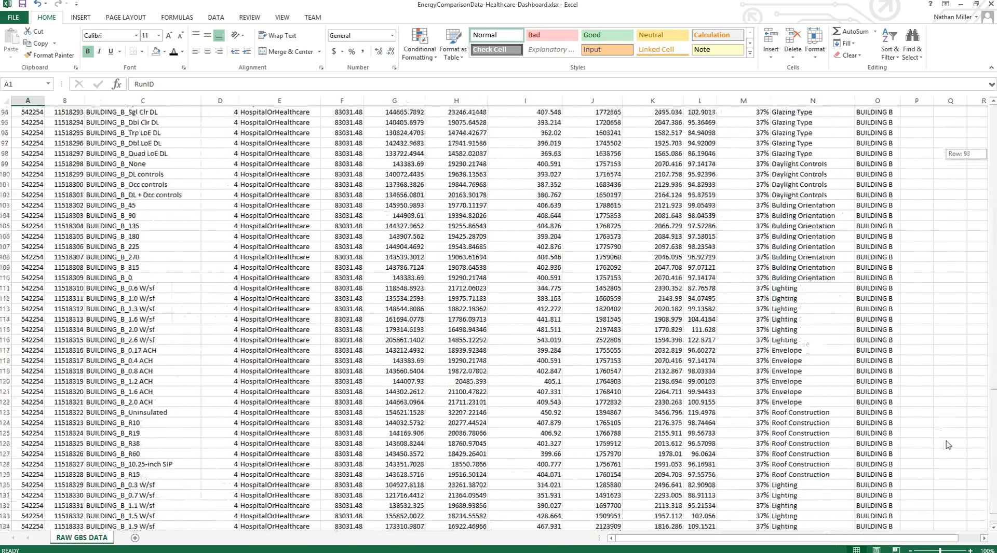
scroll("down", 3)
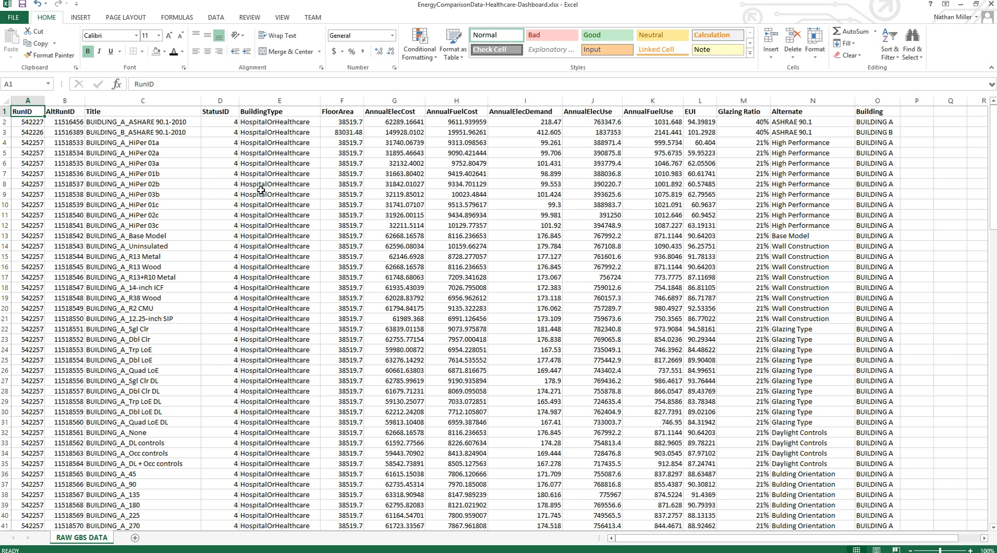
mouse_move(554, 296)
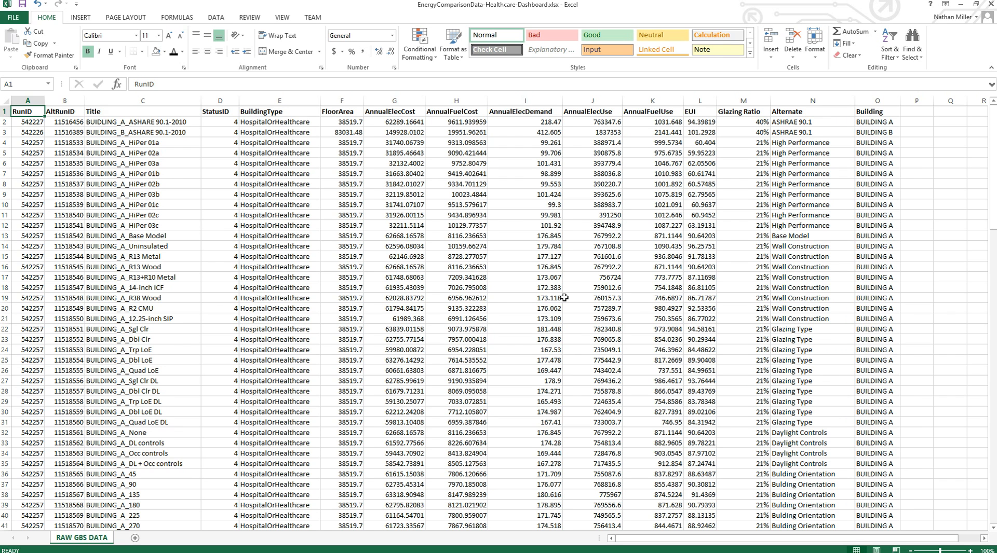
mouse_move(178, 465)
type("Dashboard")
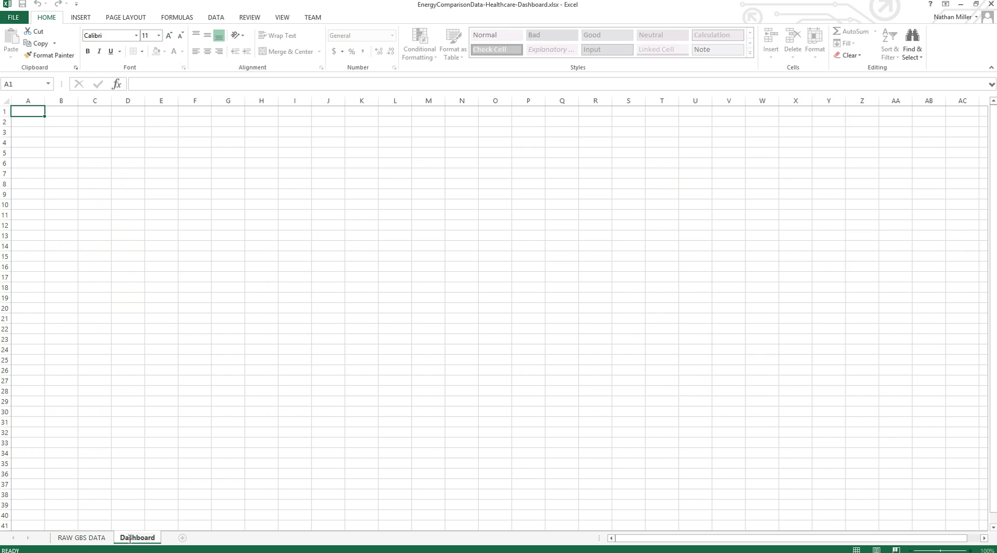
left_click(81, 536)
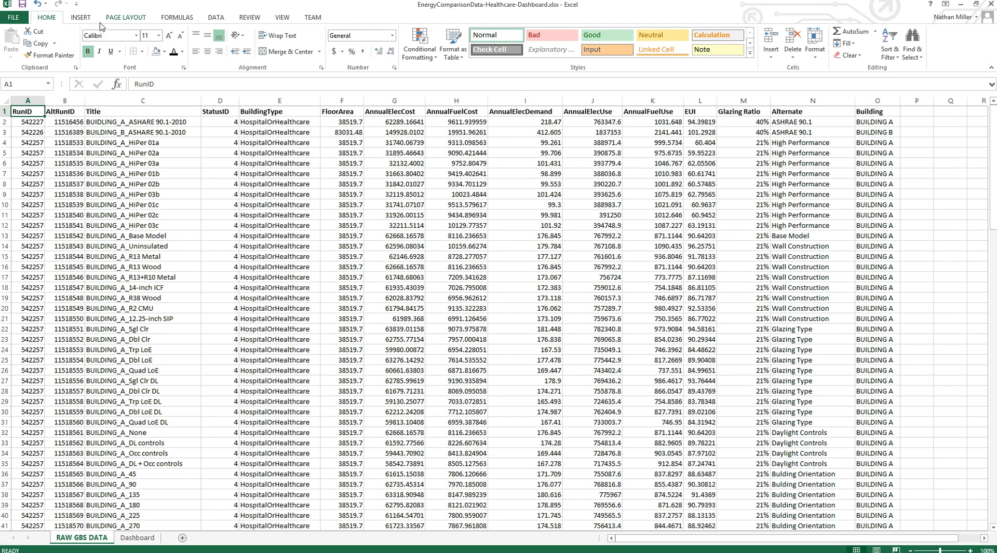
Step: Insert a PivotTable from the raw data onto the existing worksheet at Dashboard!$A$2
left_click(83, 16)
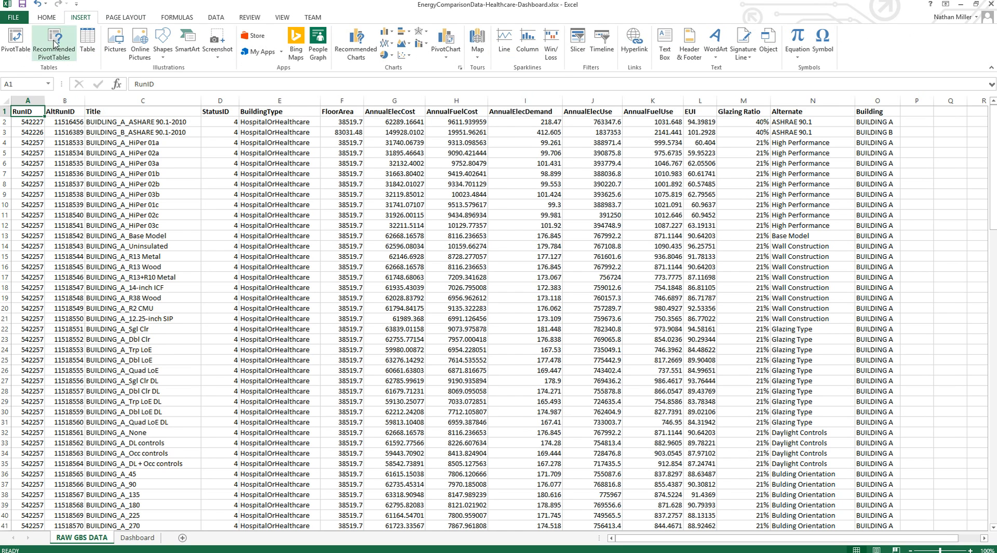
left_click(14, 42)
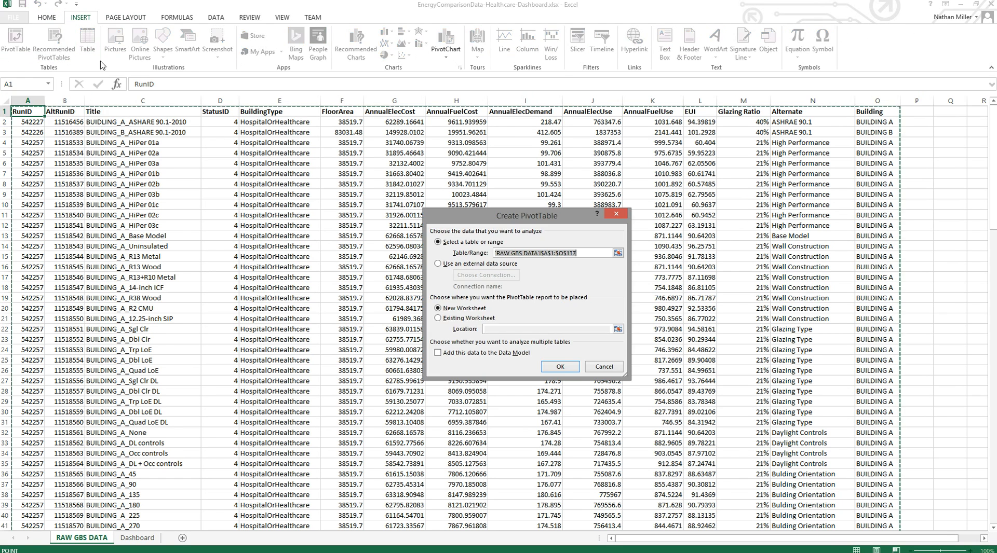
left_click(438, 318)
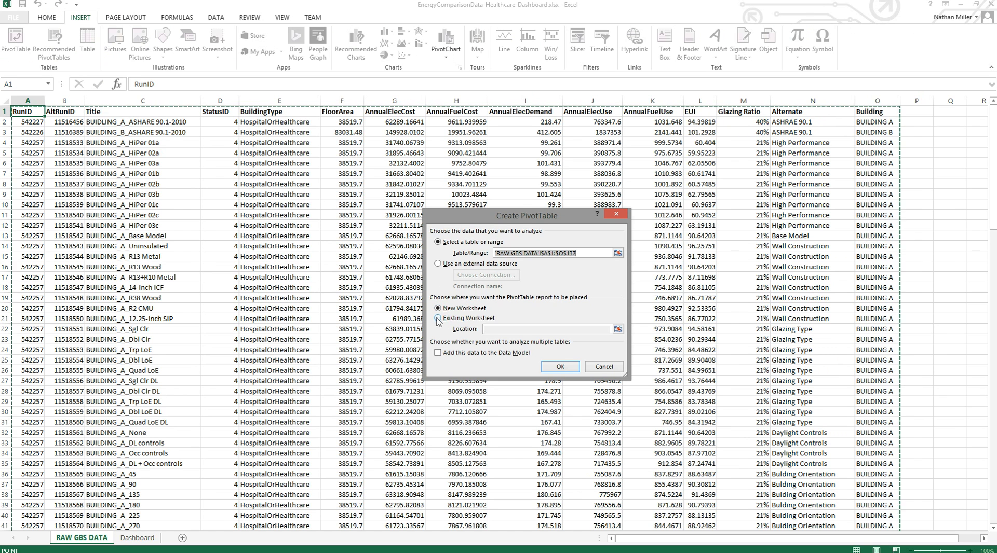
left_click(437, 318)
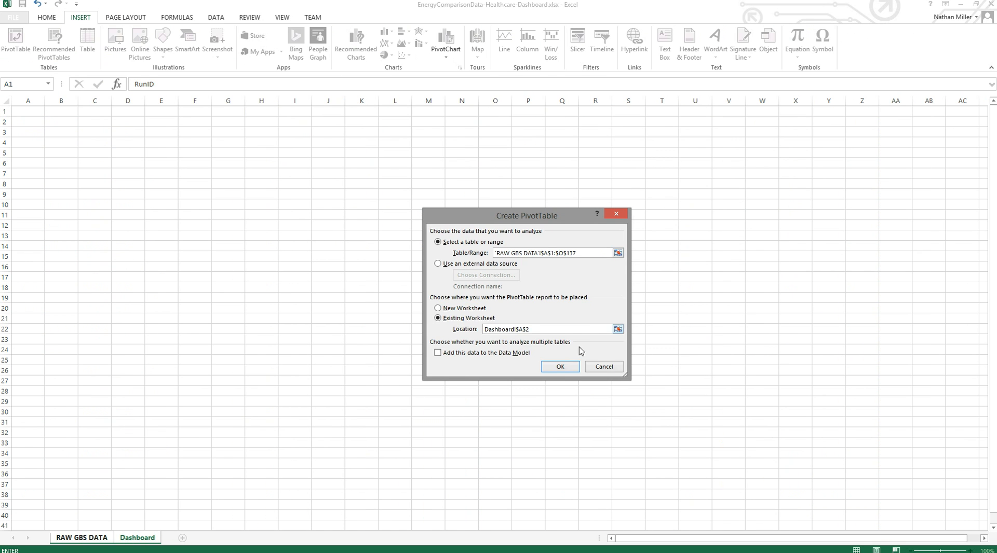
left_click(559, 367)
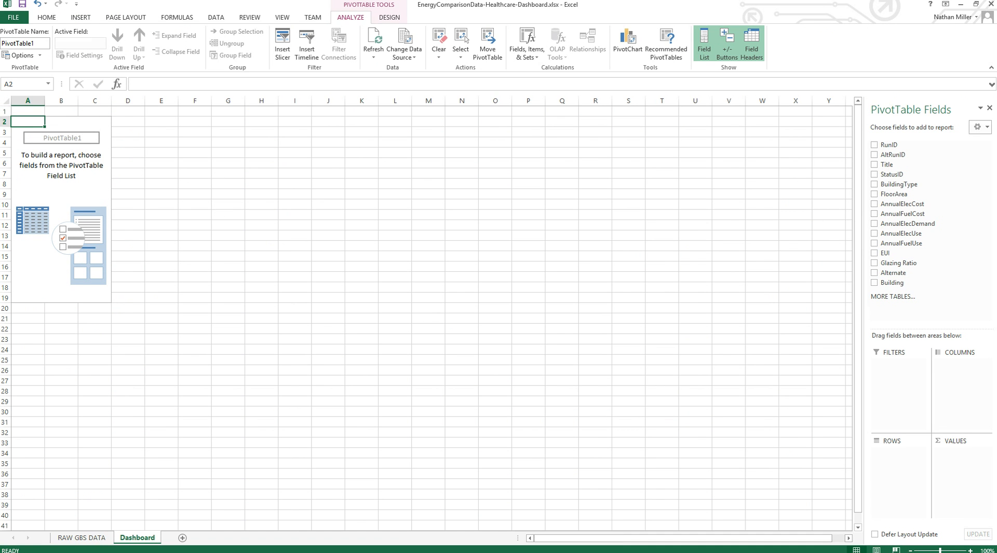
mouse_move(912, 188)
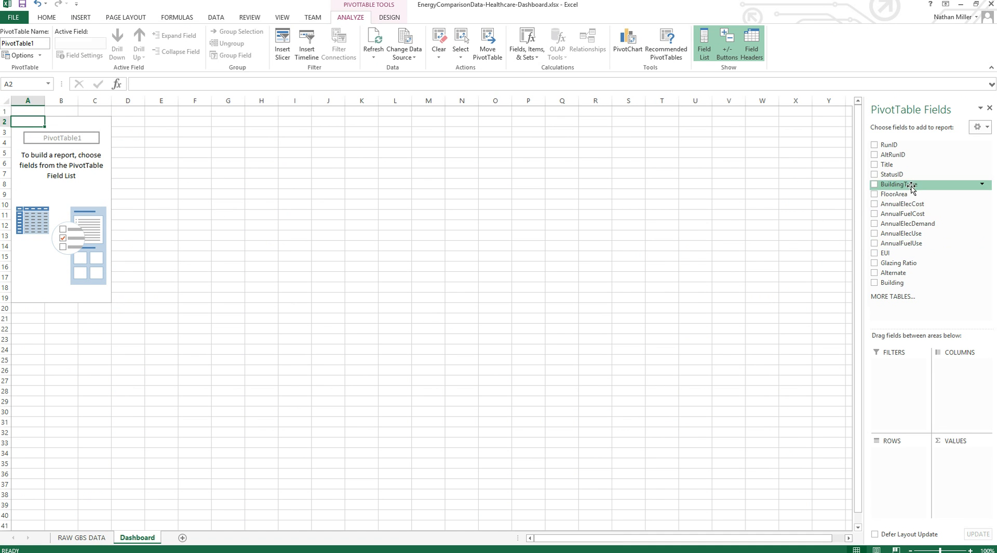
mouse_move(899, 204)
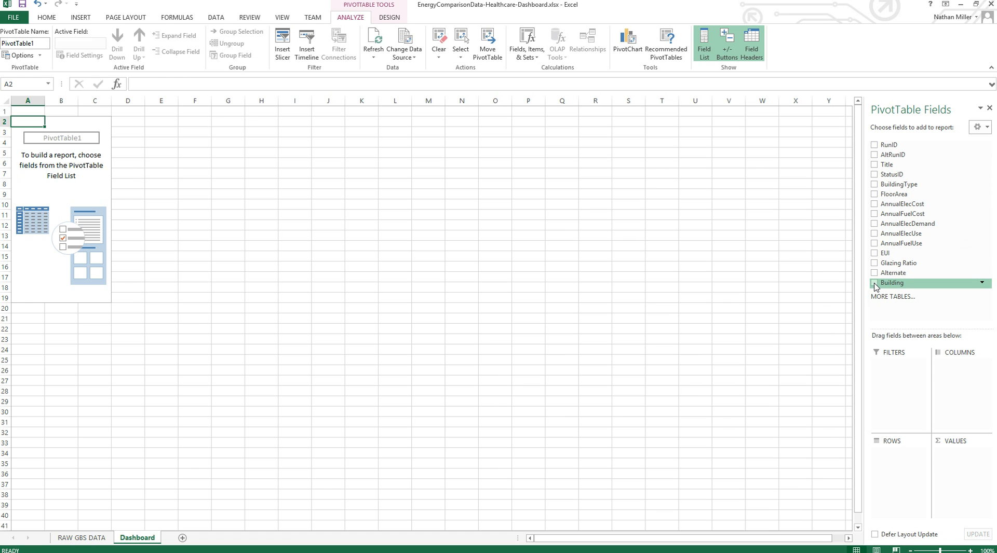
Step: Add the Building field as pivot rows, listing BUILDING A and BUILDING B
left_click(875, 283)
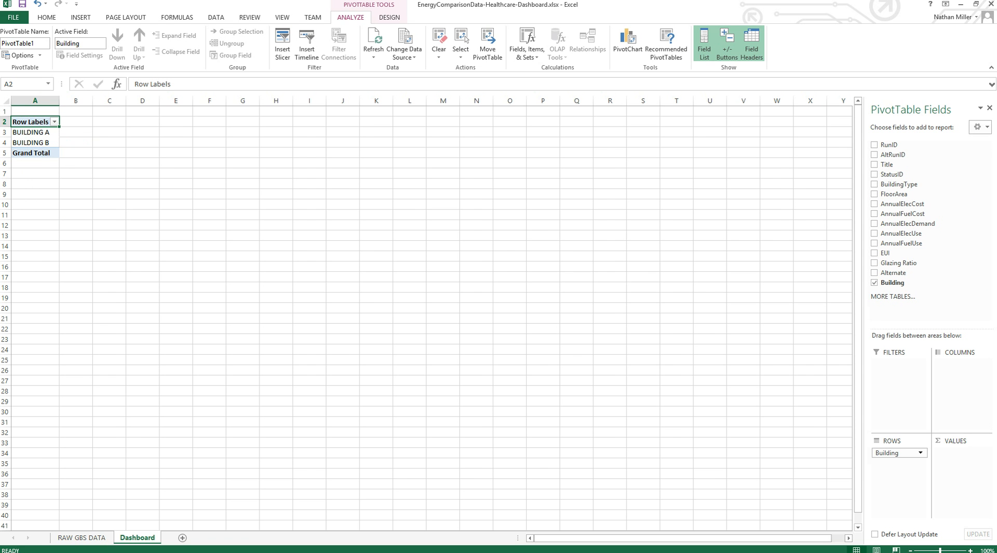
left_click(83, 537)
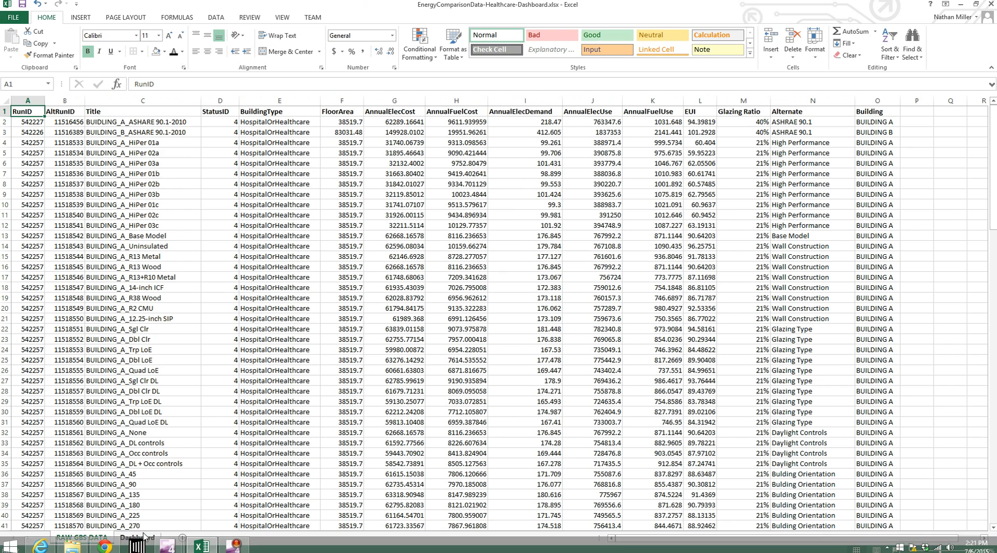
left_click(137, 537)
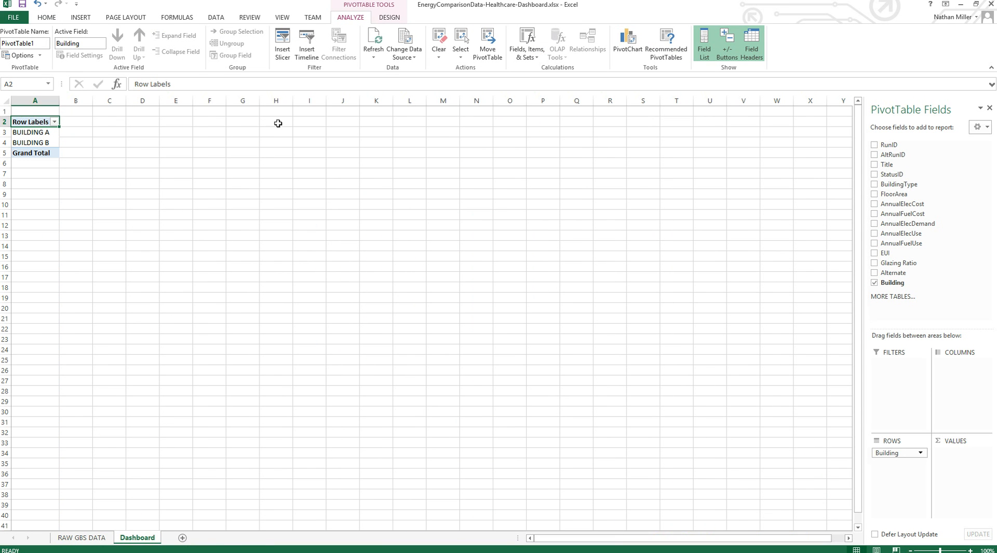
mouse_move(874, 263)
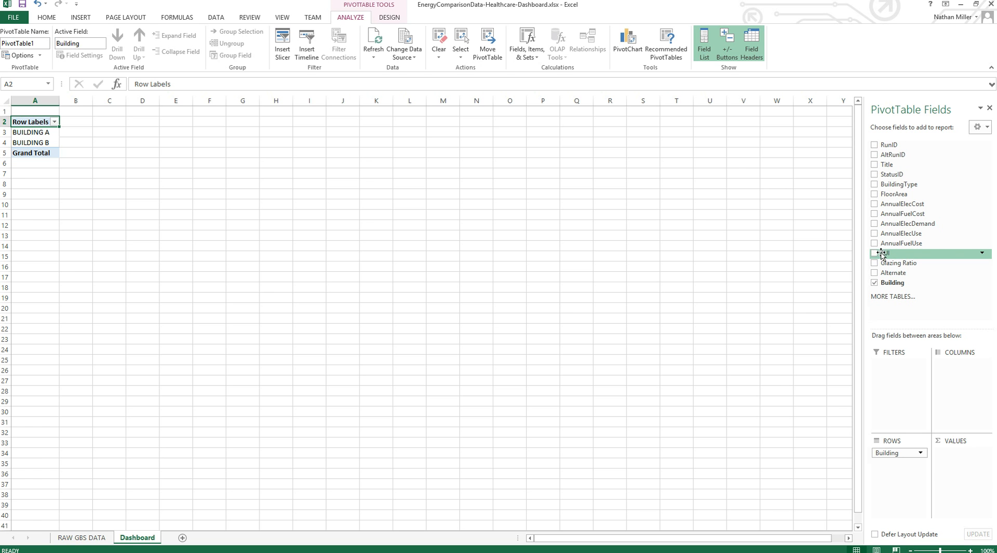
Step: Add EUI to Values so the pivot sums EUI per building, totaling 12307.38
left_click(874, 252)
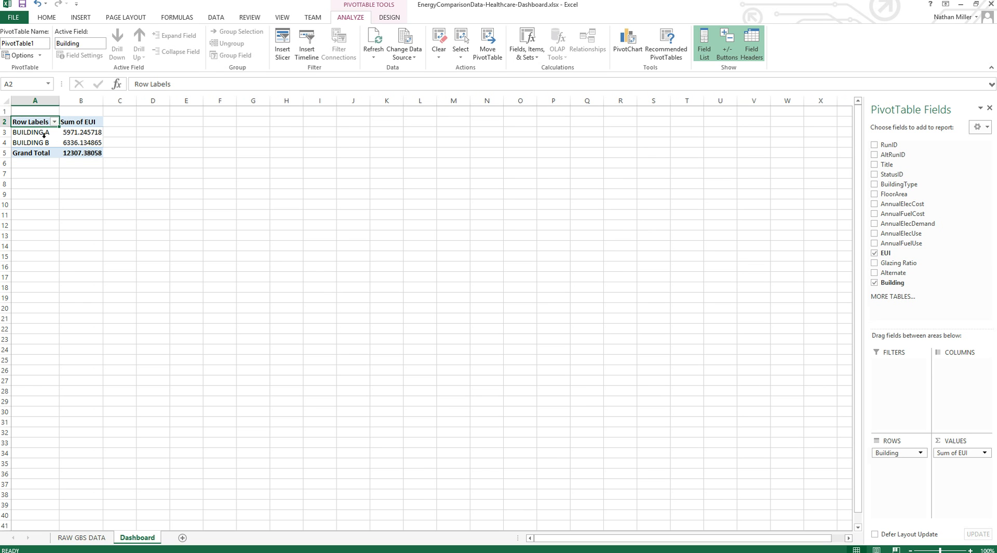
mouse_move(74, 133)
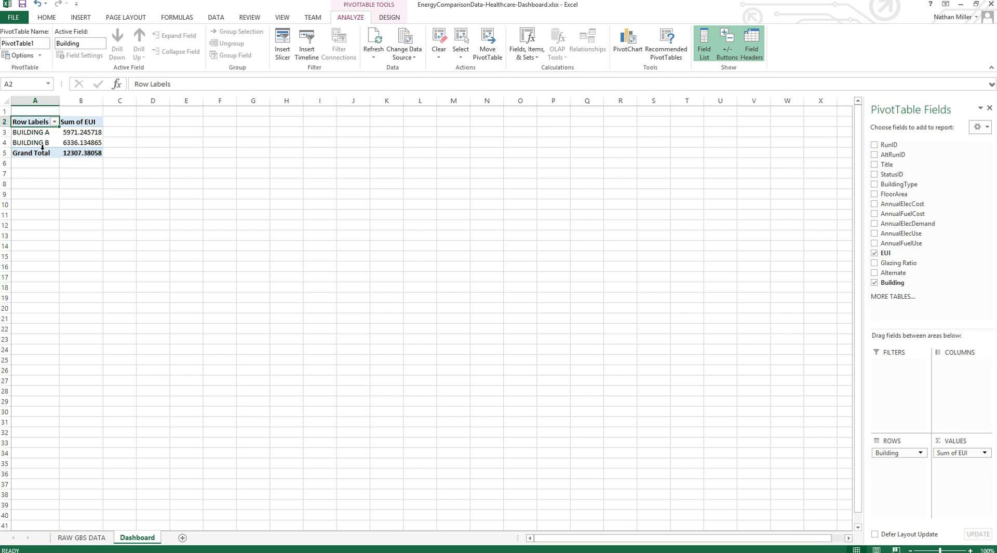
mouse_move(32, 152)
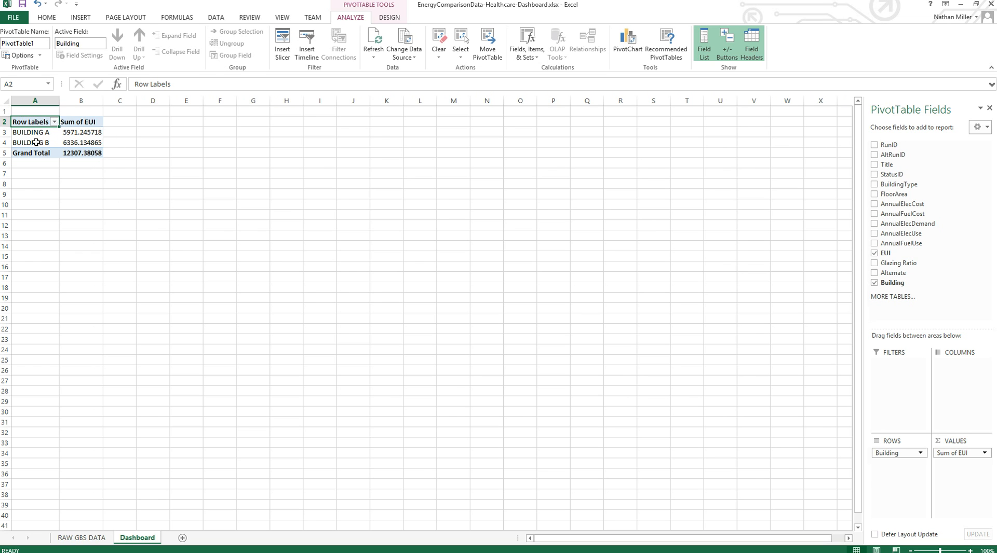
mouse_move(102, 148)
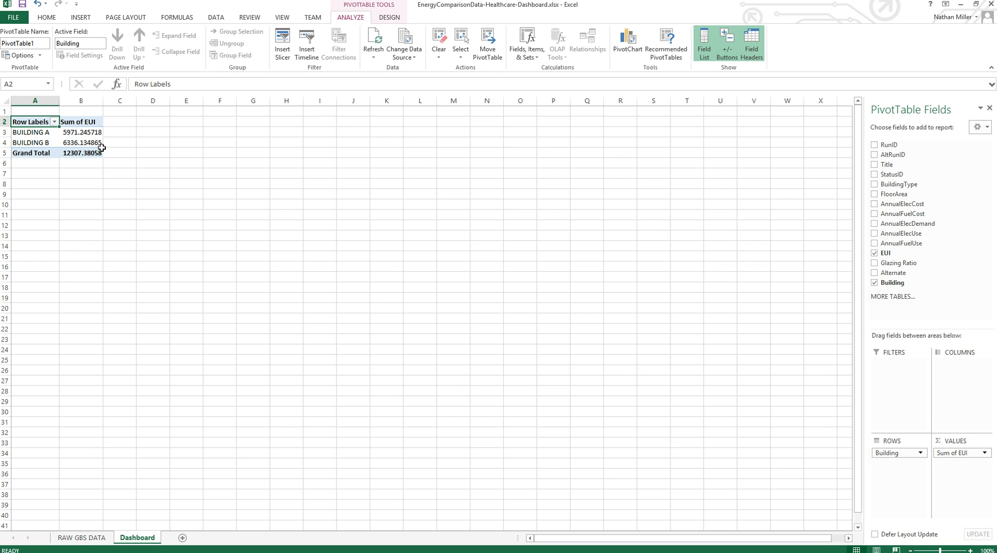
mouse_move(92, 149)
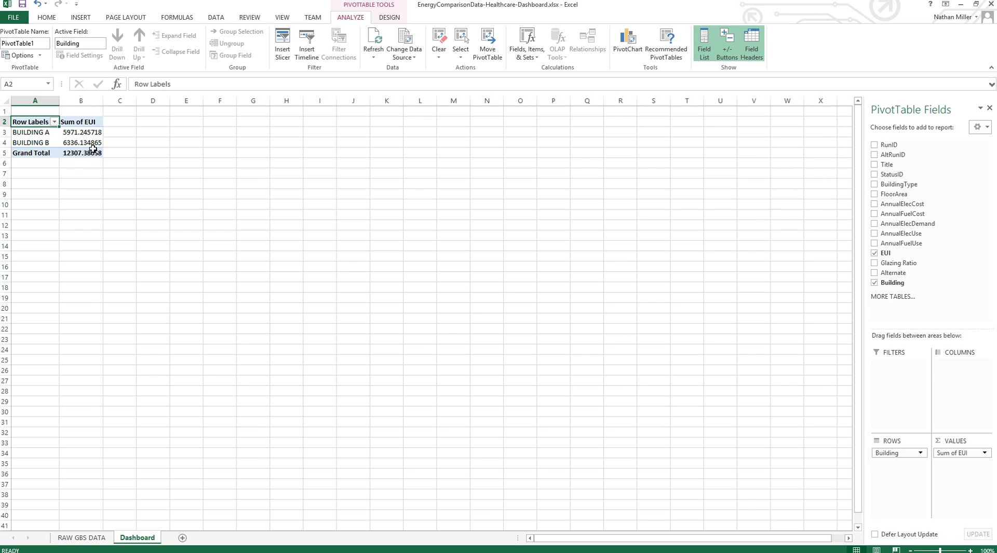
mouse_move(104, 117)
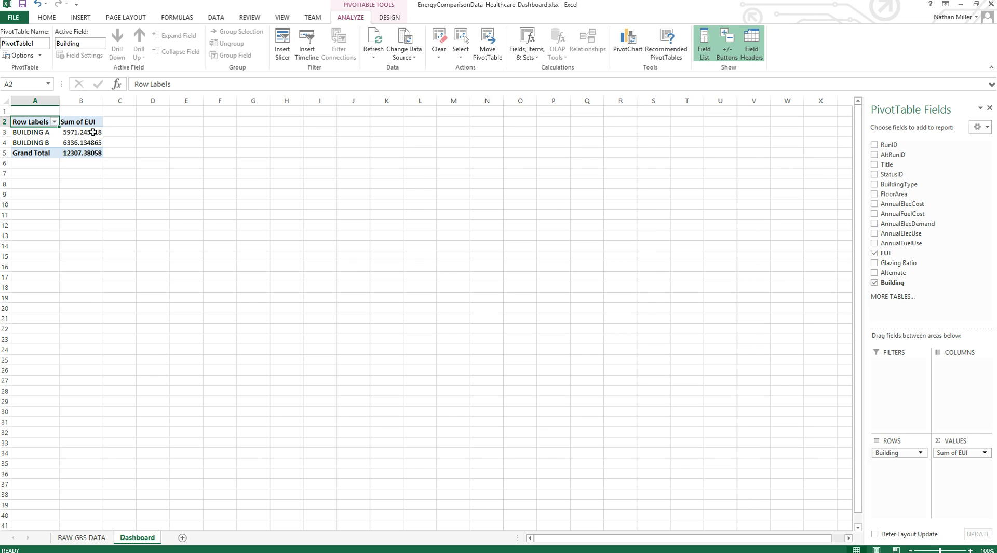
mouse_move(60, 101)
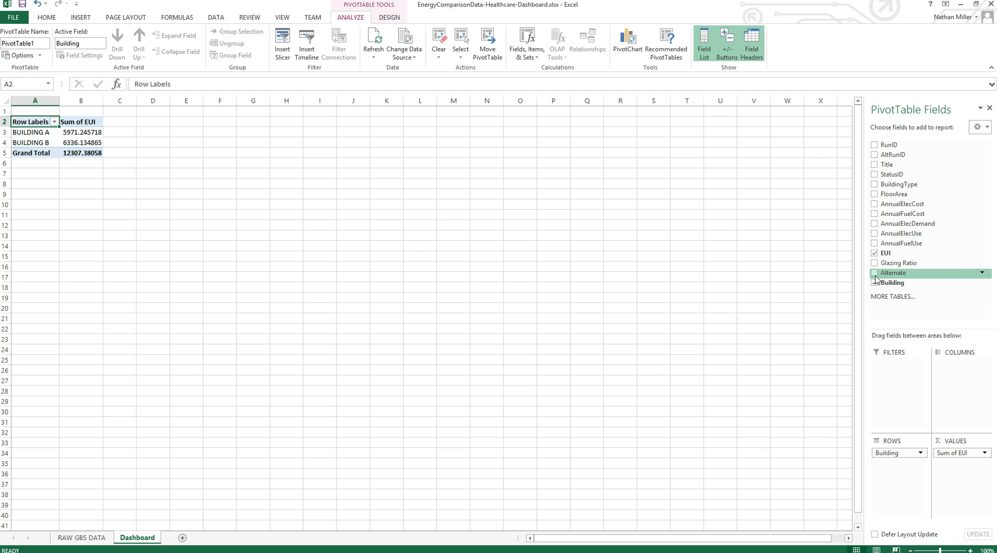
mouse_move(877, 278)
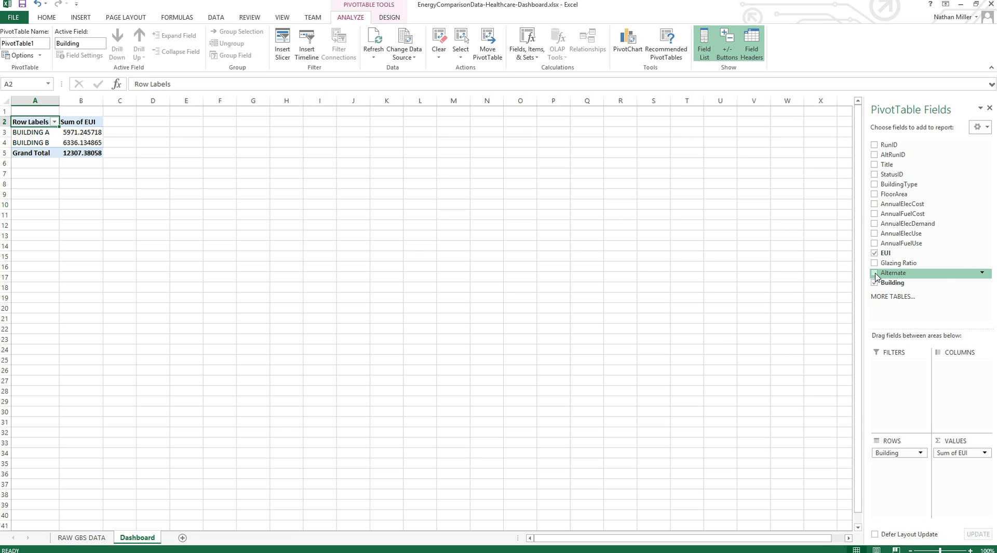
Step: Nest Alternate and then Title under Building in Rows for per-run EUI sums
left_click(874, 273)
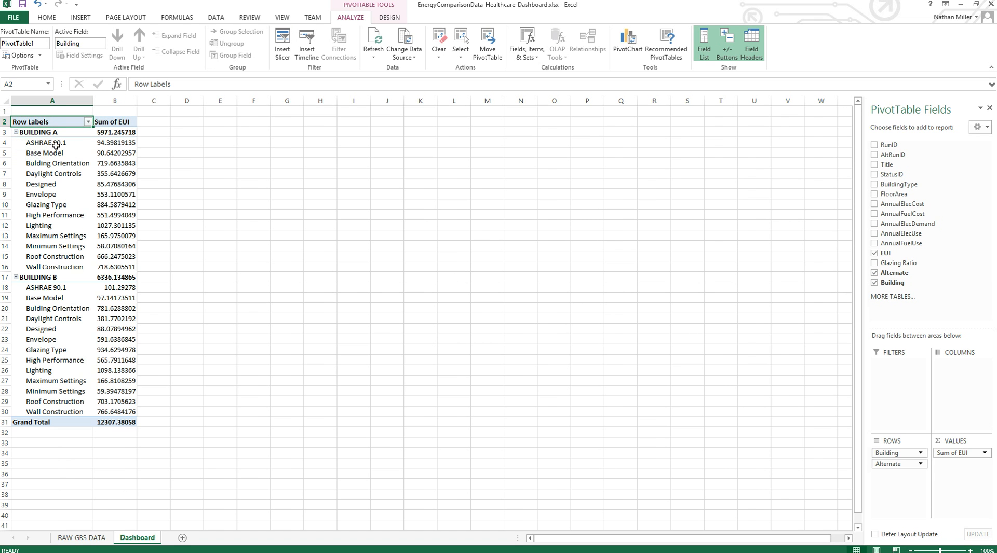
mouse_move(105, 448)
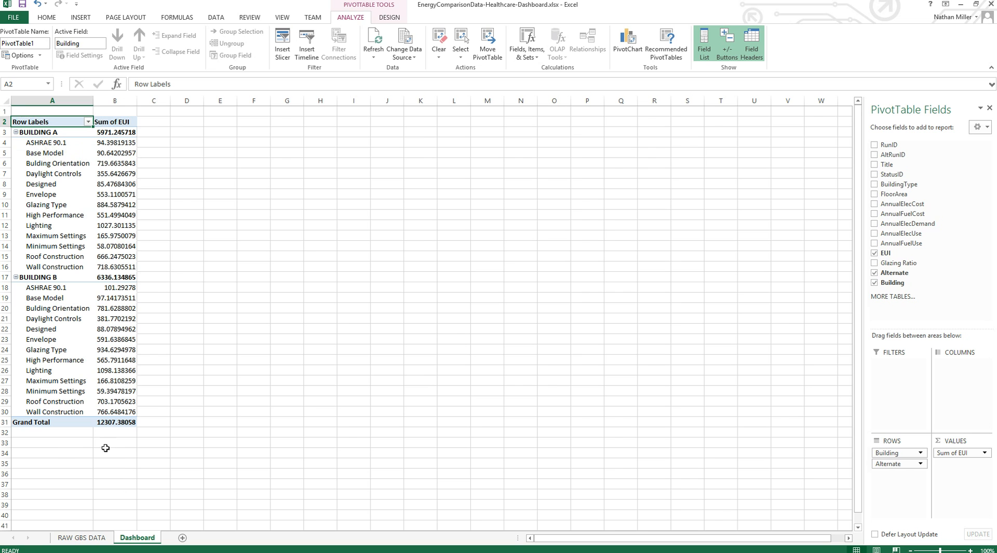
left_click(79, 538)
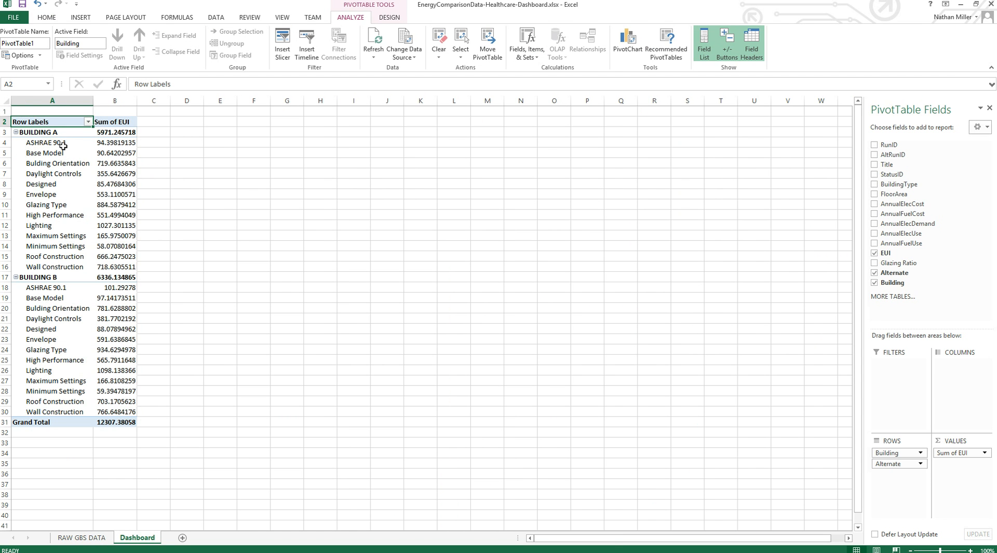
mouse_move(47, 145)
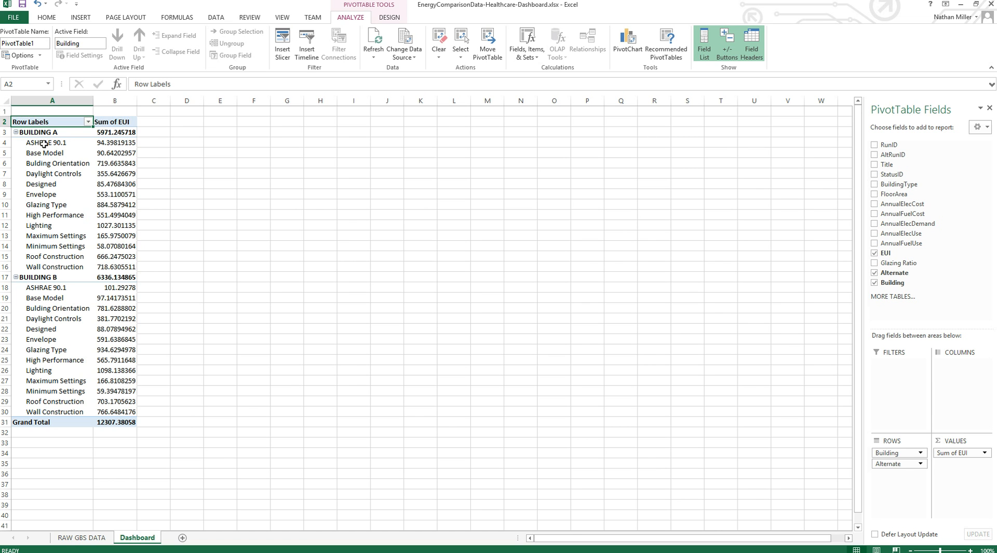
mouse_move(73, 147)
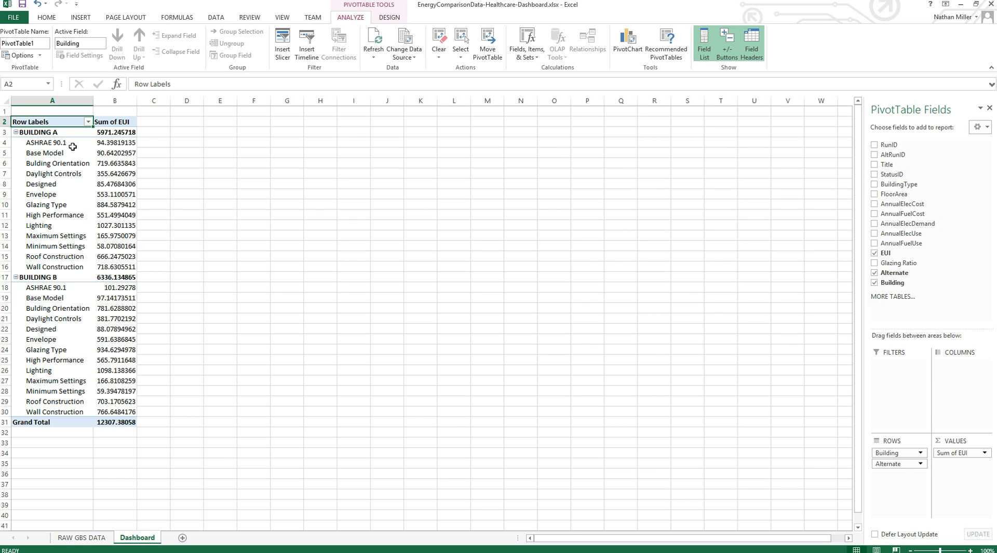
mouse_move(34, 194)
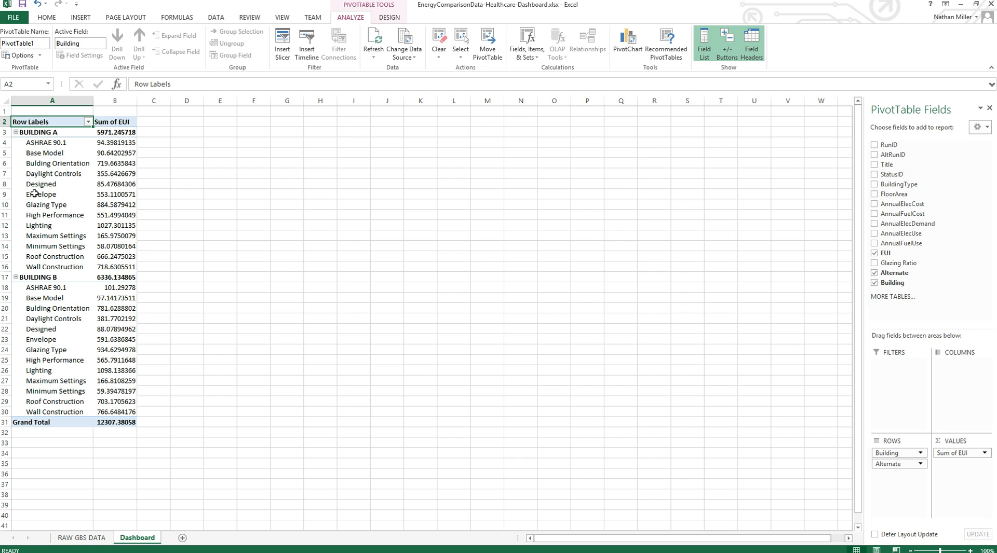
mouse_move(47, 181)
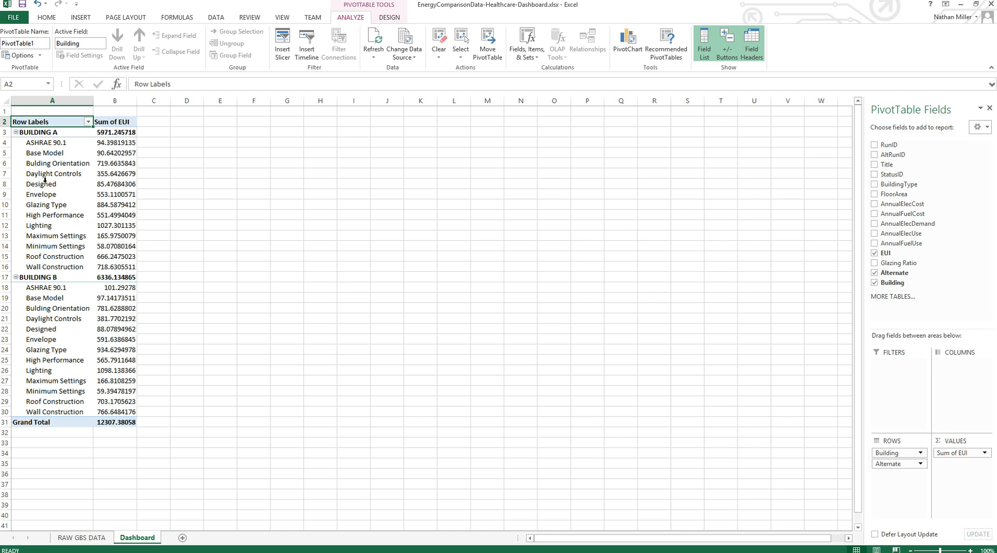
mouse_move(83, 236)
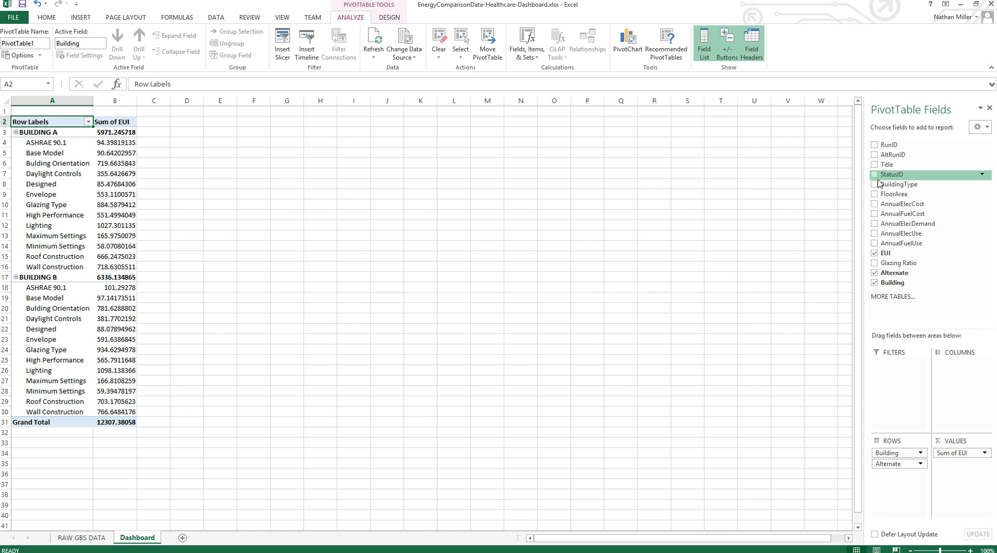
mouse_move(878, 190)
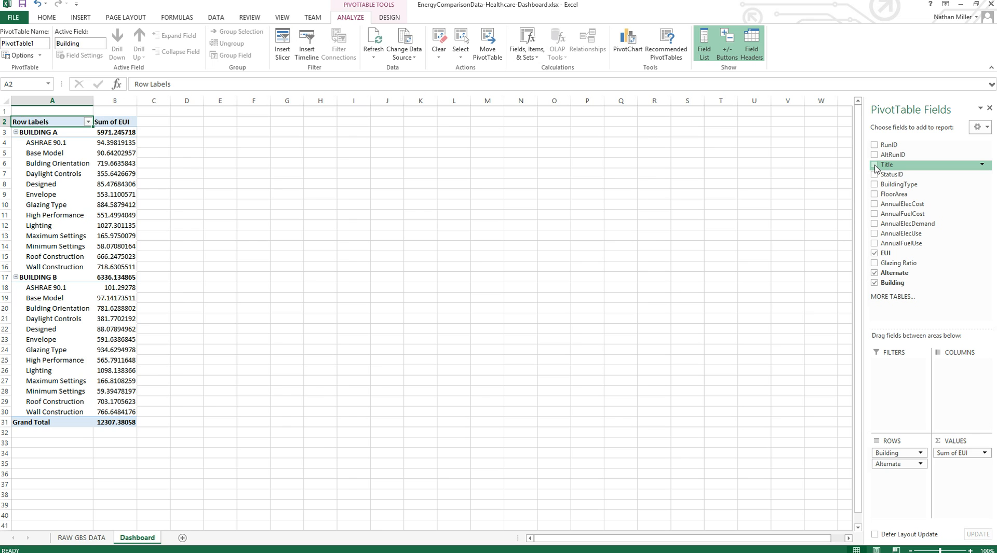
left_click(874, 164)
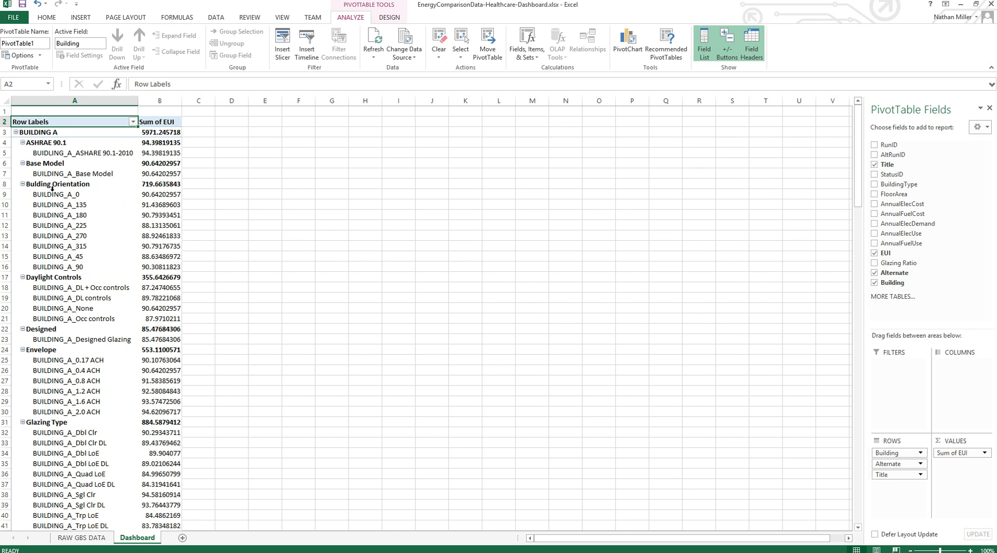
mouse_move(195, 184)
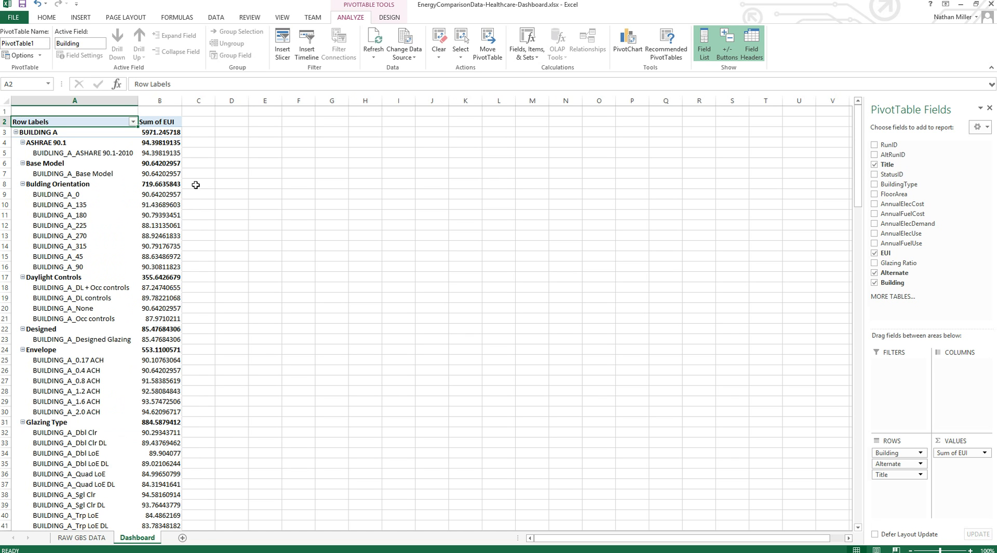
mouse_move(176, 205)
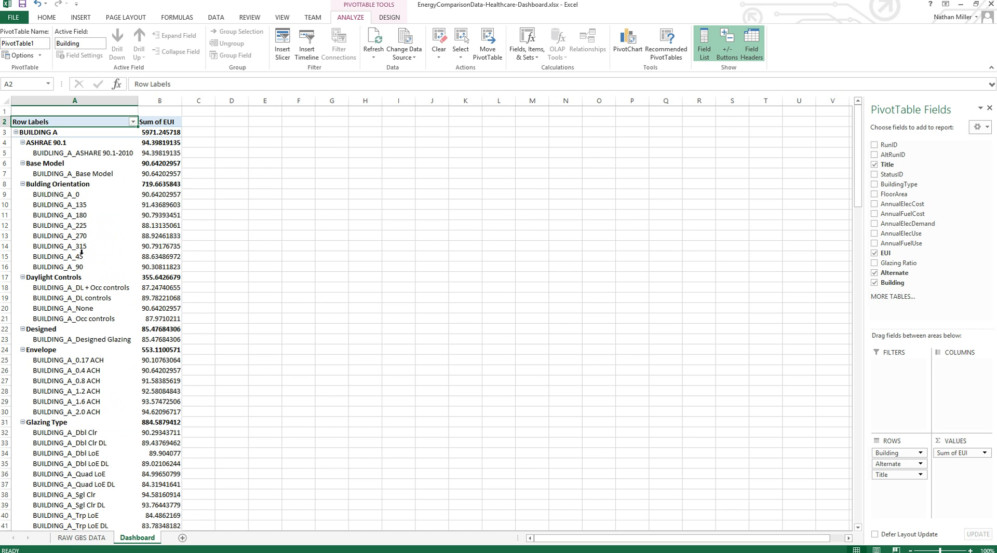
mouse_move(68, 263)
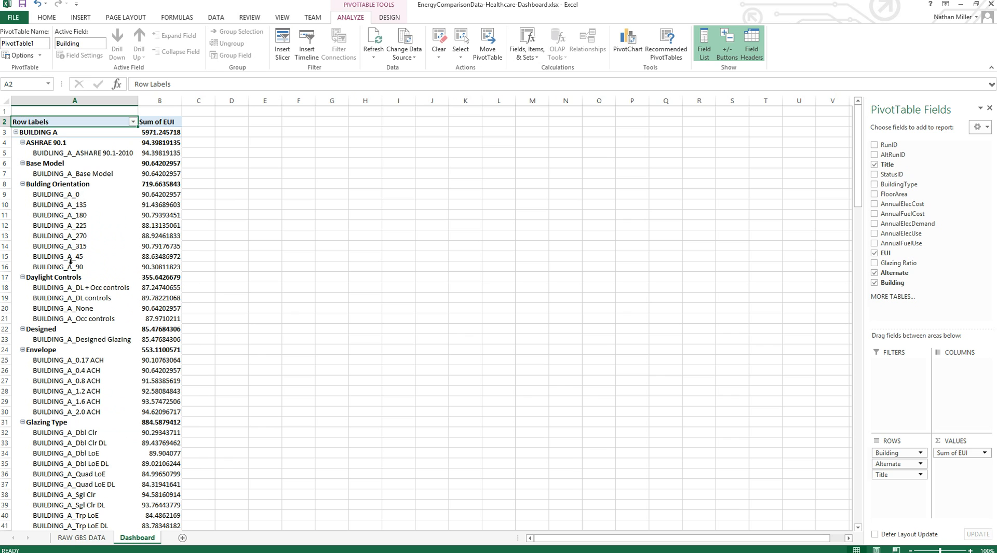
mouse_move(70, 292)
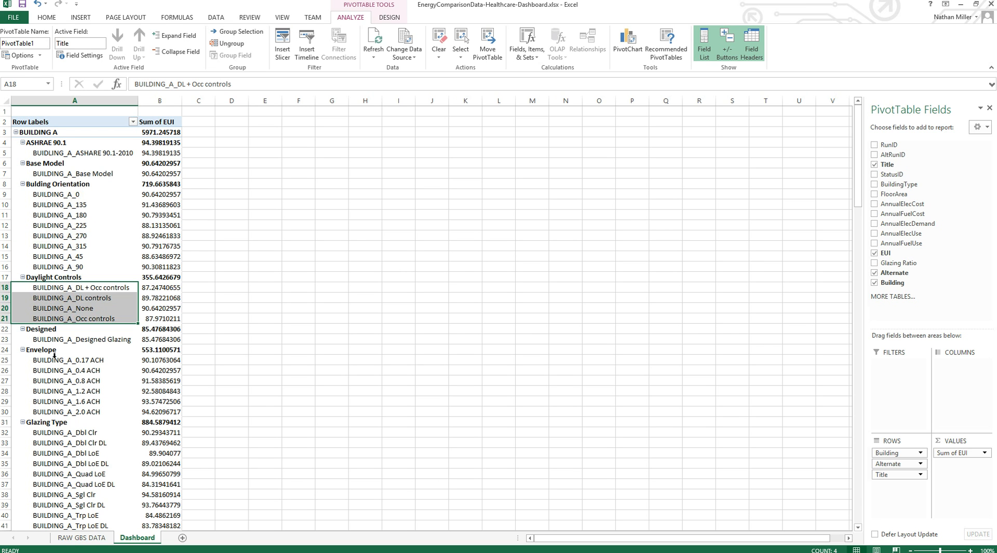
left_click(68, 360)
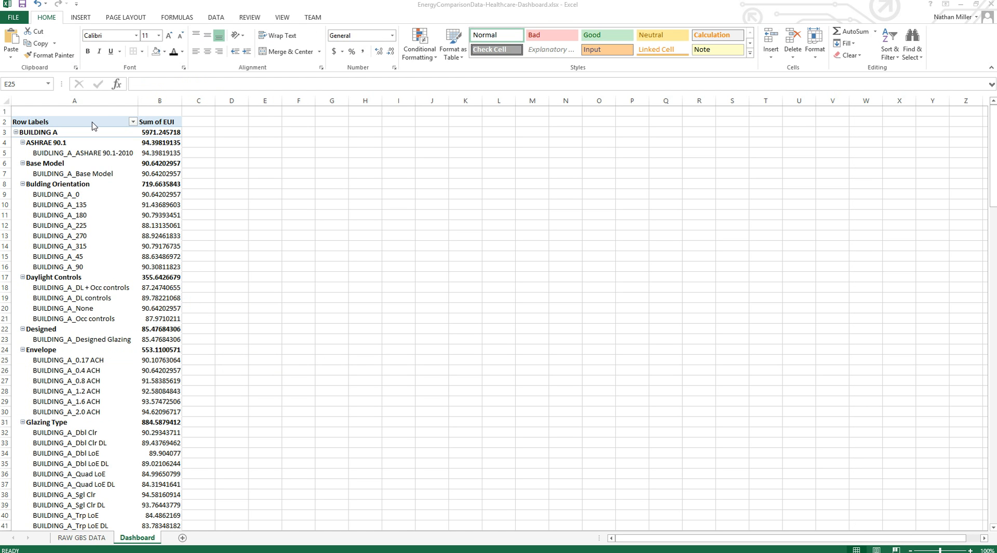
left_click(266, 359)
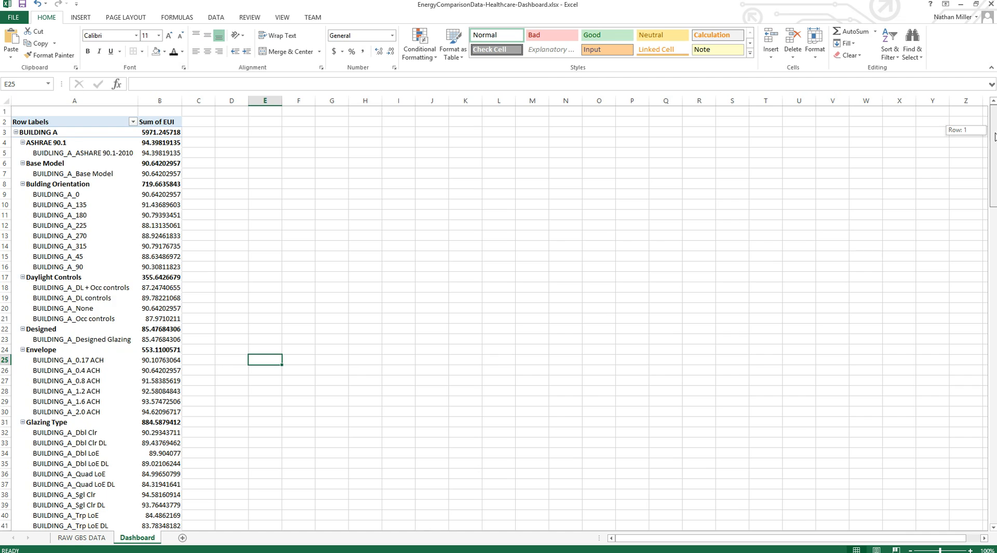
scroll("down", 3)
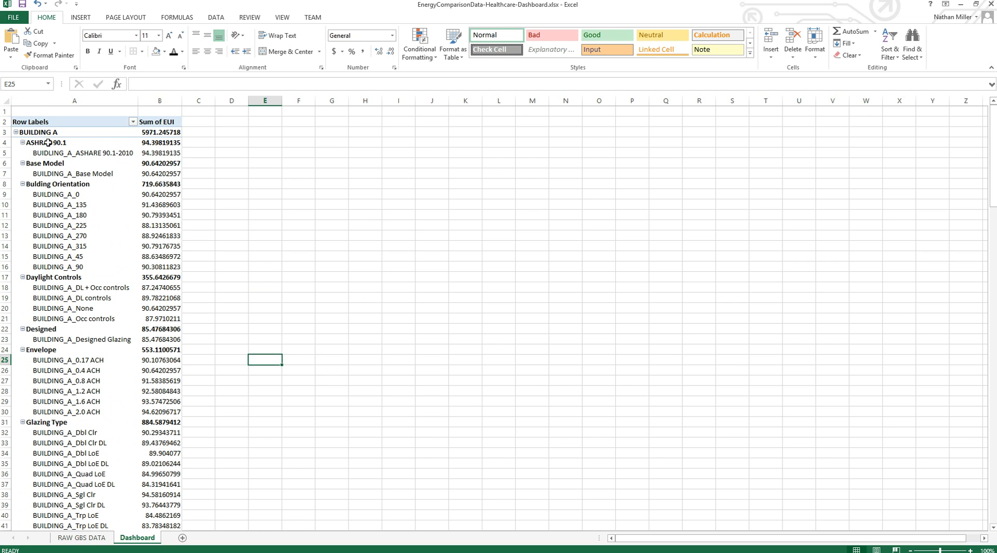
mouse_move(877, 132)
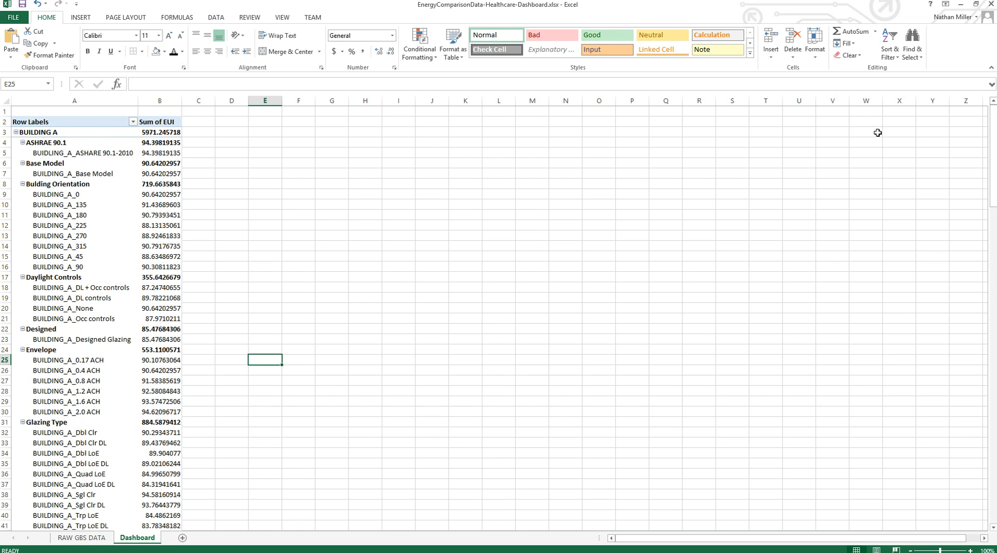
mouse_move(76, 117)
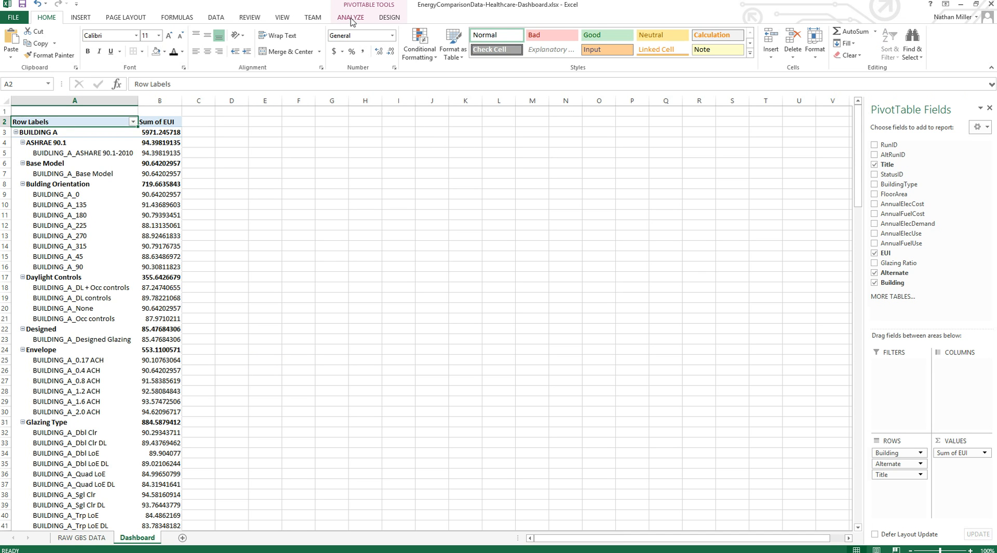
Step: Insert slicers for Building and Alternate from PivotTable Analyze
left_click(350, 16)
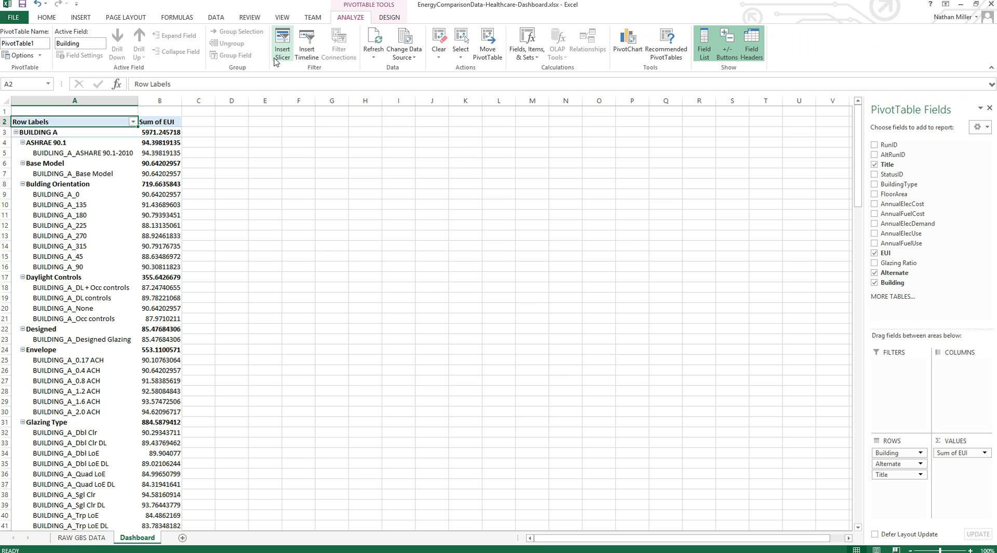
left_click(282, 43)
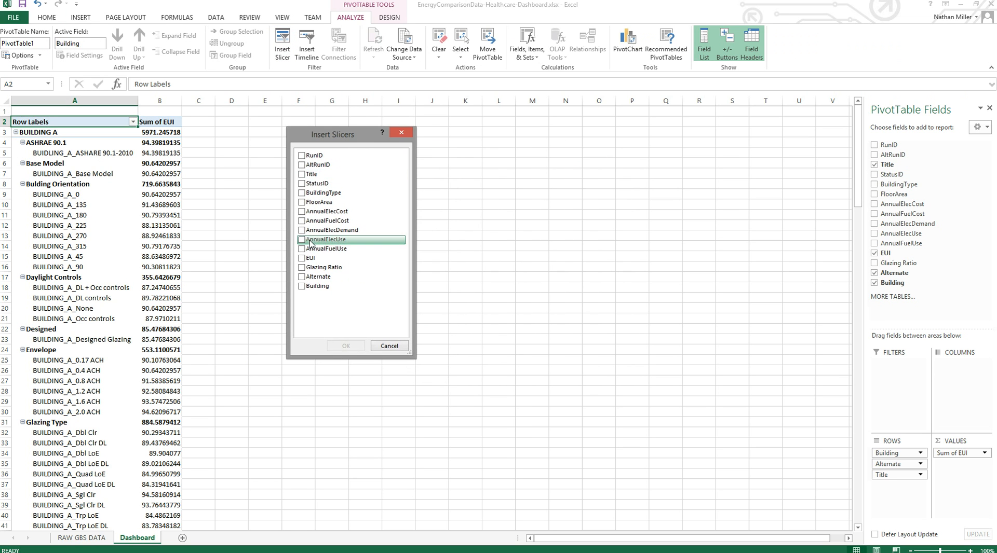
mouse_move(317, 285)
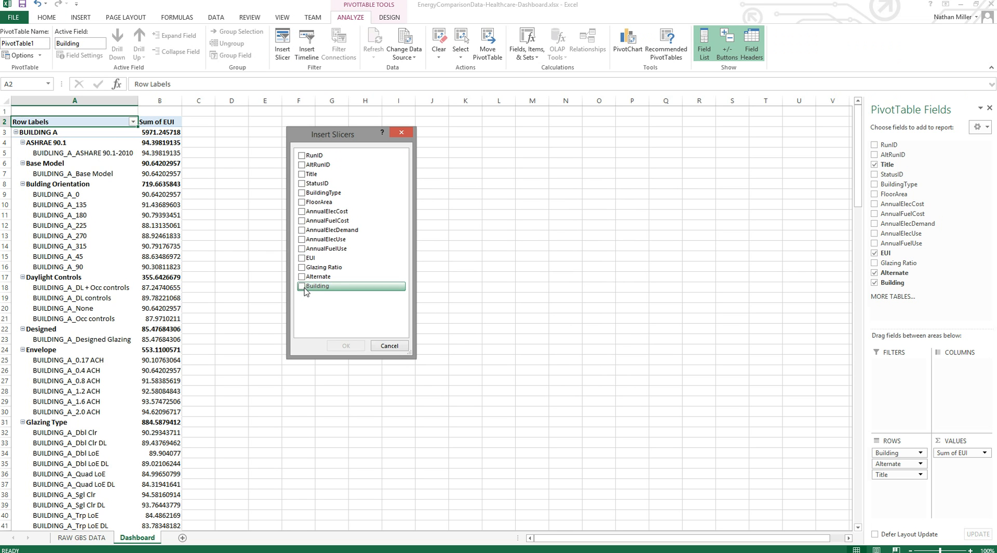
left_click(301, 285)
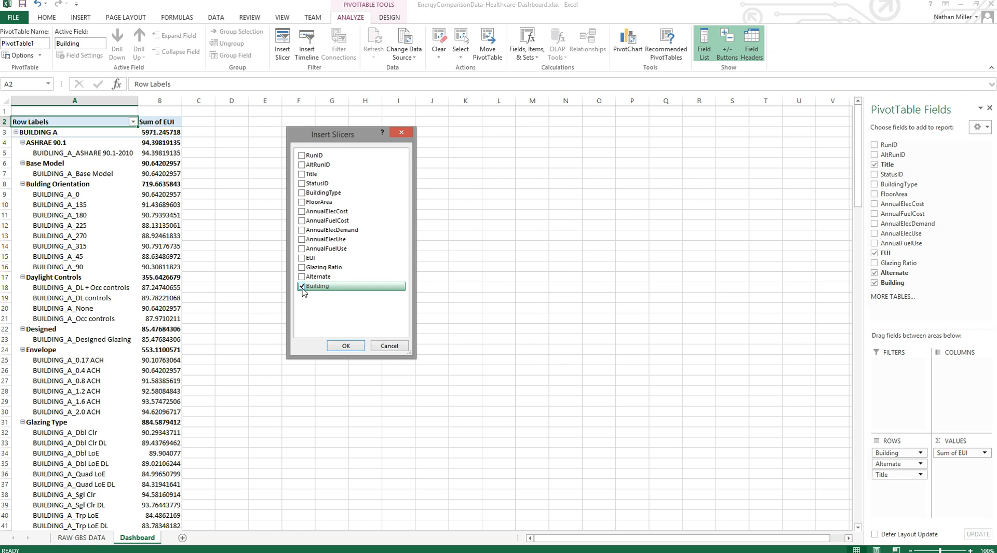
left_click(301, 276)
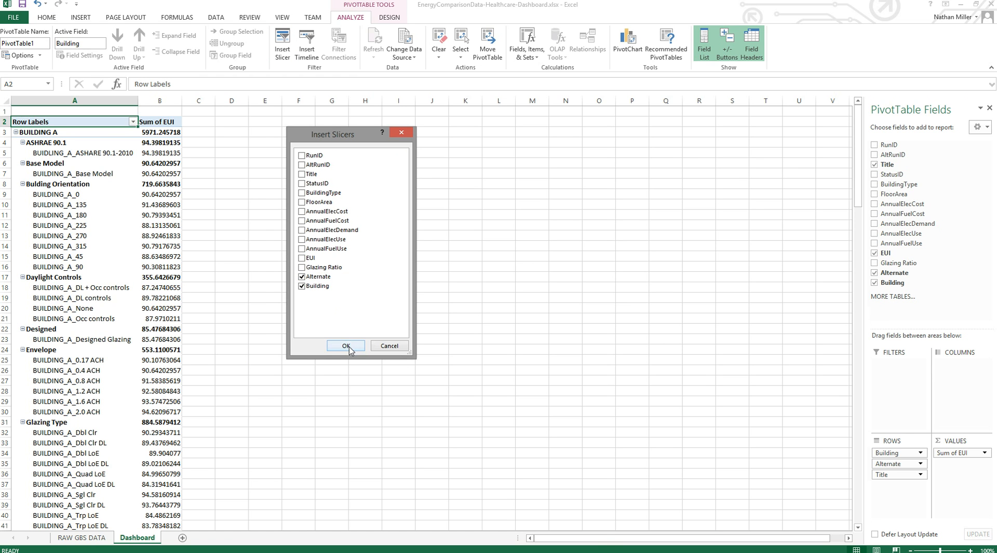
left_click(345, 346)
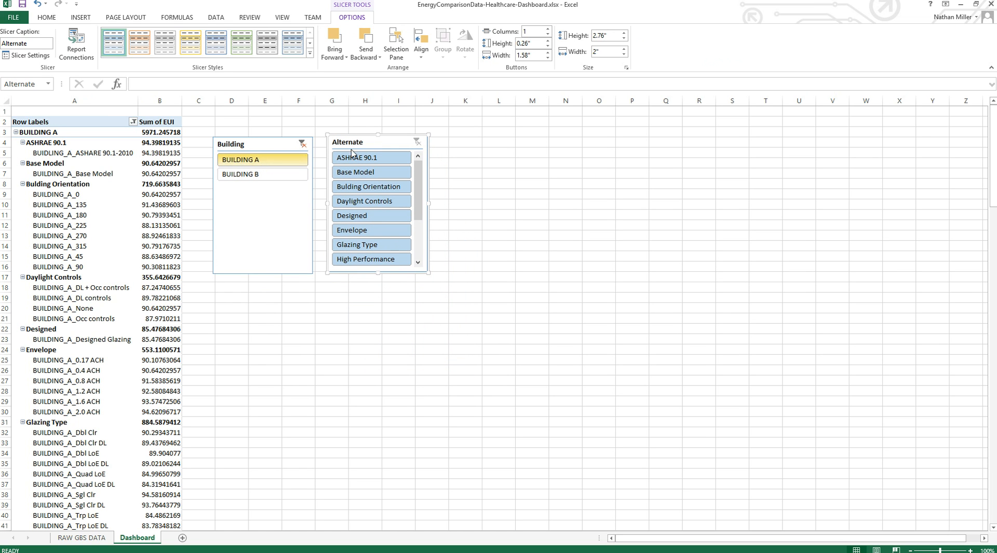
Step: Filter the Alternate slicer to Glazing Type and select Building A's ten EUI values
scroll("down", 3)
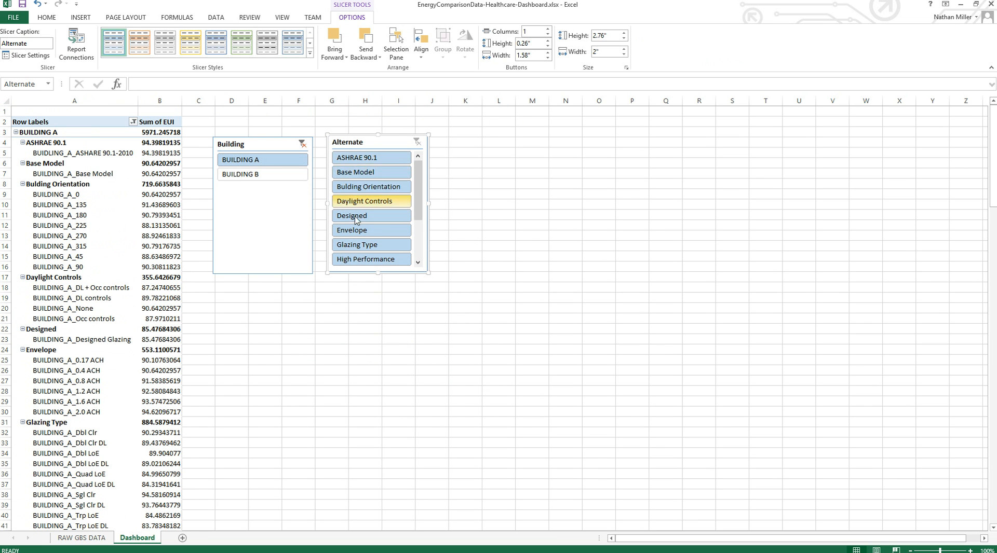
scroll("down", 3)
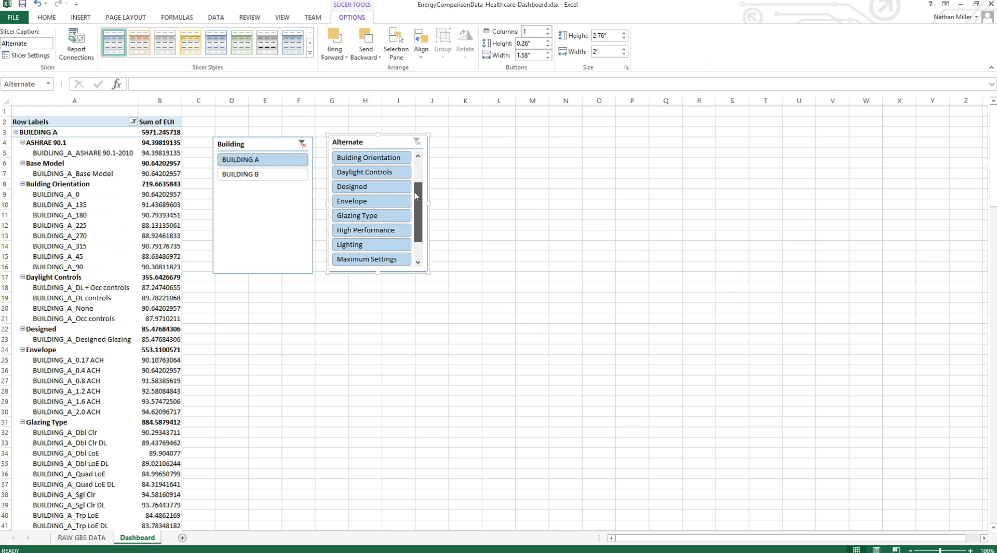
mouse_move(417, 190)
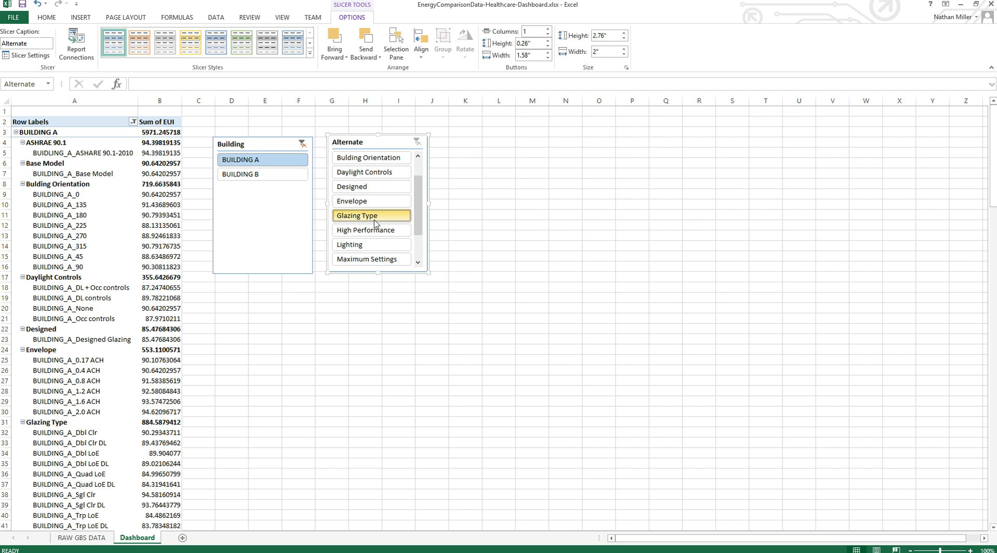
left_click(372, 215)
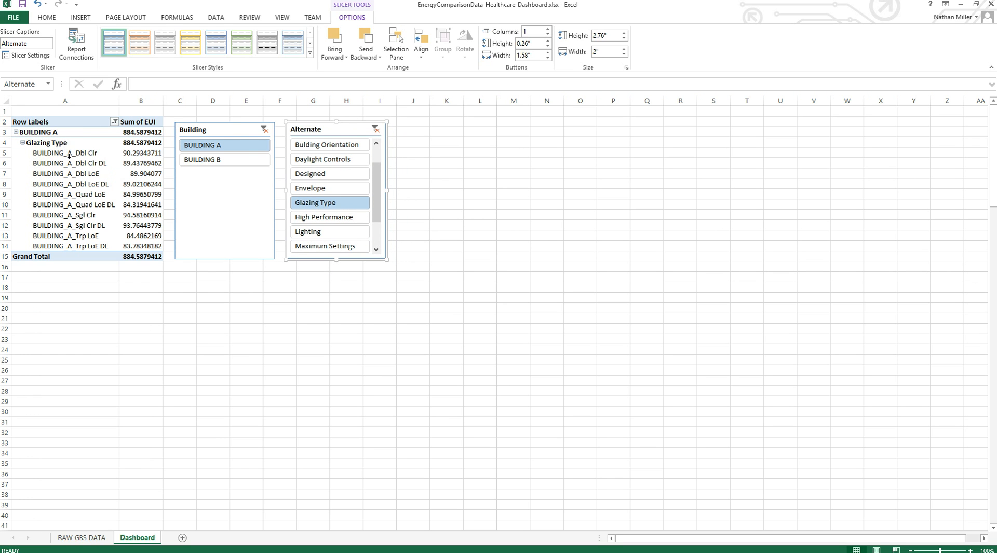
left_click_drag(64, 153, 149, 226)
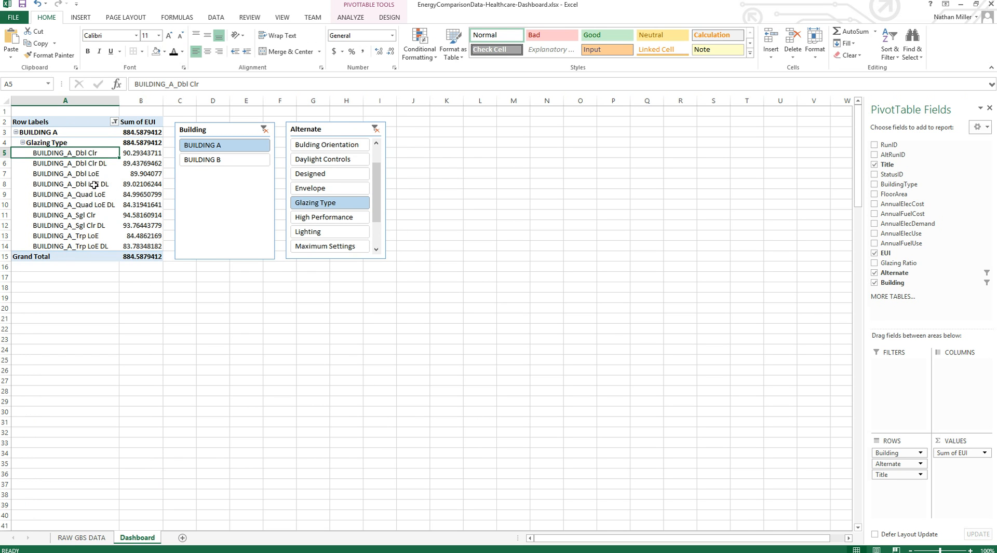
mouse_move(147, 152)
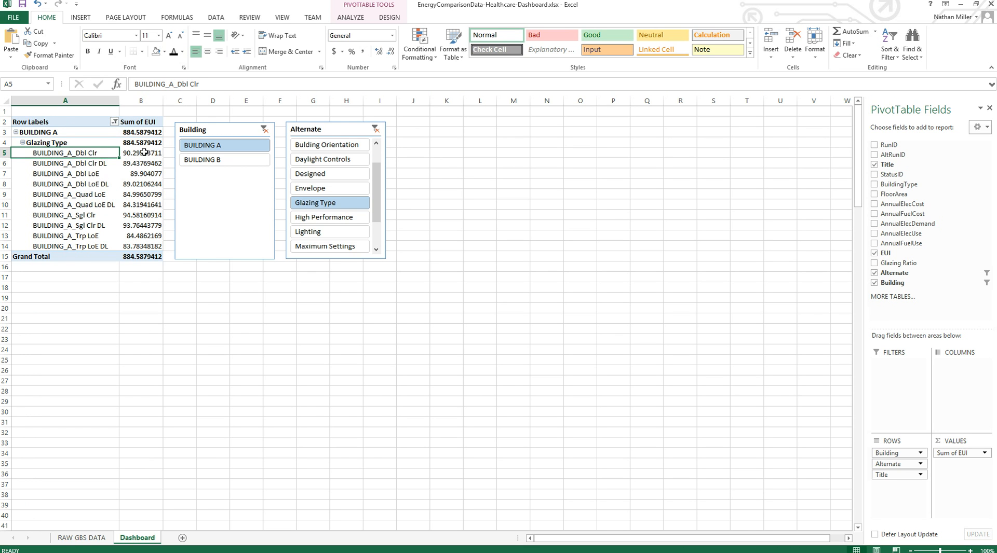
left_click_drag(140, 153, 140, 194)
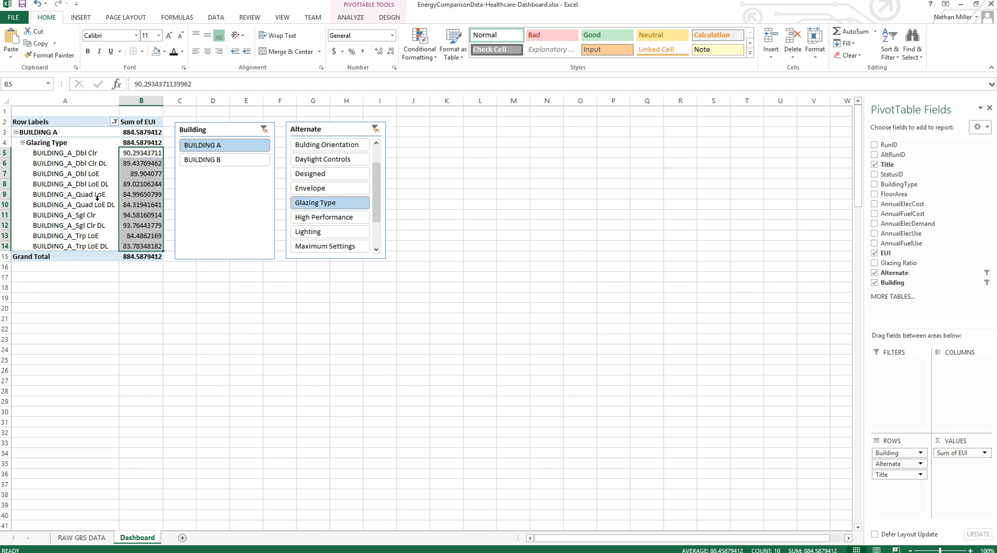
mouse_move(393, 128)
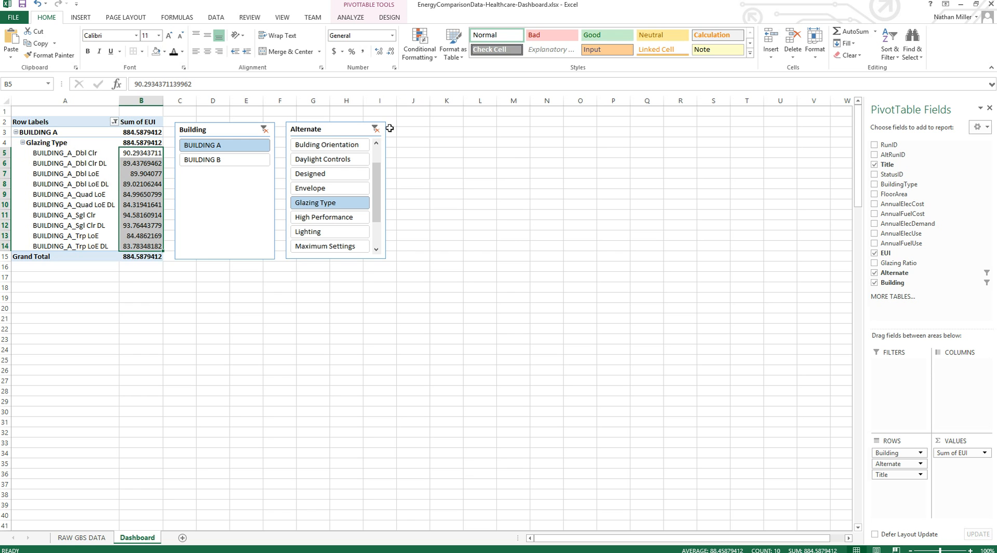
Step: Insert a Clustered Column PivotChart of the Glazing Type EUI values
left_click(52, 122)
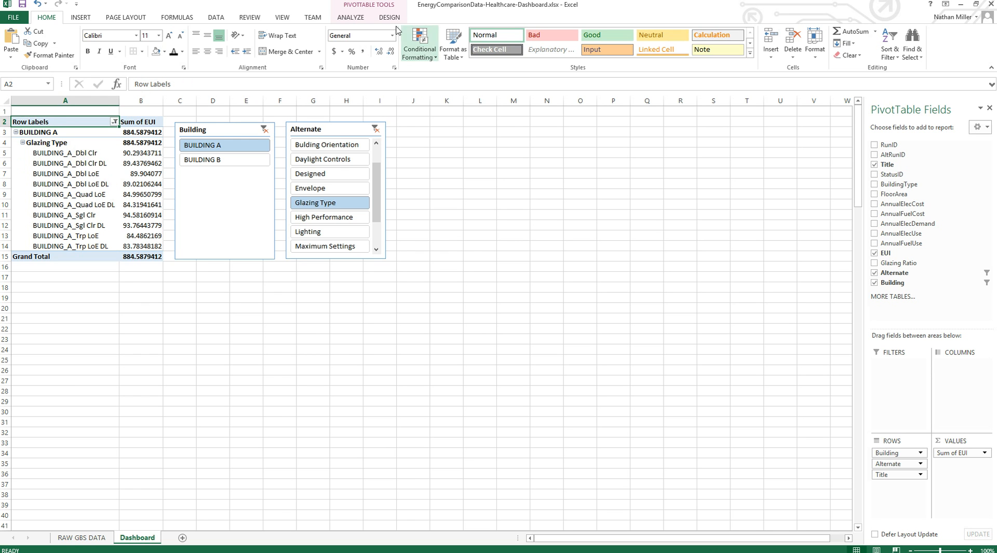
left_click(356, 16)
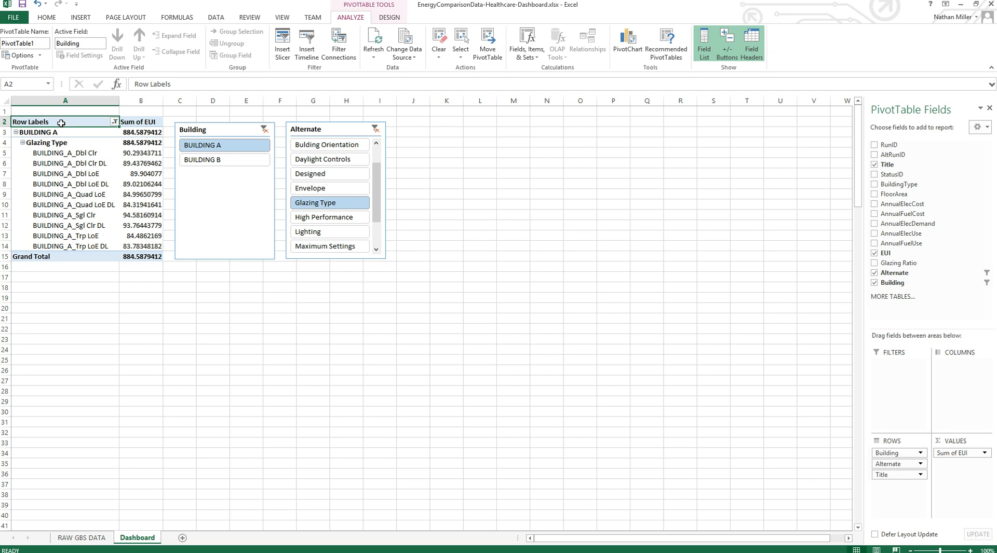
mouse_move(620, 64)
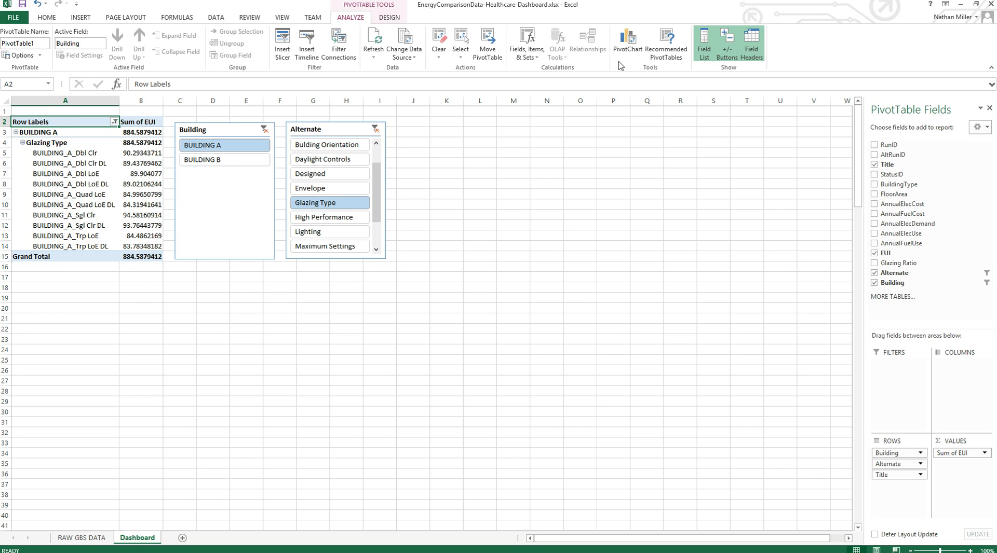
mouse_move(627, 42)
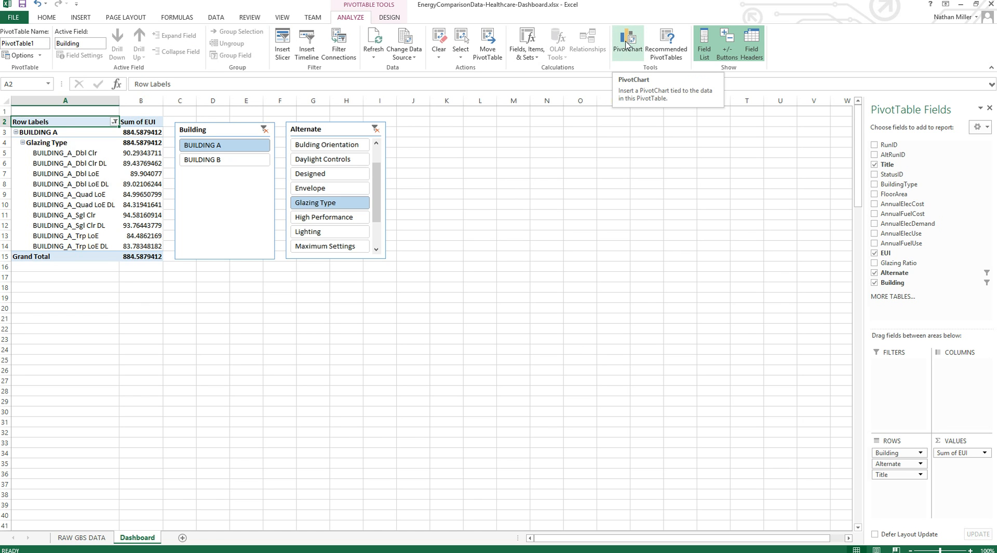
left_click(628, 40)
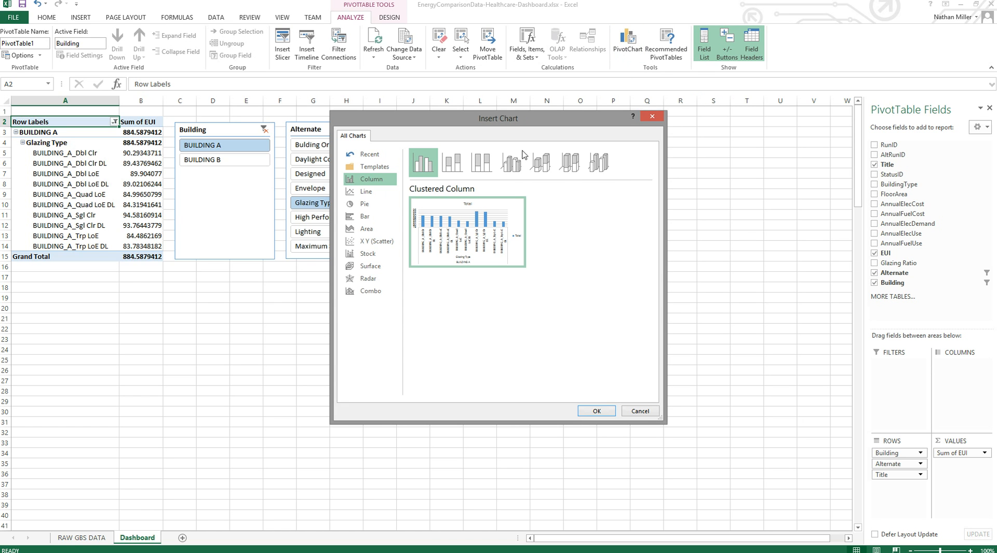
mouse_move(375, 185)
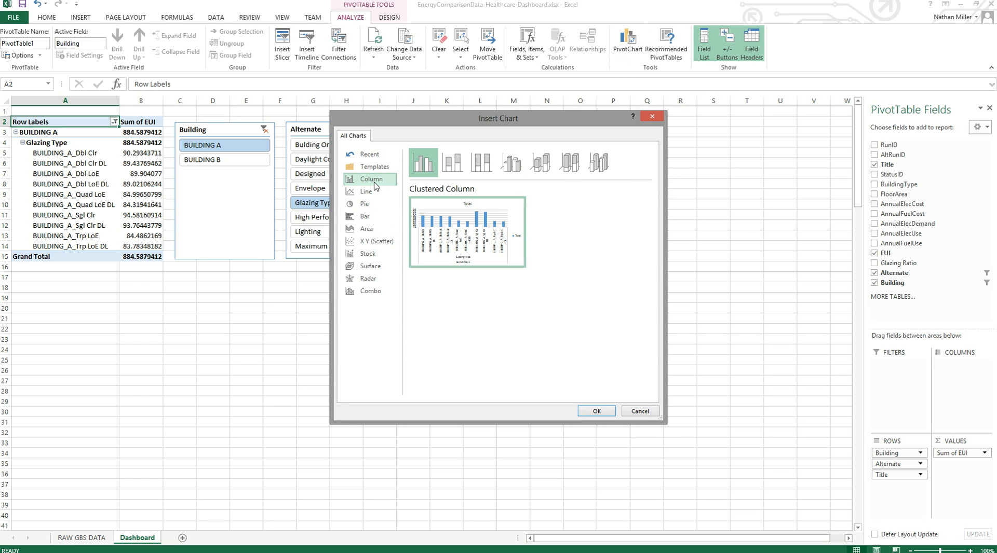
mouse_move(595, 402)
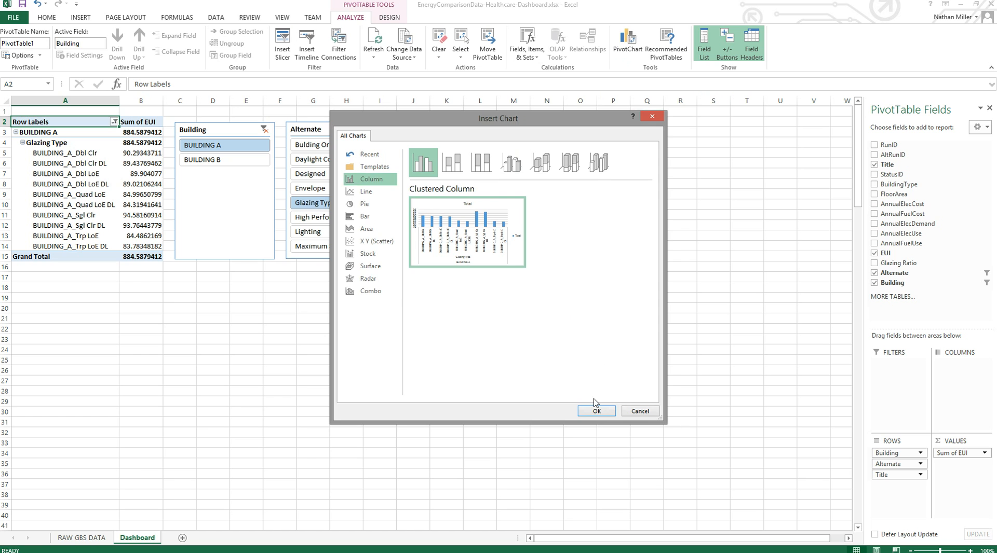
left_click(596, 411)
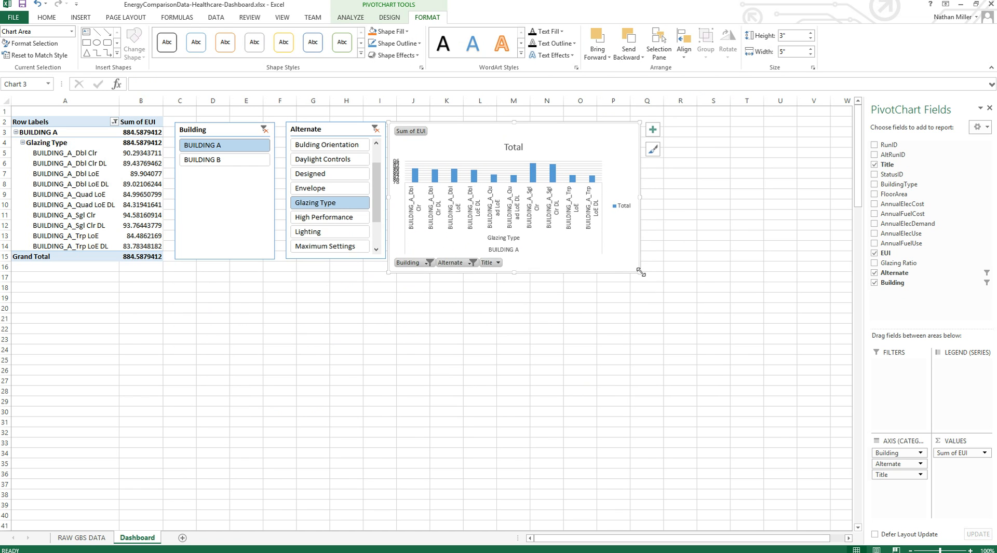
Step: Enlarge the pivot chart to span about columns I–W down to row 33
left_click_drag(641, 273, 839, 458)
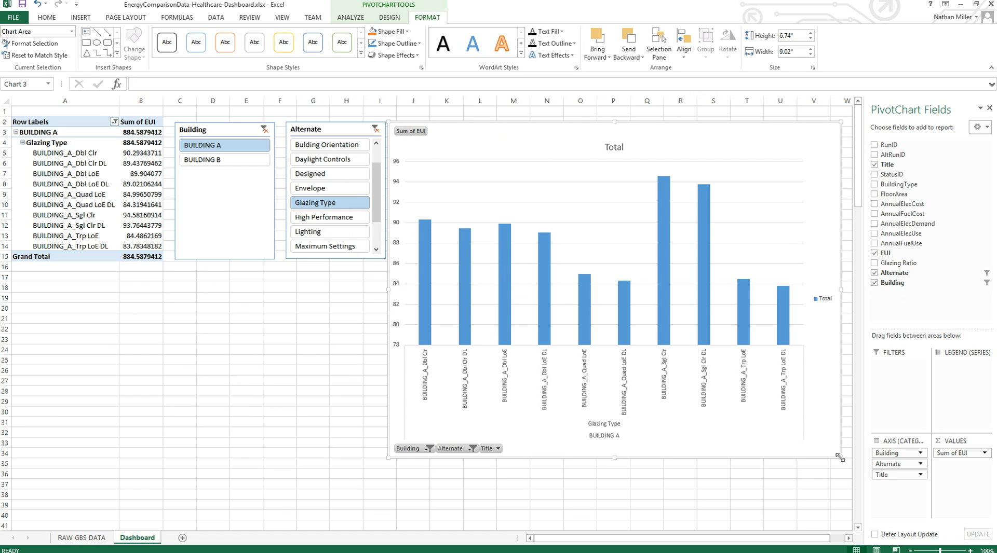
mouse_move(690, 401)
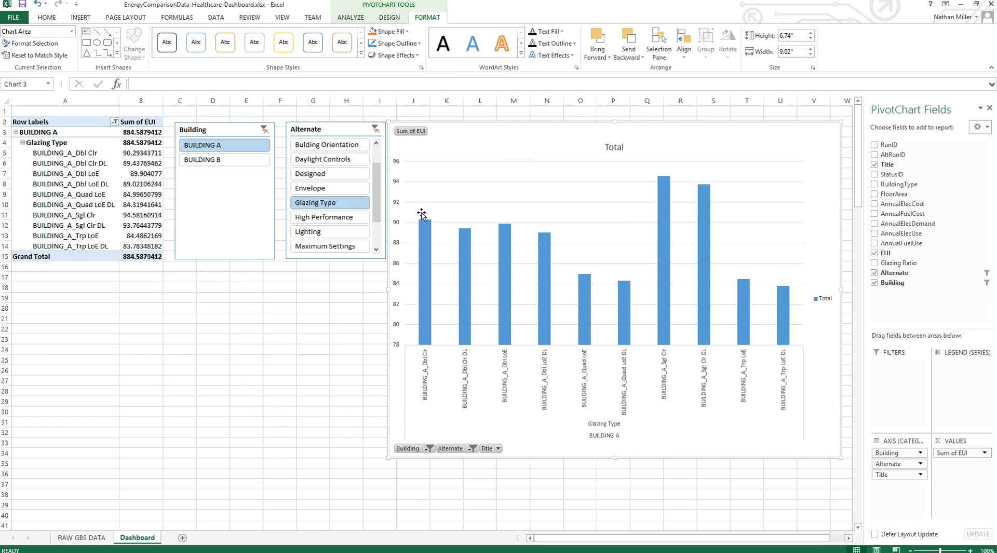
mouse_move(467, 322)
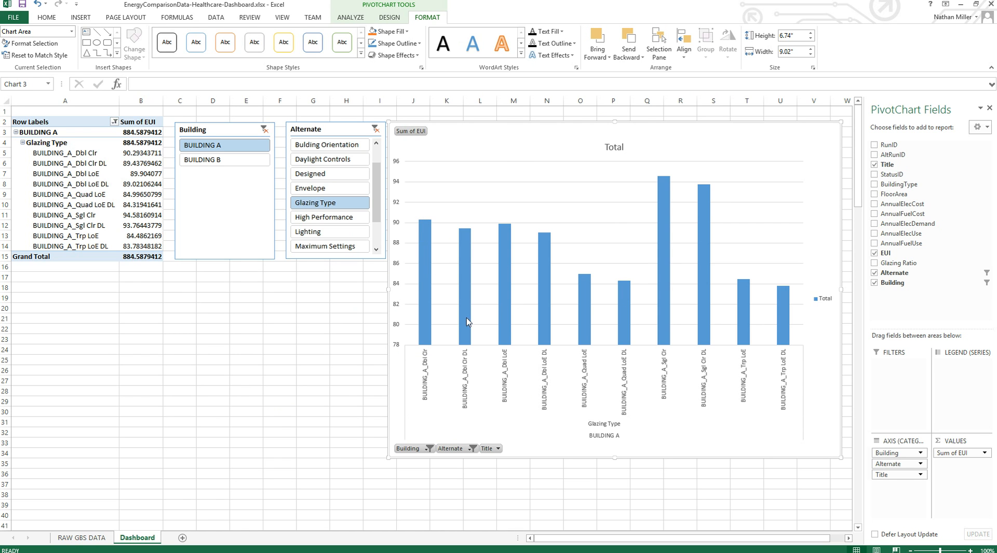
mouse_move(792, 350)
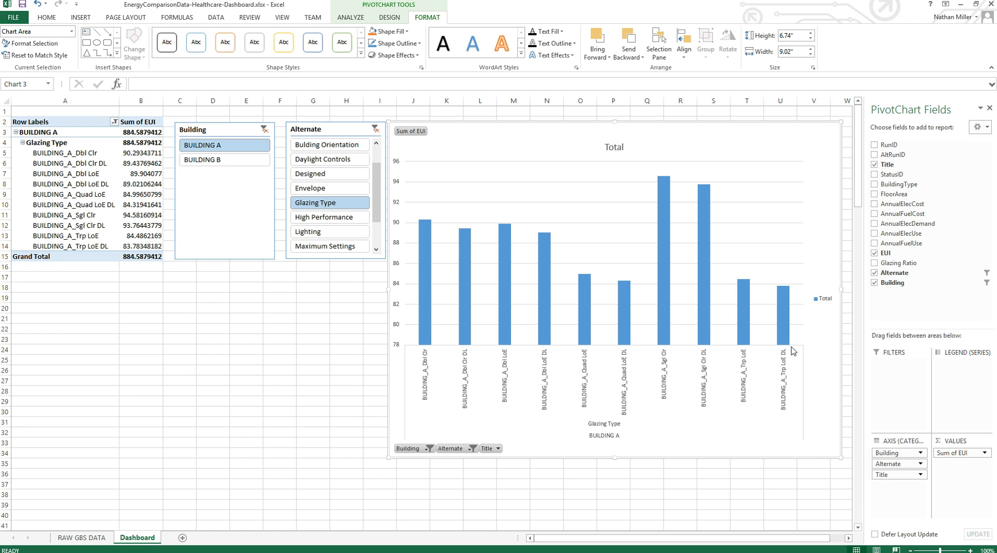
mouse_move(671, 331)
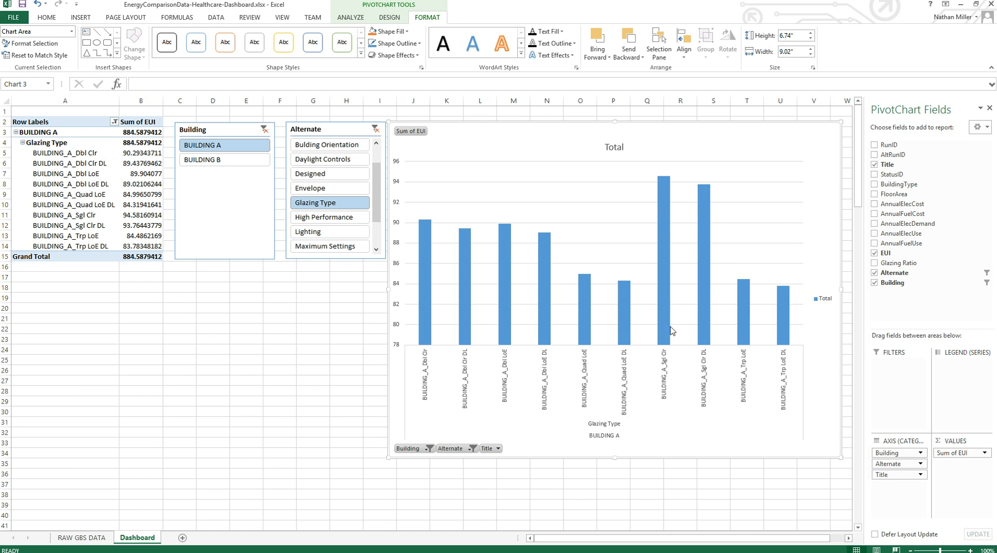
mouse_move(480, 316)
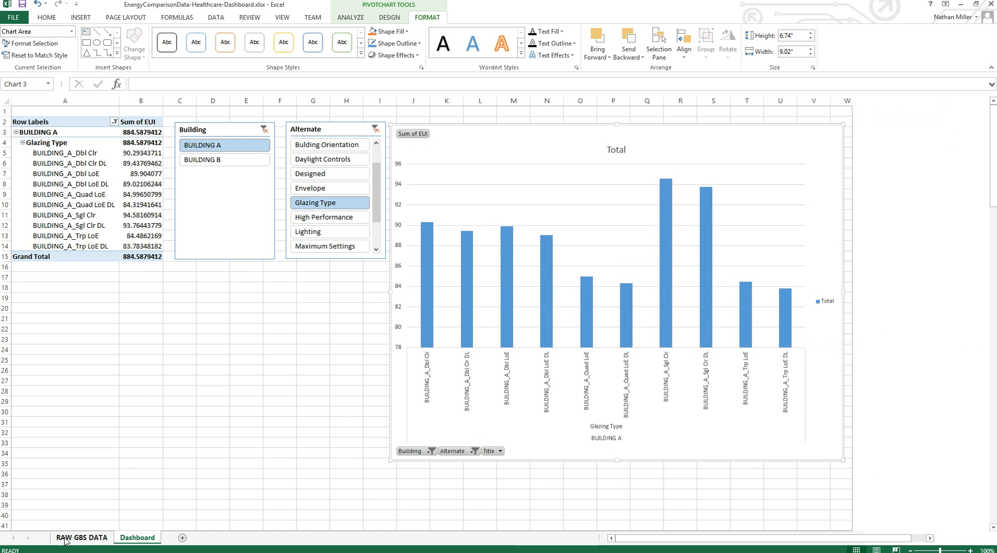
left_click(82, 538)
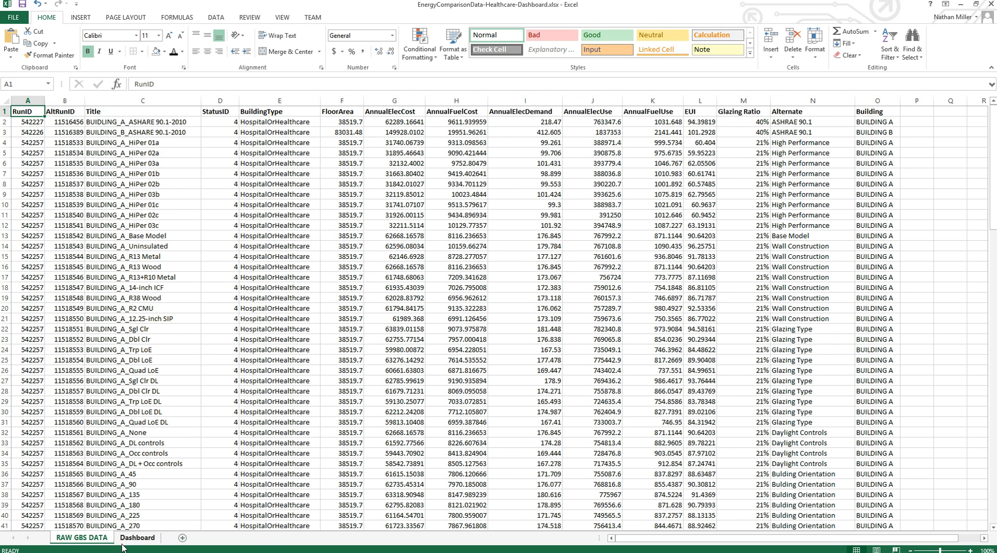
left_click(137, 538)
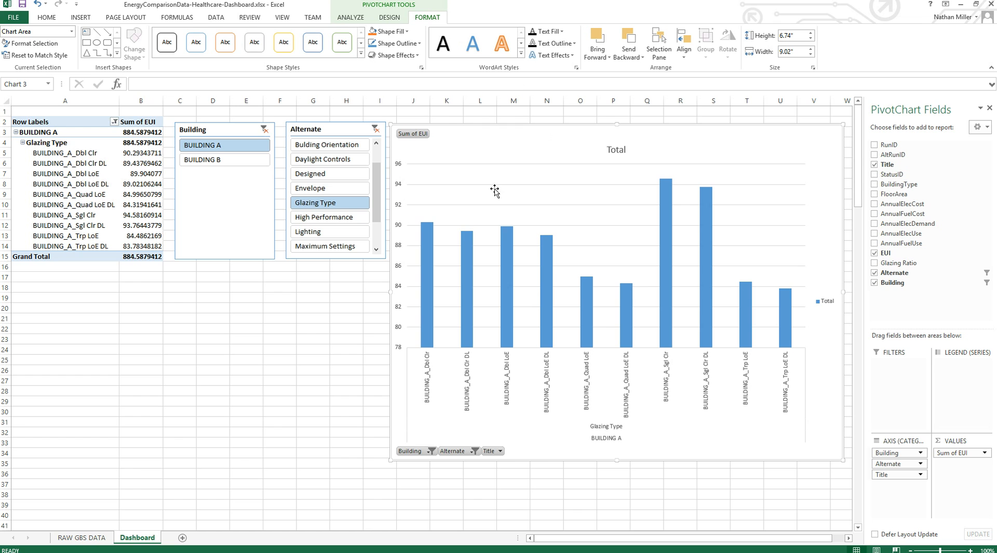
mouse_move(677, 212)
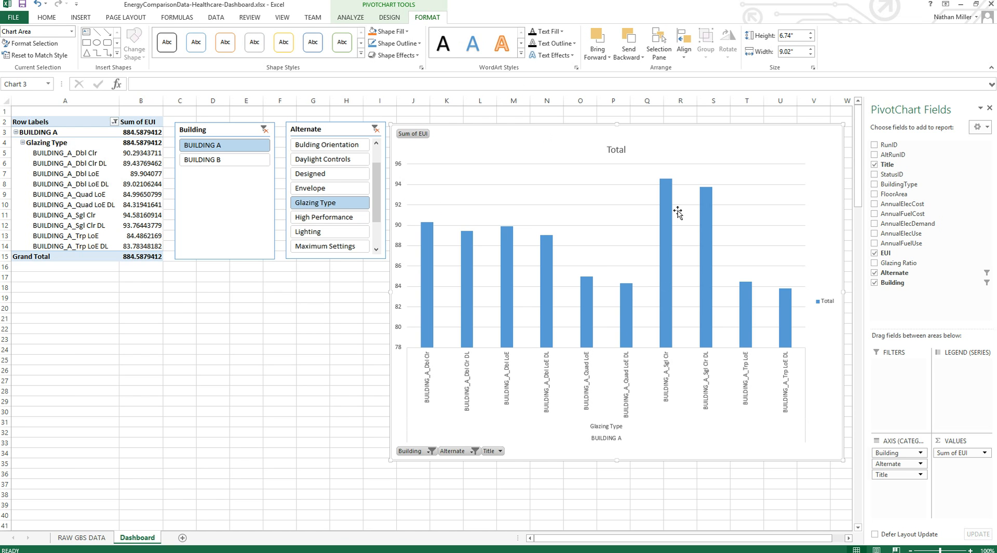
mouse_move(768, 329)
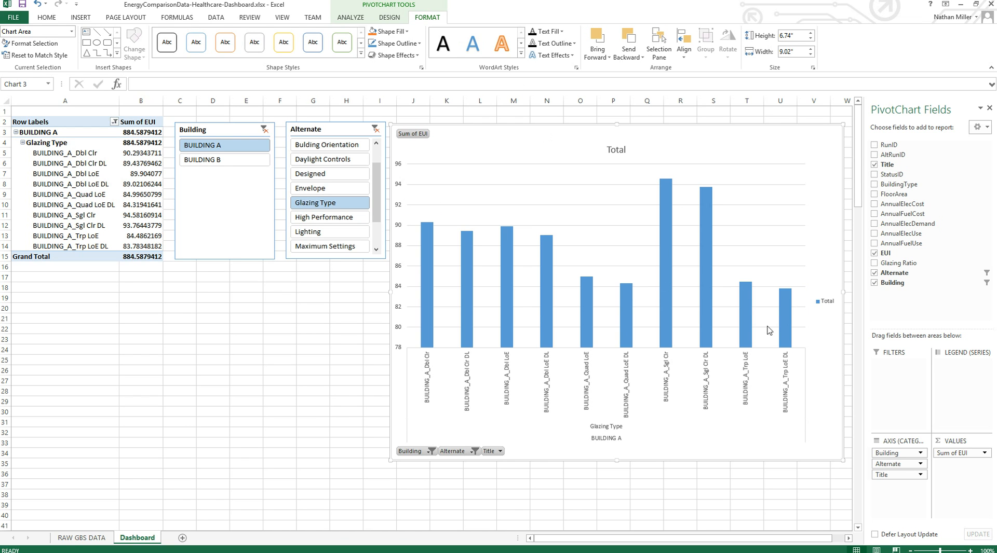
mouse_move(644, 167)
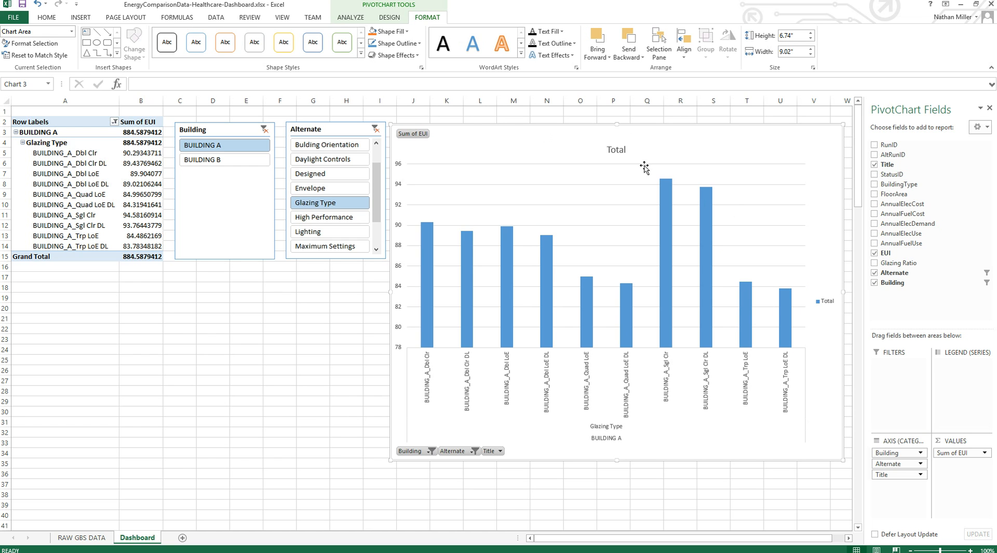
mouse_move(490, 220)
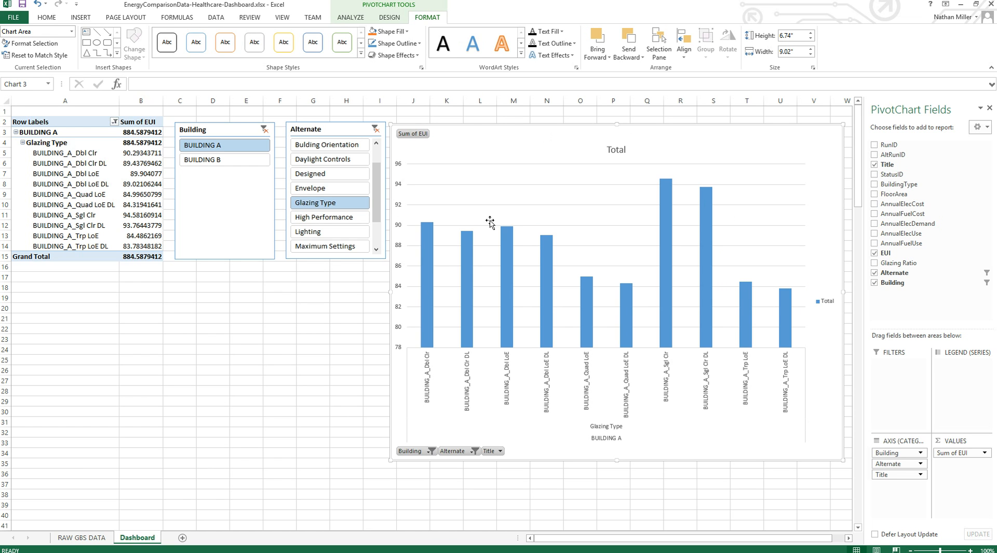
mouse_move(411, 257)
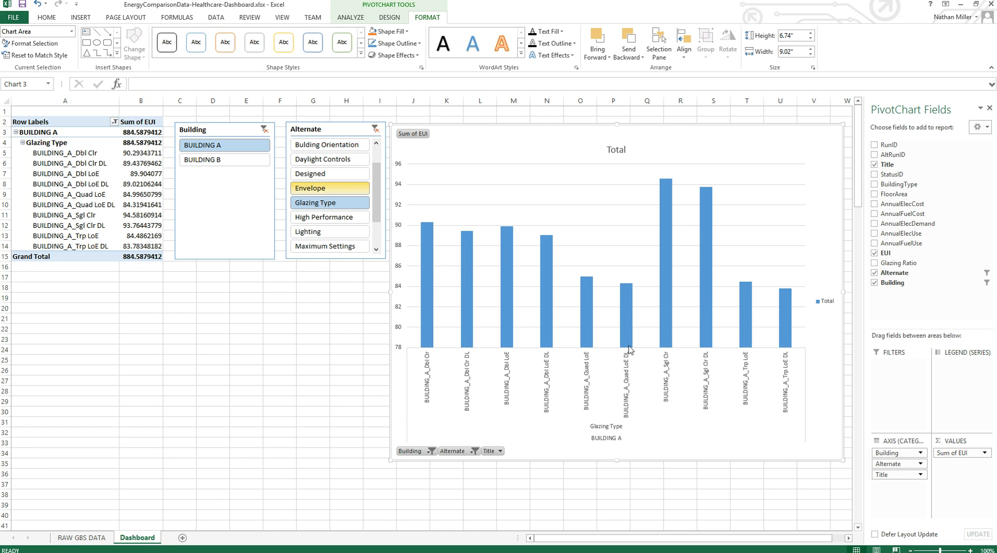
mouse_move(364, 327)
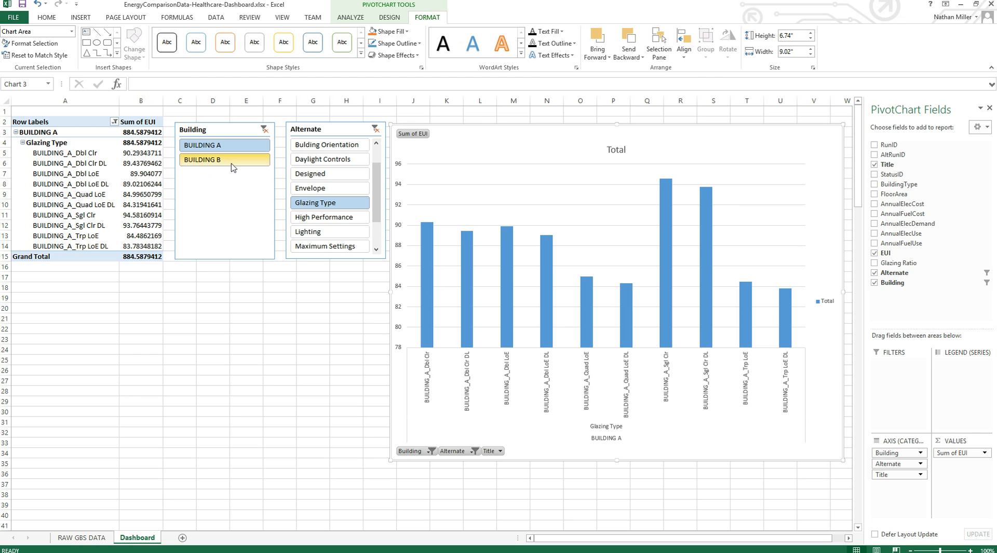
Step: Add BUILDING B to the Building slicer so the chart shows both buildings' glazing runs
left_click(203, 159)
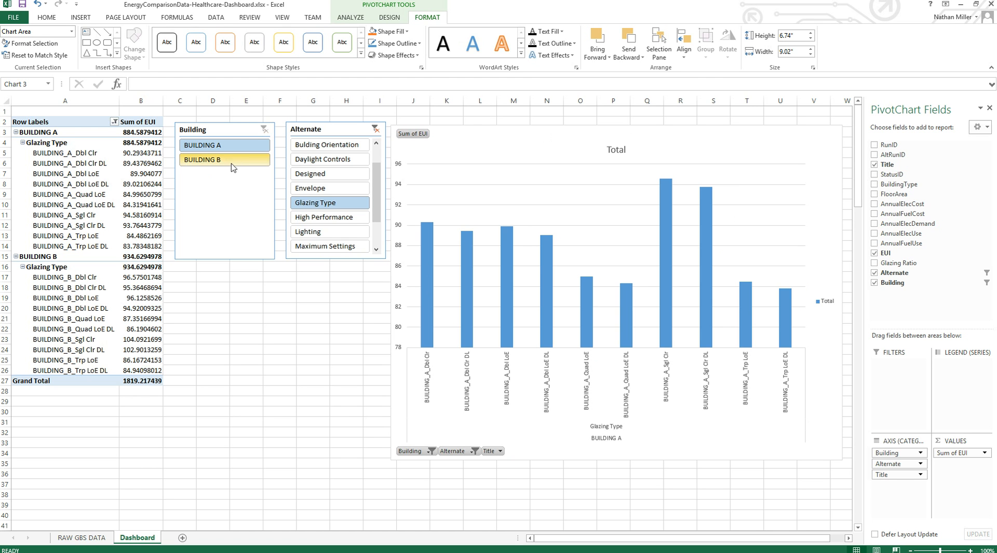
left_click(224, 159)
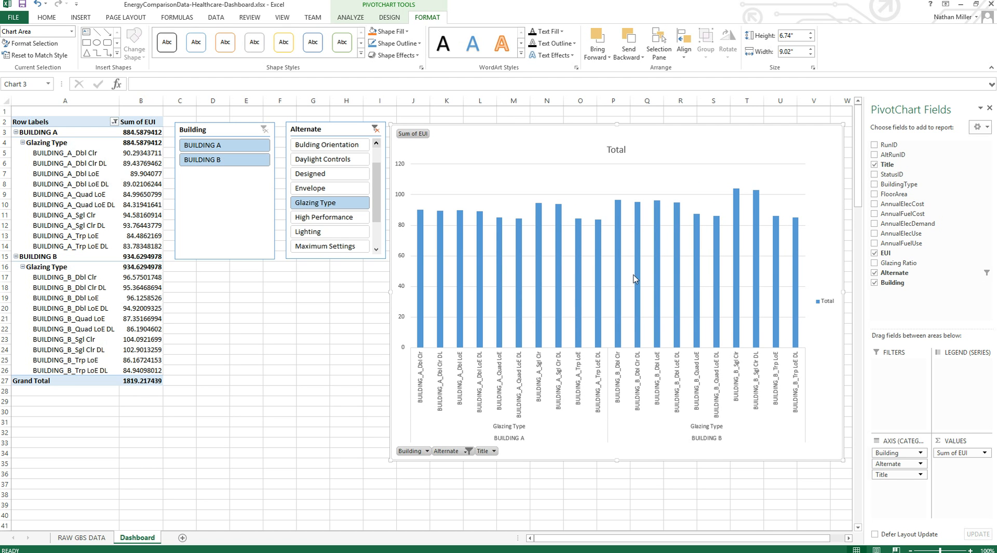
mouse_move(449, 198)
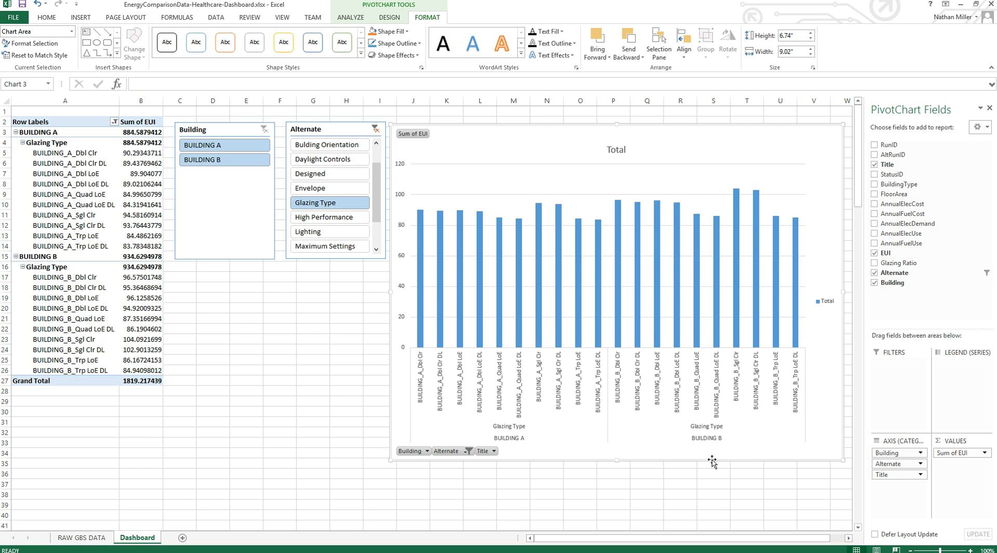
mouse_move(504, 434)
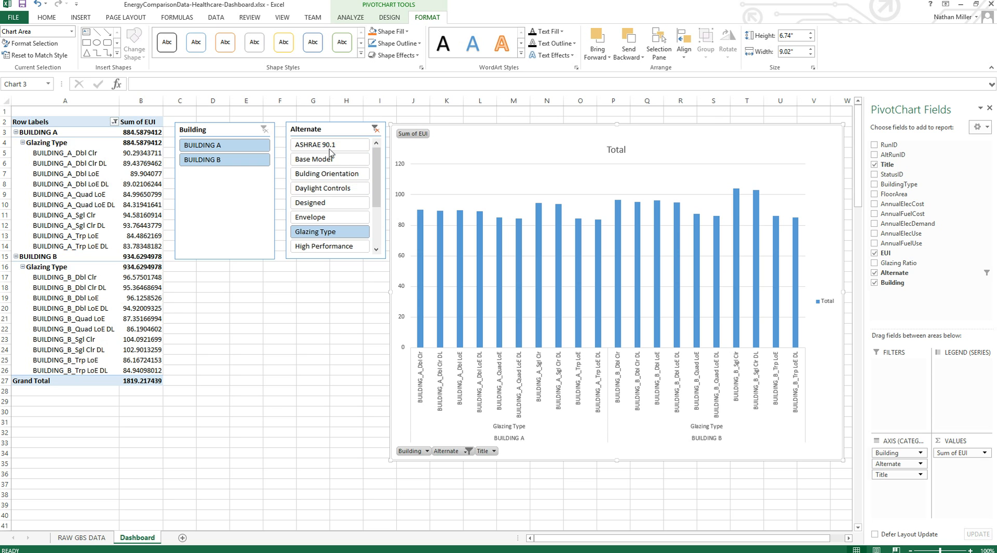
Step: Switch the Alternate slicer to Base Model, then to Daylight Controls for both buildings
left_click(329, 145)
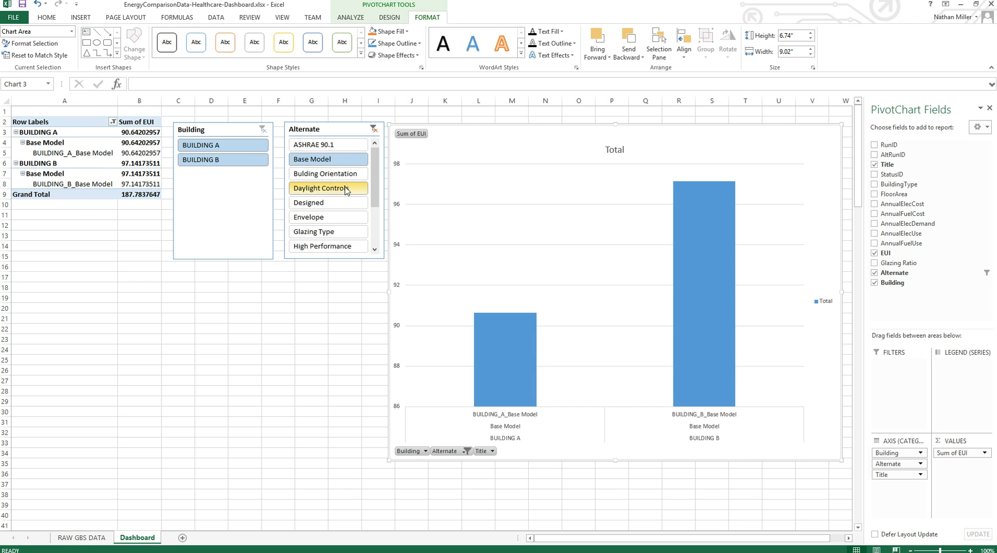
left_click(328, 188)
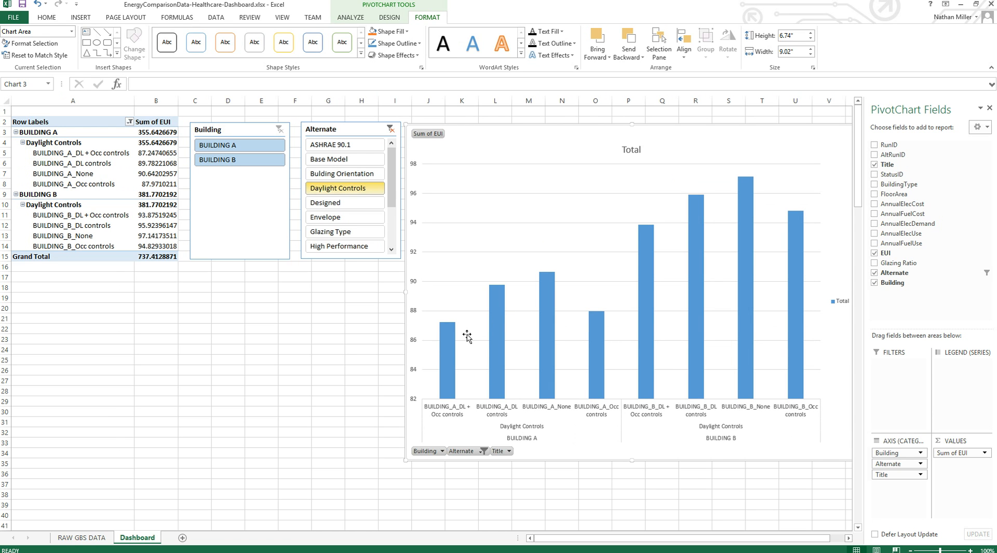
mouse_move(781, 451)
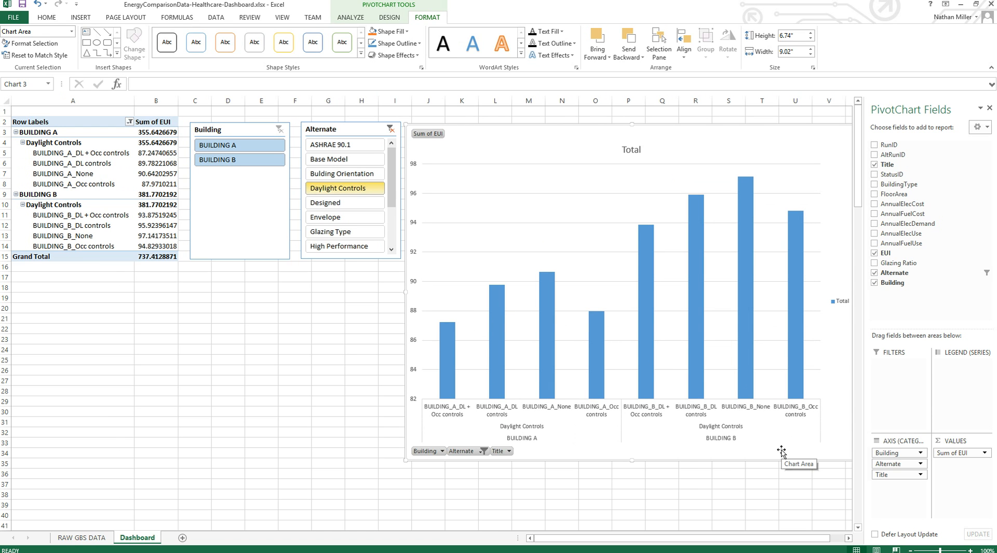
mouse_move(773, 451)
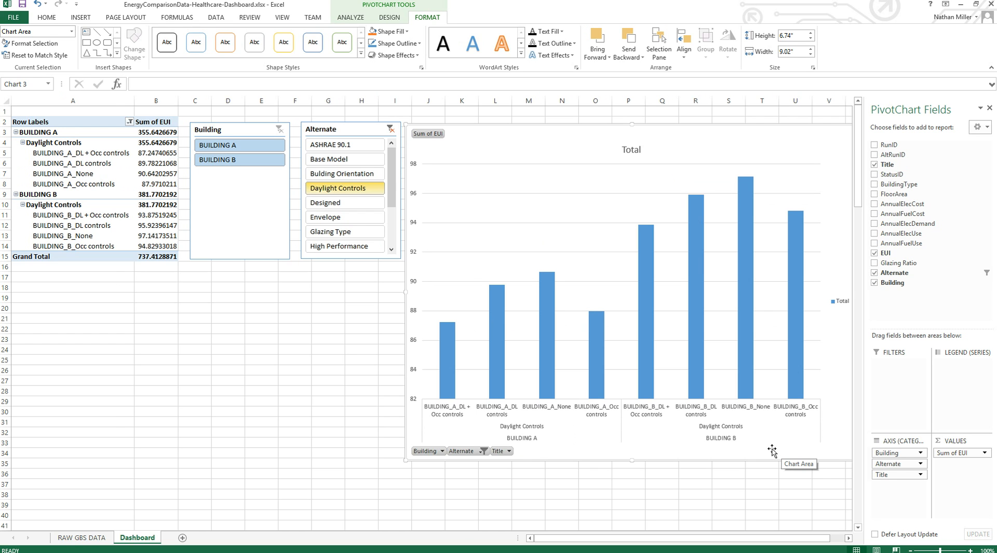
scroll("down", 3)
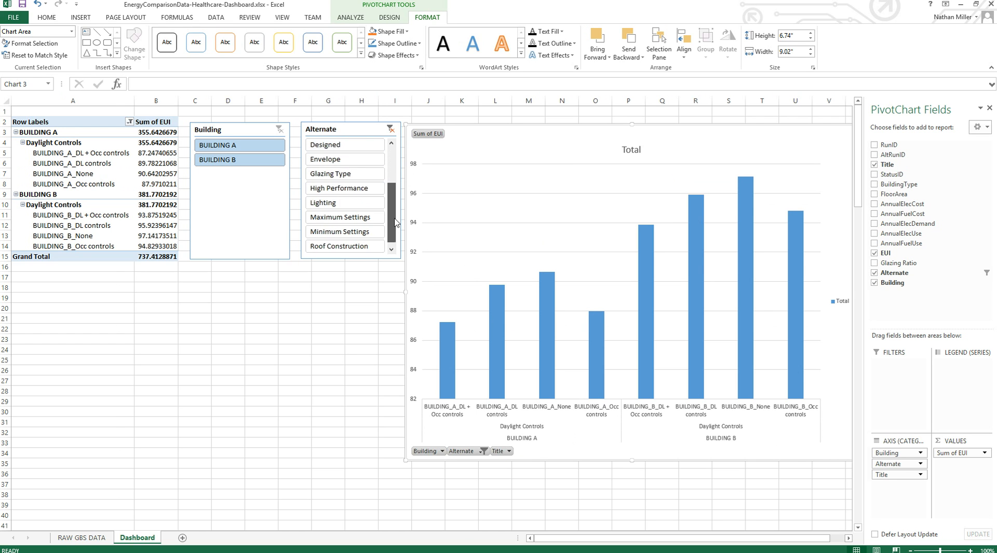
scroll("down", 3)
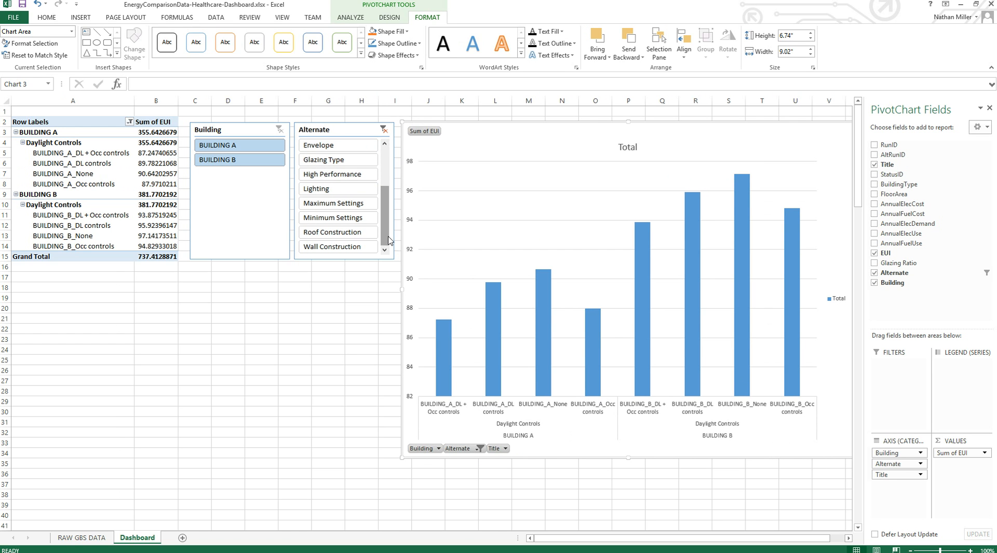
mouse_move(394, 289)
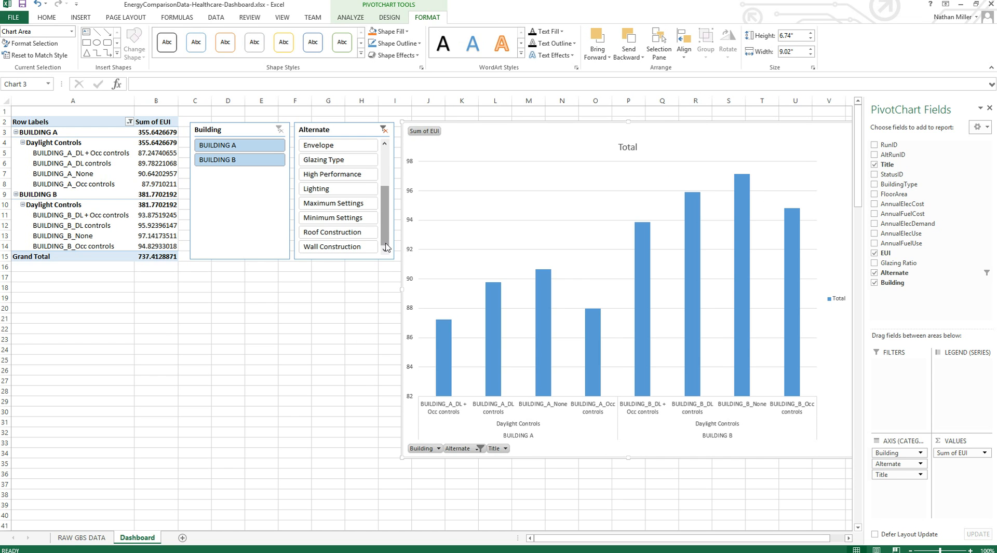
mouse_move(706, 255)
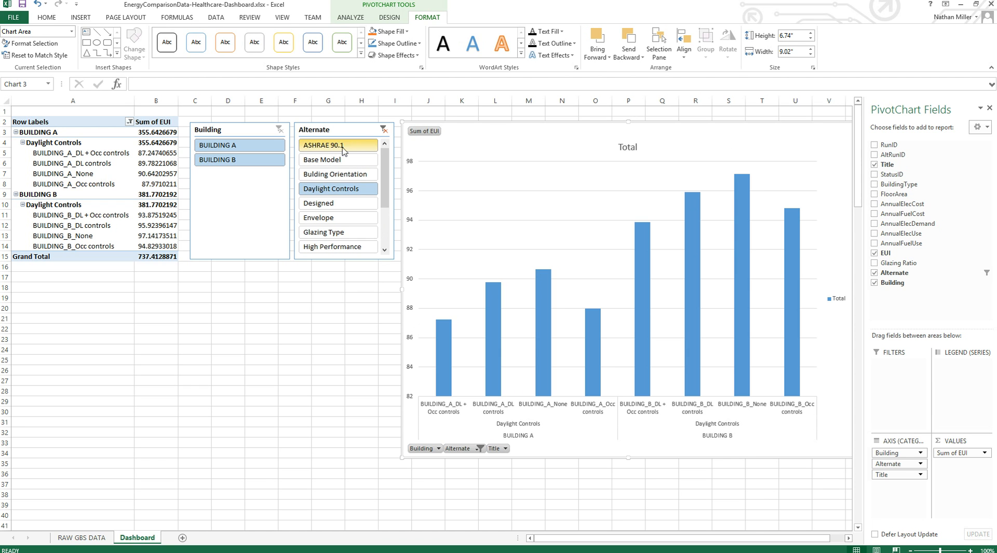
mouse_move(344, 158)
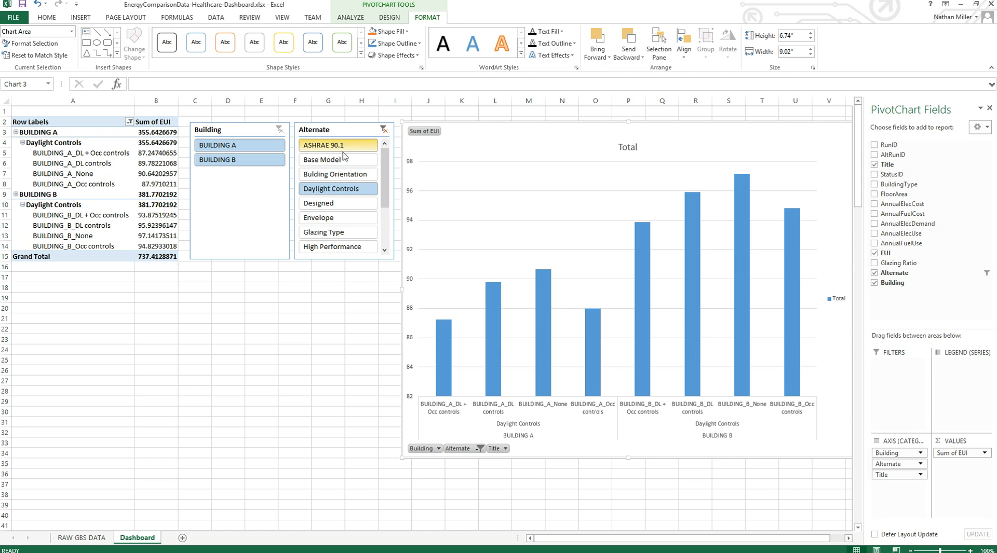
Step: Filter the slicers to ASHRAE 90.1 for Building A, leaving a single 94.398 EUI bar
left_click(338, 188)
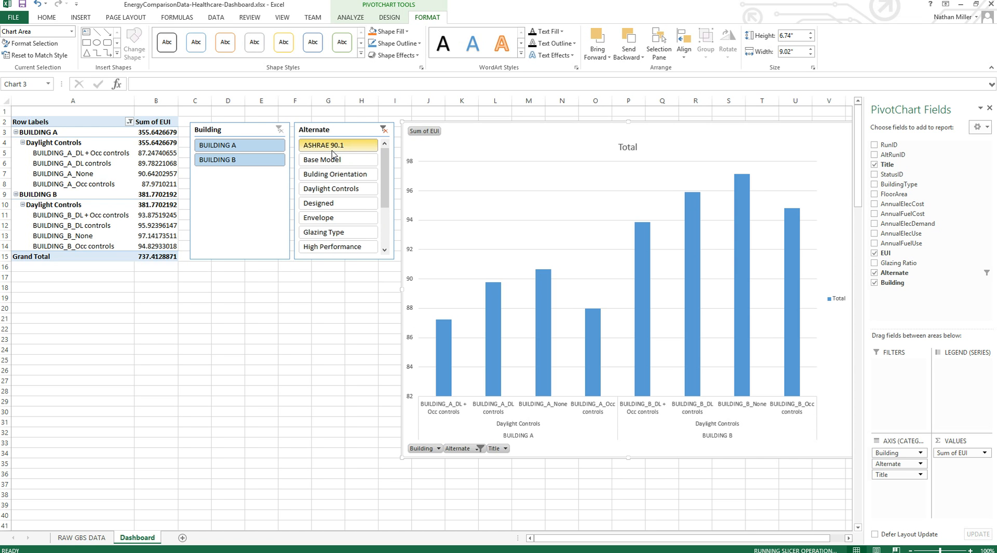
left_click(337, 144)
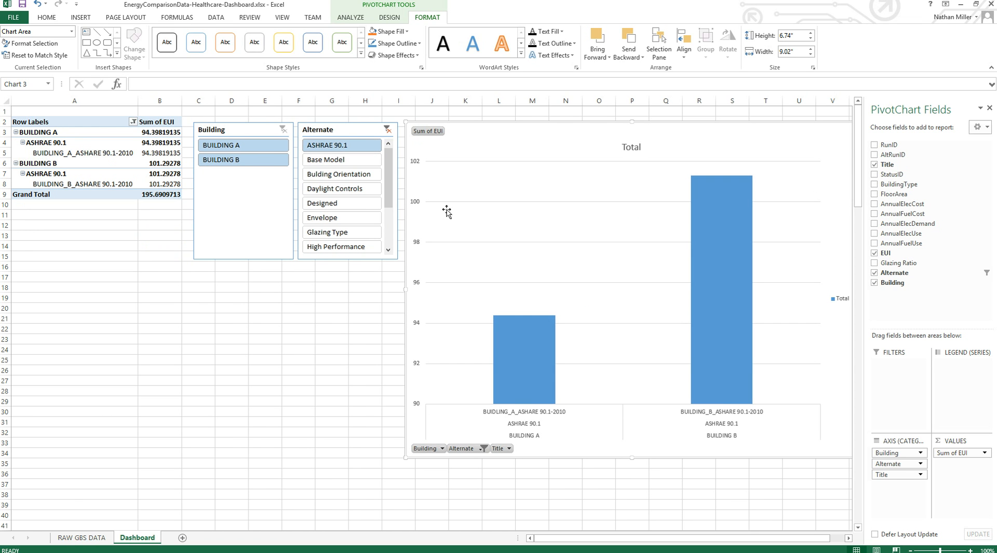
mouse_move(519, 172)
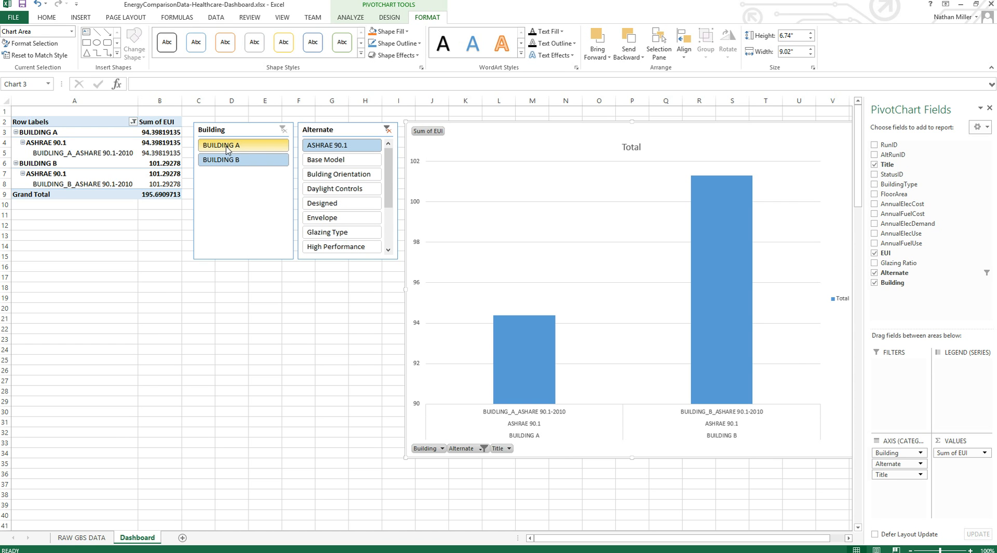
left_click(237, 145)
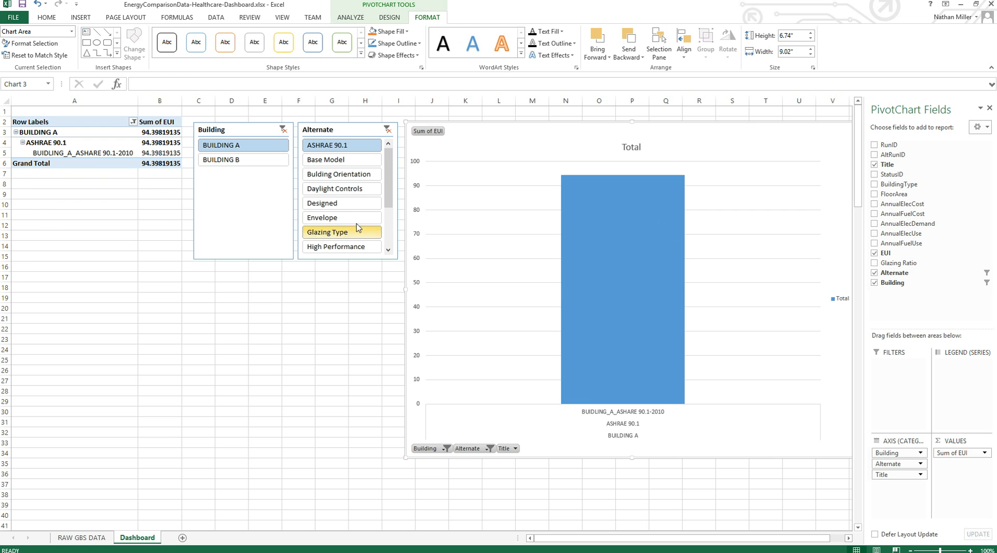
left_click(327, 232)
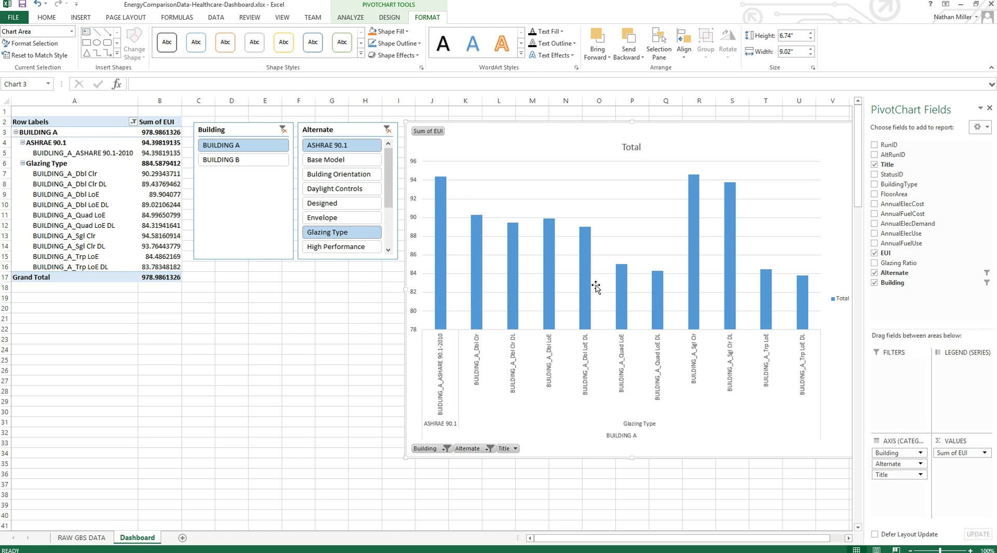
mouse_move(438, 178)
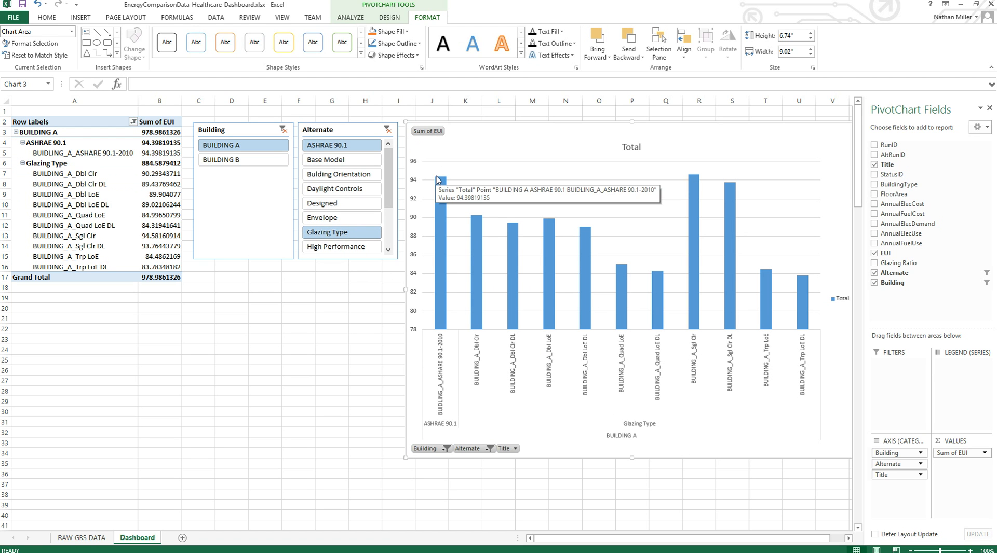
mouse_move(490, 314)
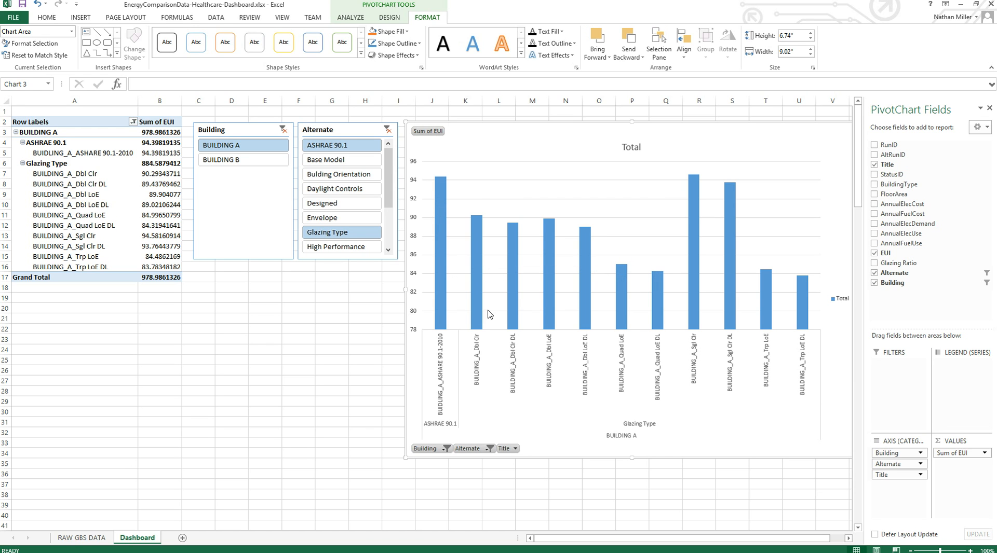
mouse_move(494, 317)
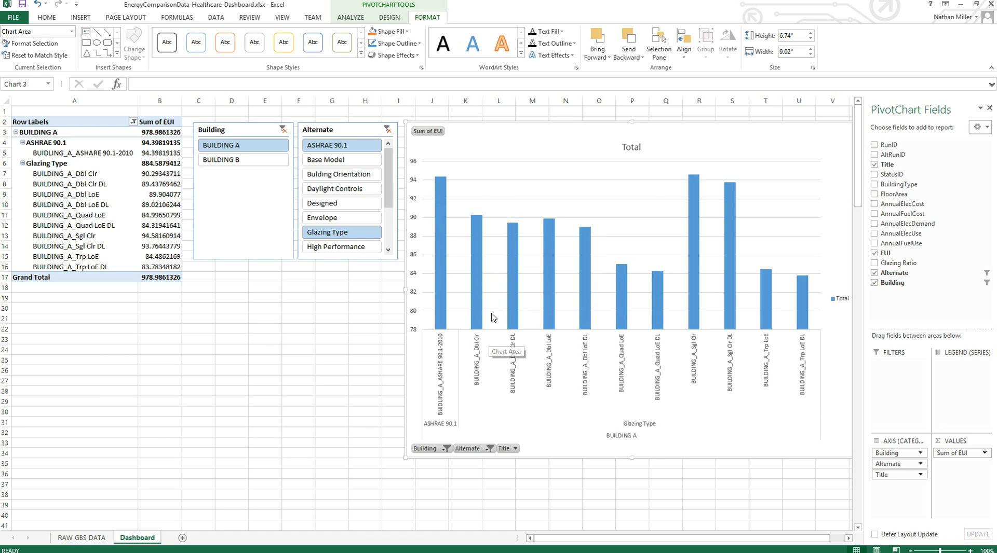
mouse_move(490, 309)
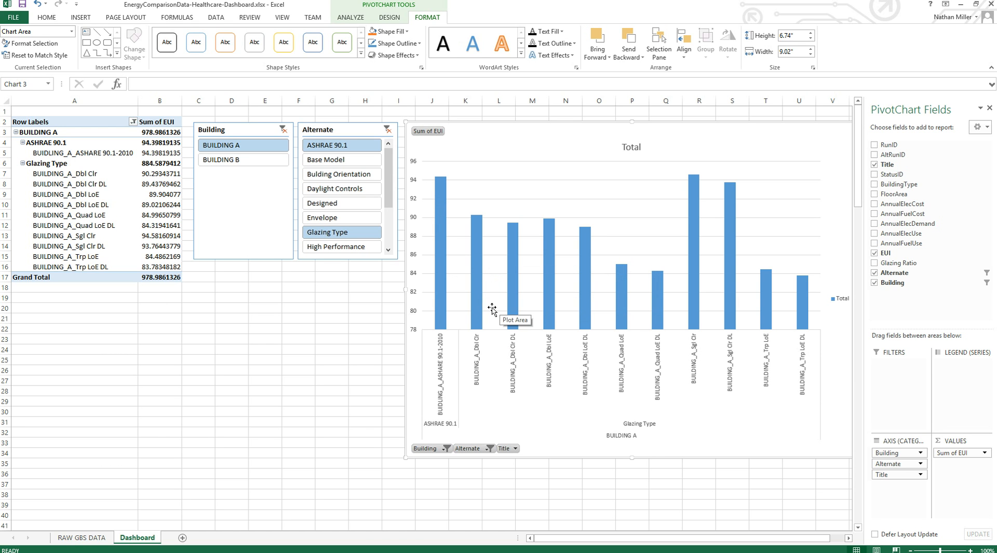
mouse_move(471, 225)
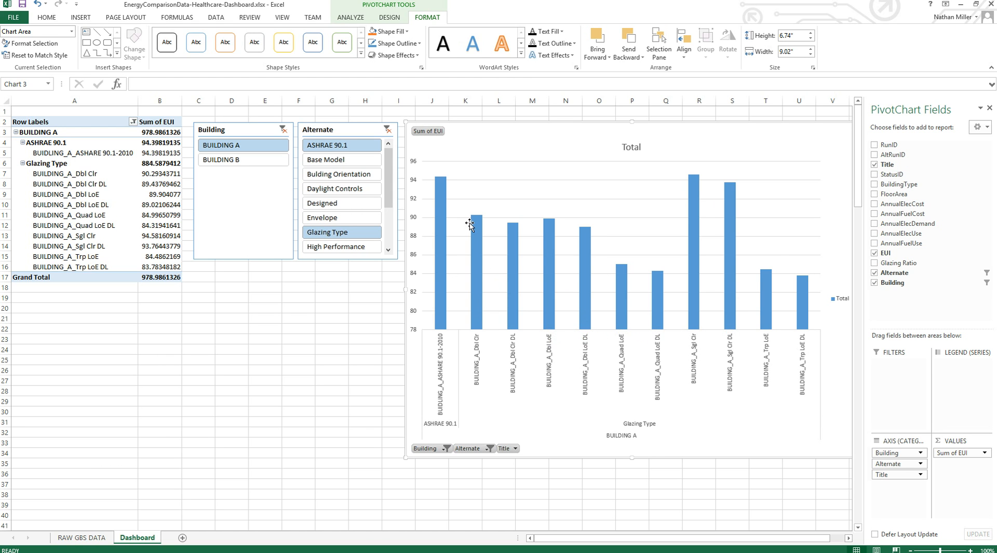
mouse_move(490, 283)
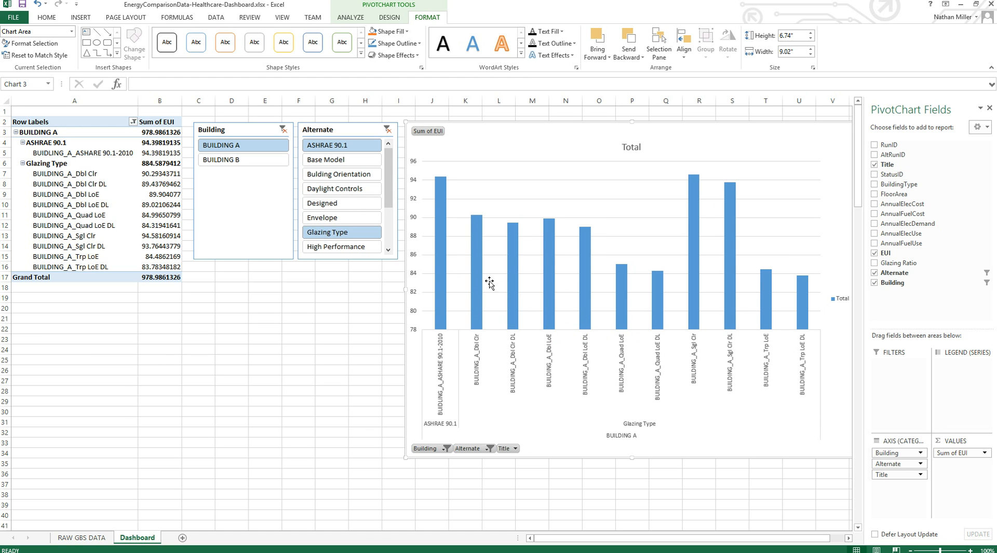
mouse_move(474, 228)
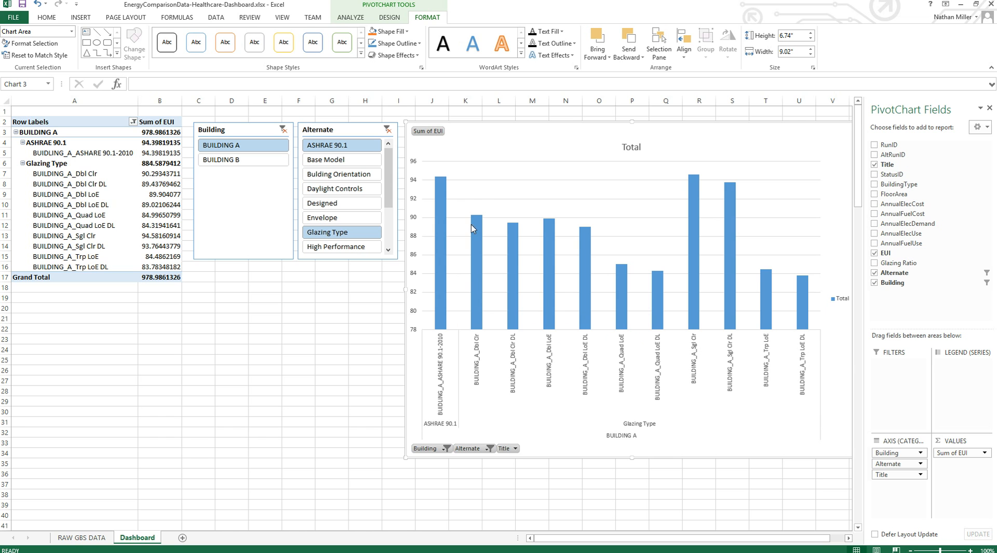
mouse_move(498, 337)
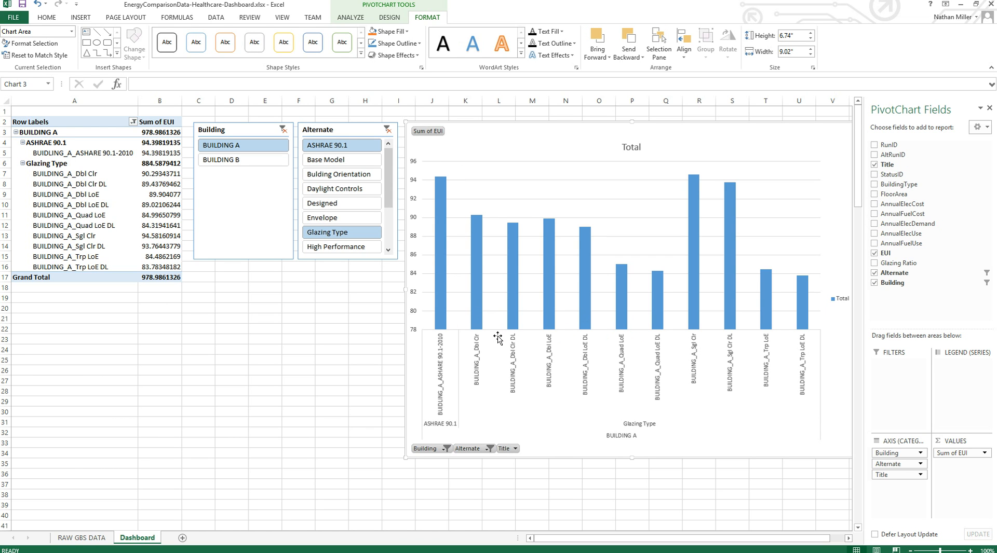
mouse_move(444, 143)
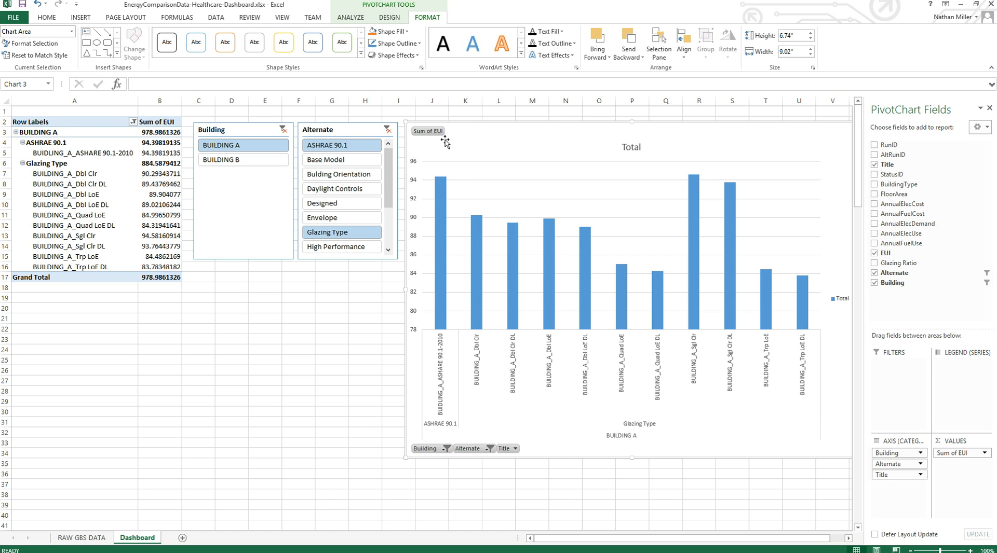
mouse_move(401, 187)
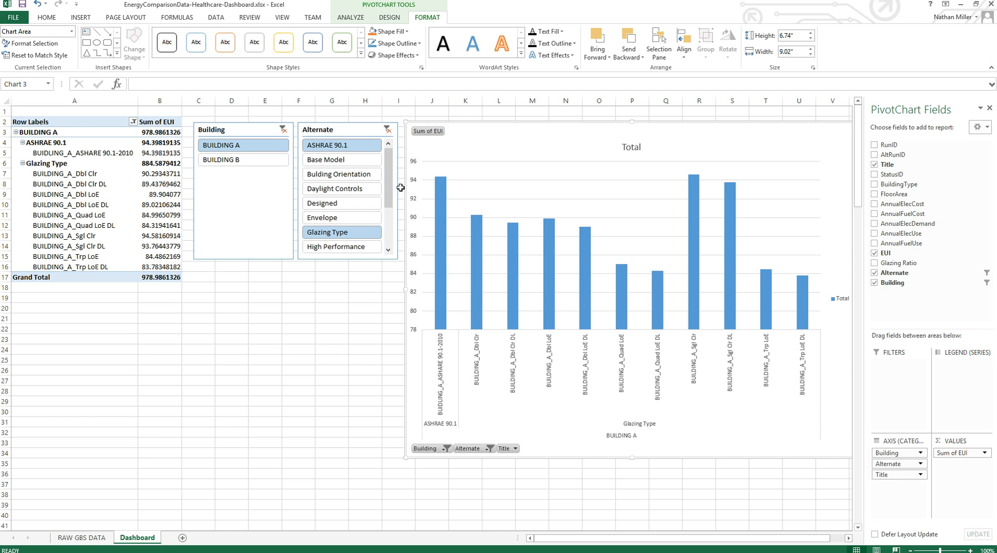
mouse_move(403, 199)
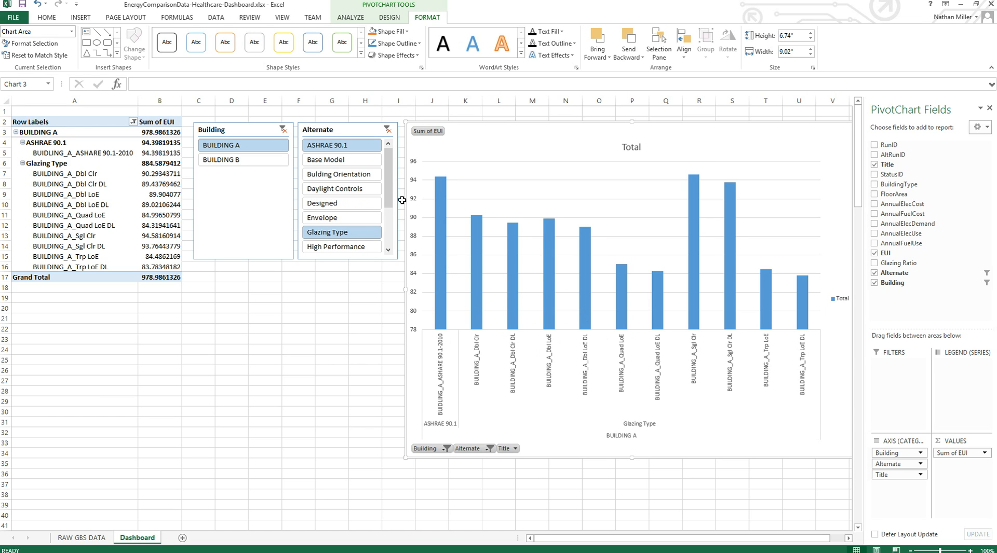
mouse_move(403, 169)
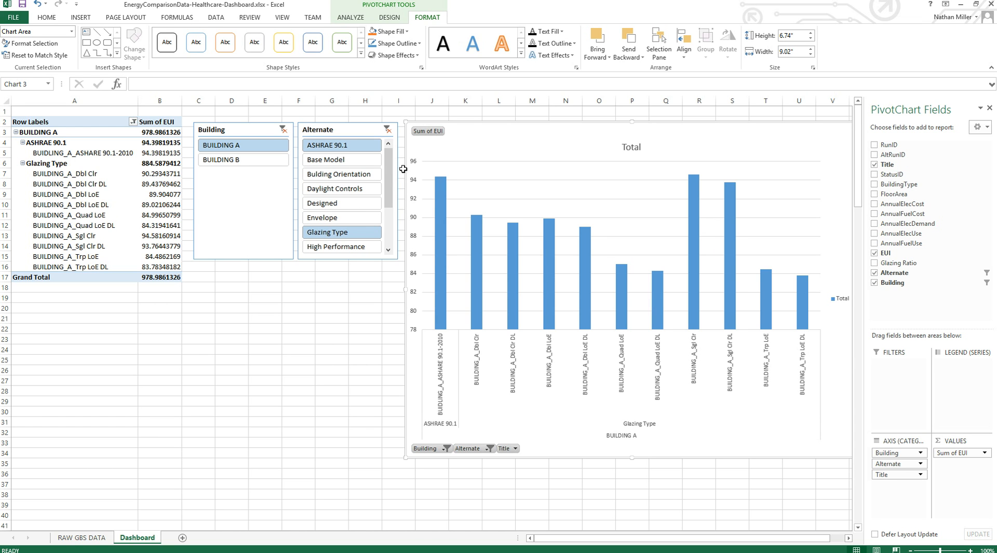
mouse_move(471, 198)
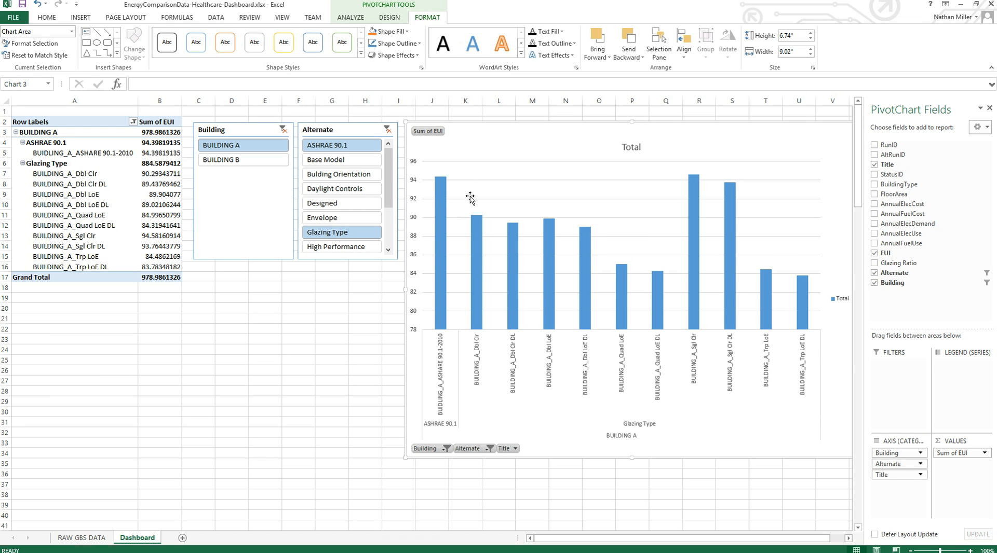
mouse_move(666, 222)
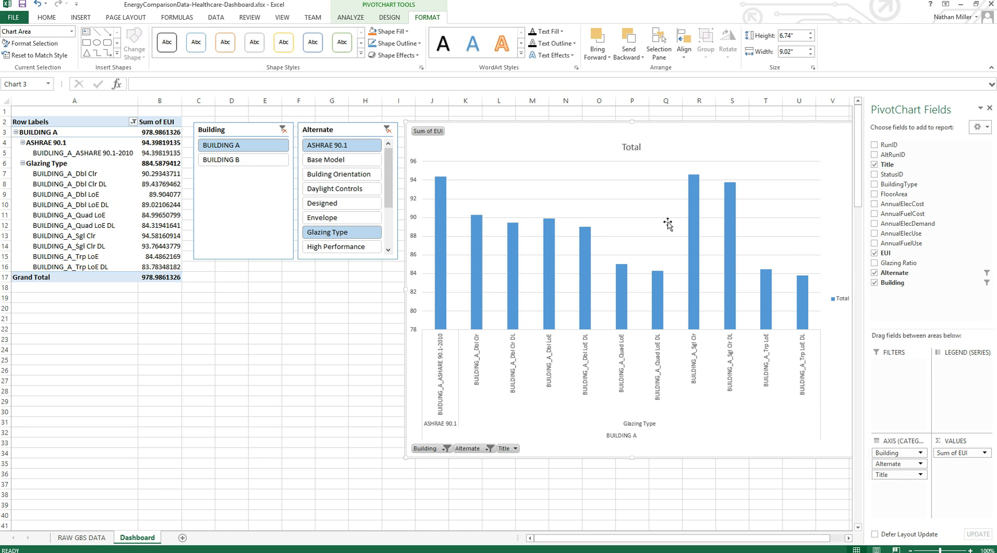
mouse_move(810, 265)
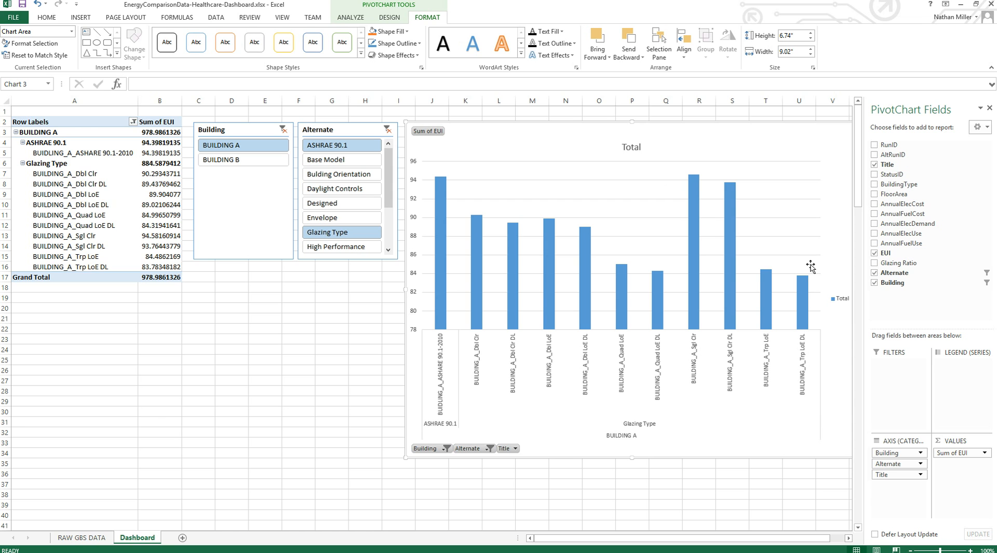
mouse_move(500, 193)
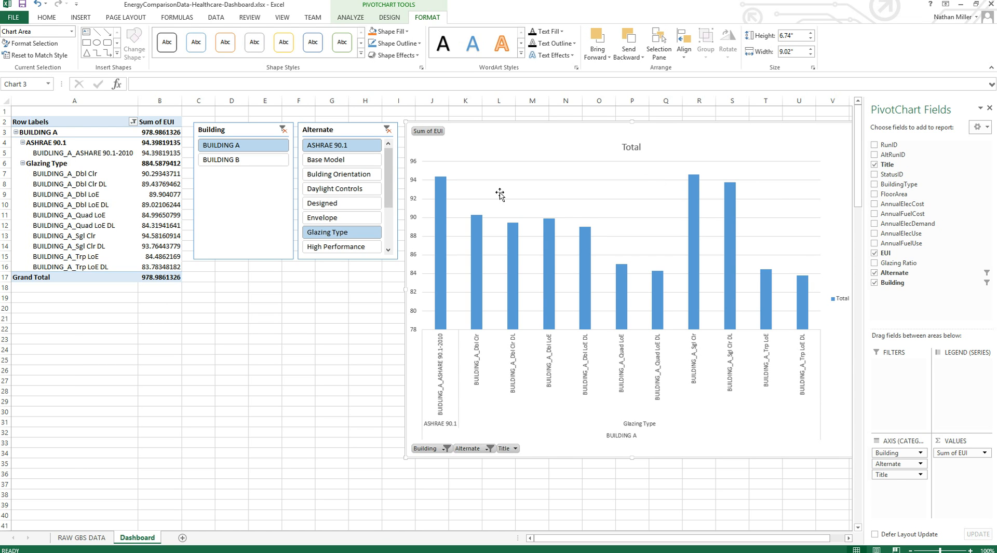
mouse_move(555, 205)
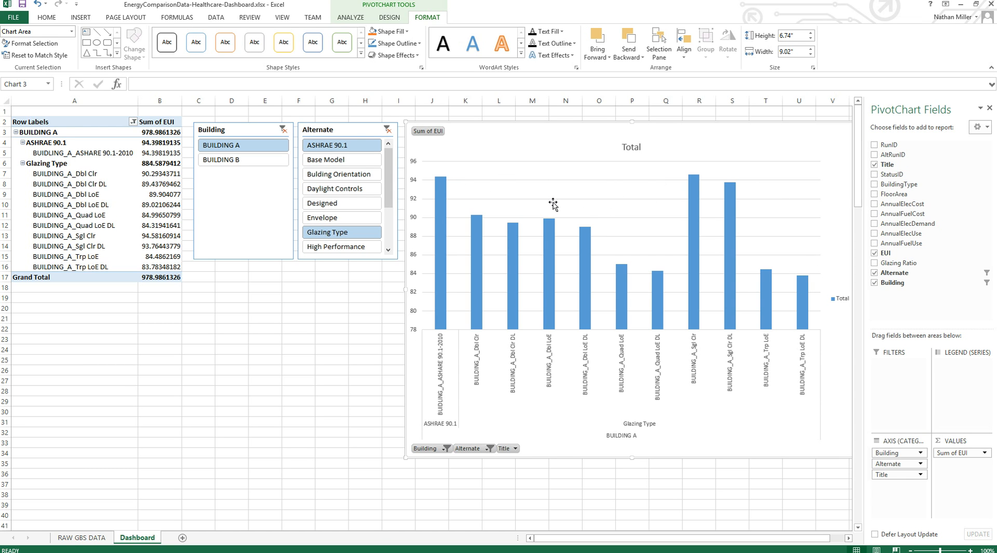
mouse_move(406, 281)
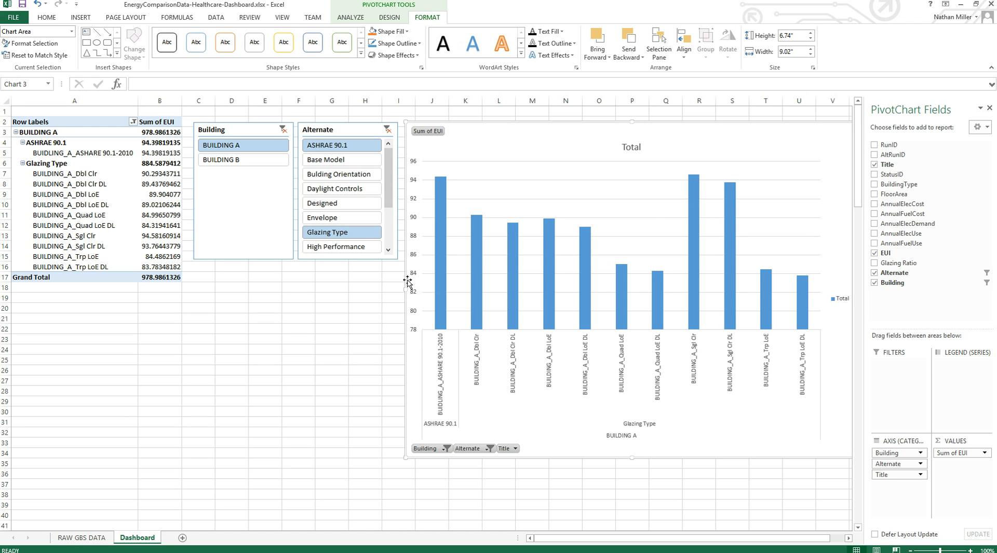
mouse_move(416, 334)
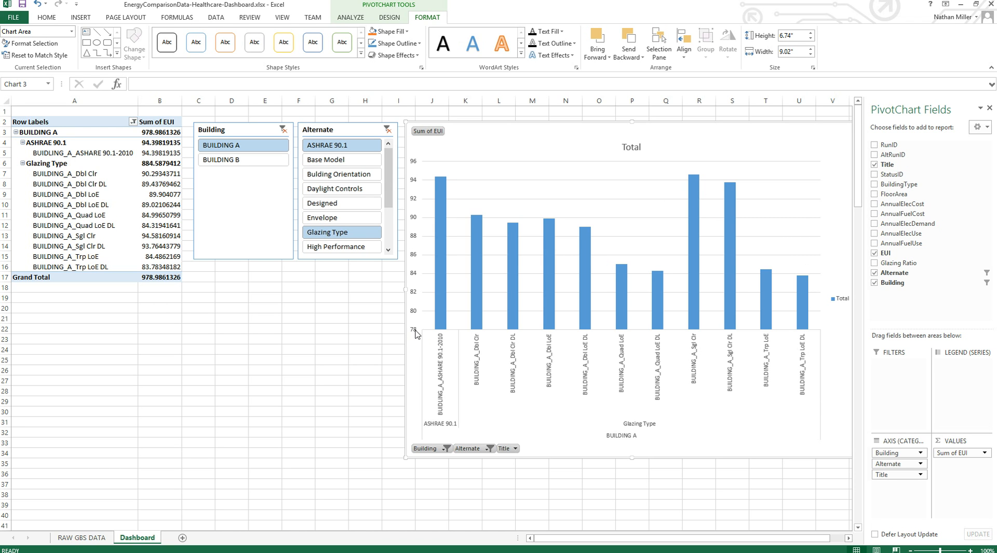
mouse_move(526, 220)
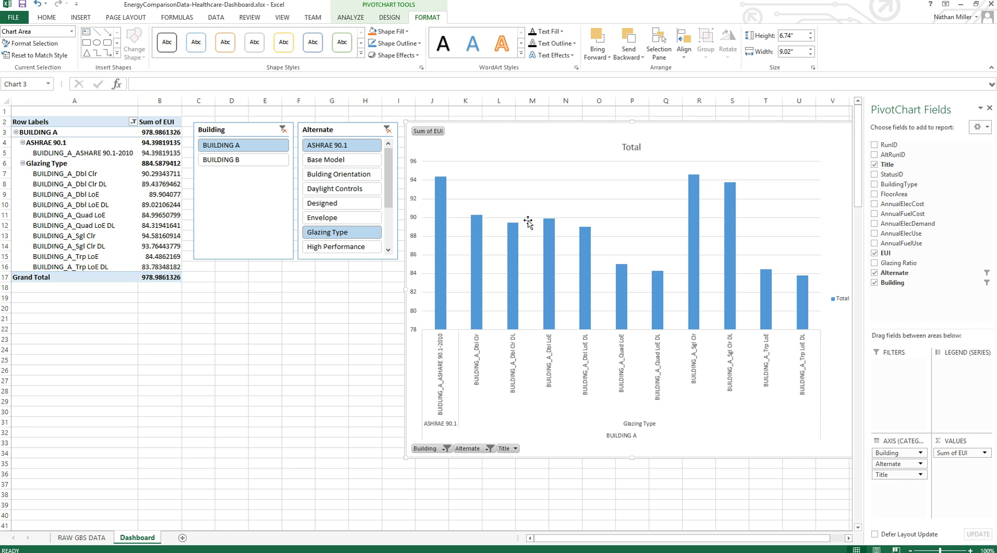
mouse_move(417, 335)
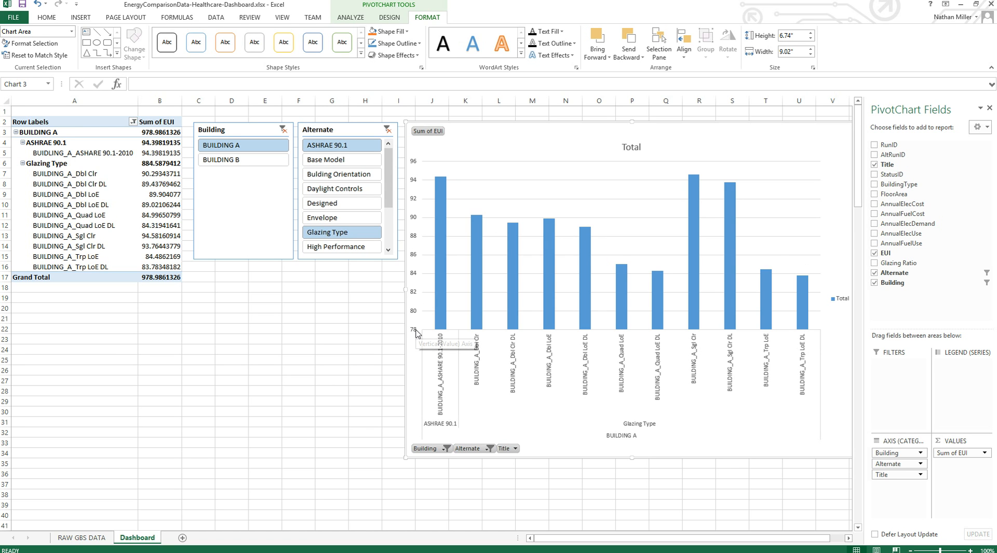
mouse_move(417, 334)
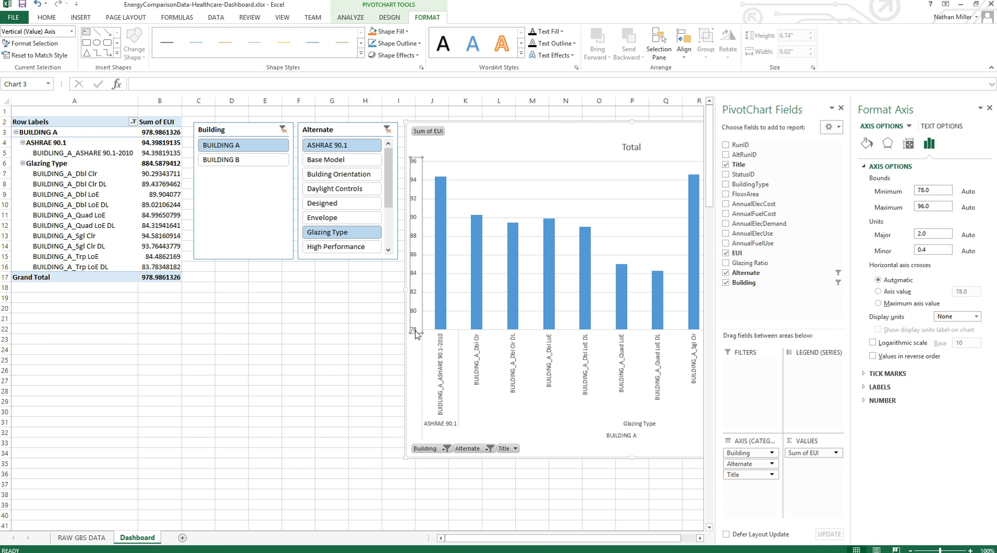
mouse_move(908, 181)
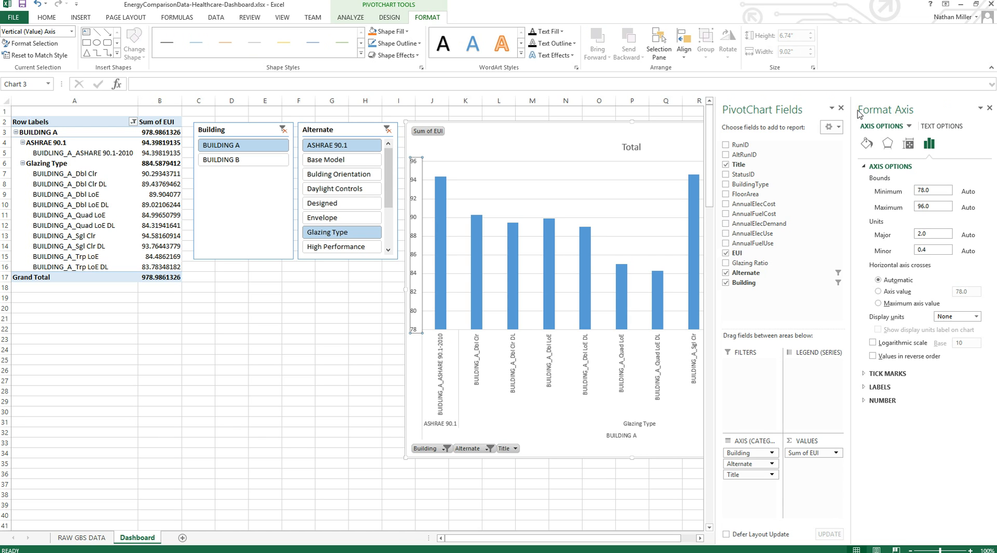
mouse_move(895, 105)
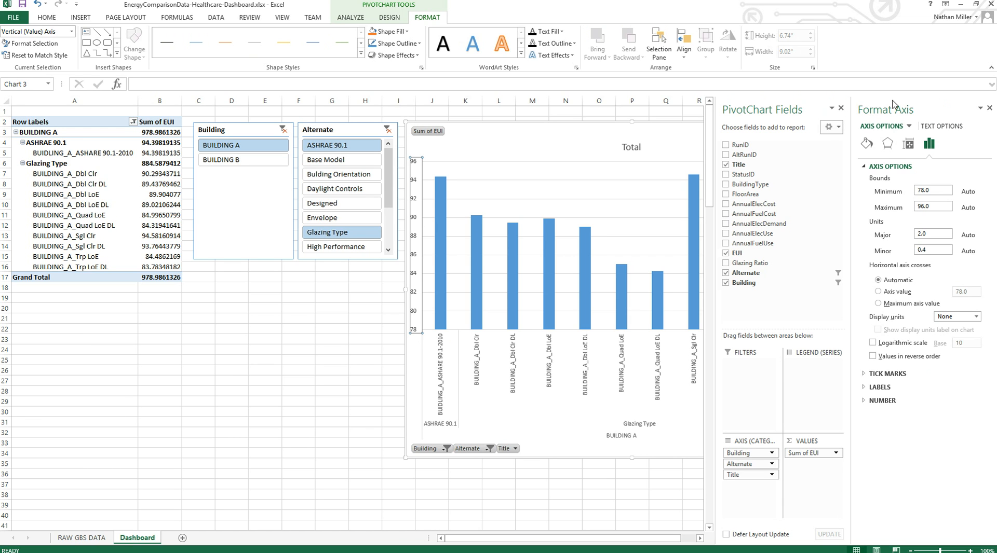
Step: Set the vertical EUI axis minimum bound to 0 so bars rise from zero
left_click(933, 190)
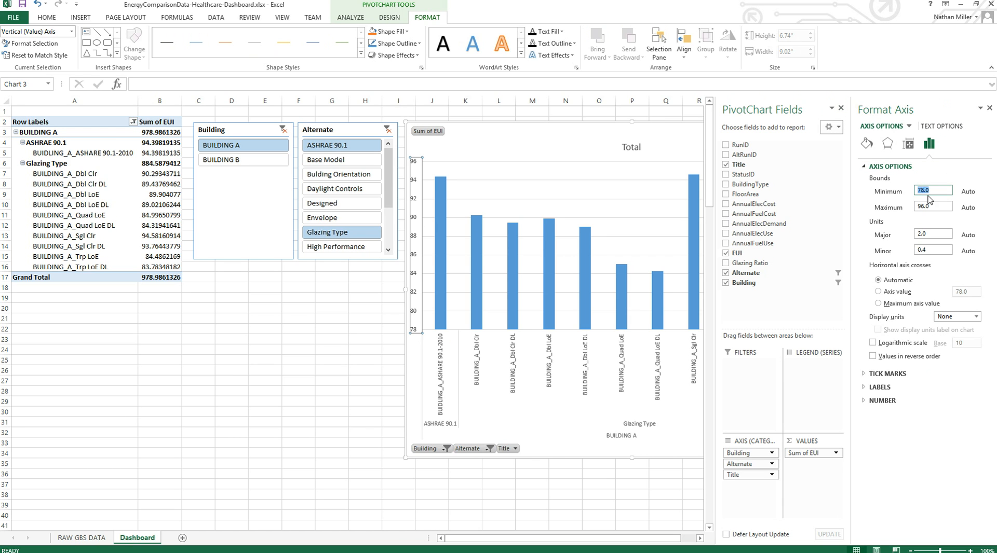
type("0")
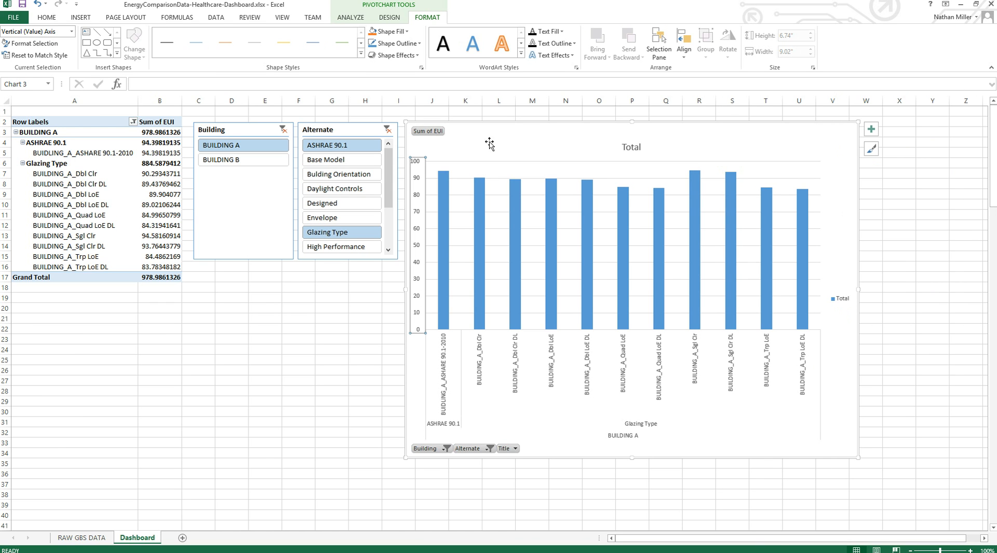
mouse_move(443, 230)
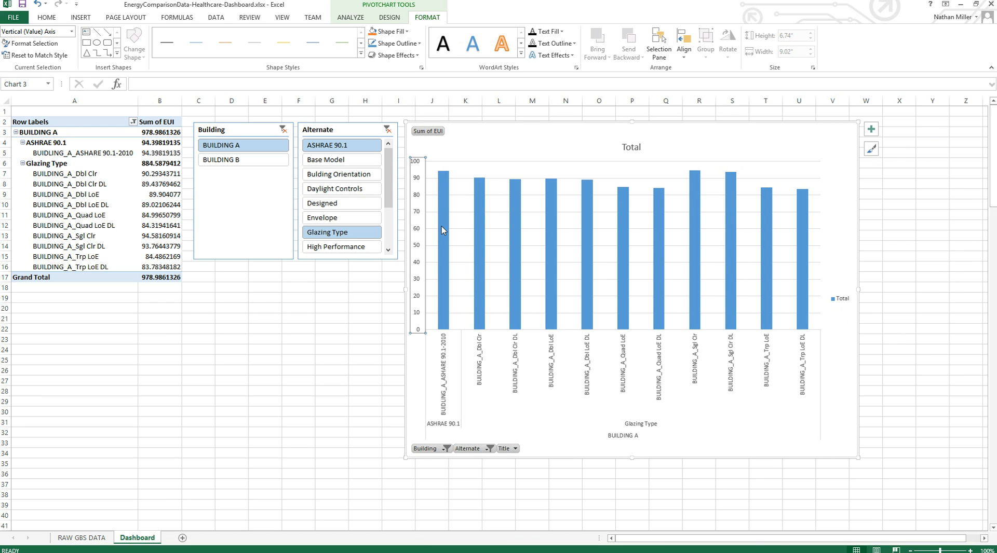
mouse_move(440, 302)
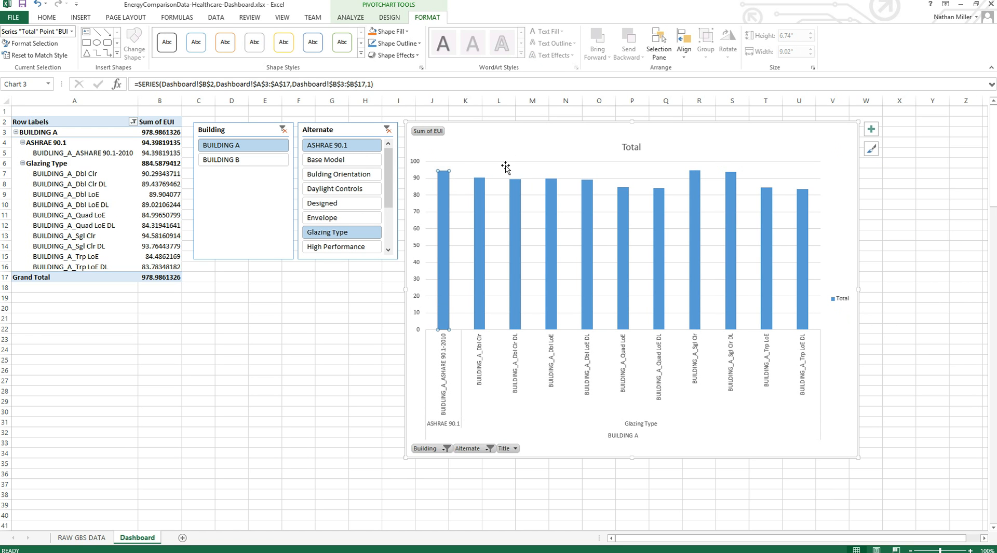
mouse_move(523, 208)
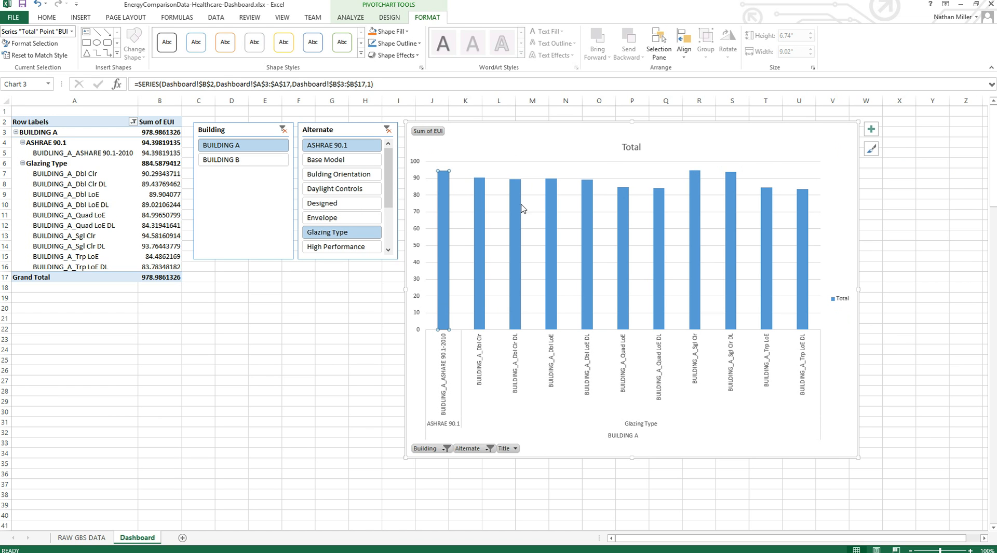
mouse_move(490, 228)
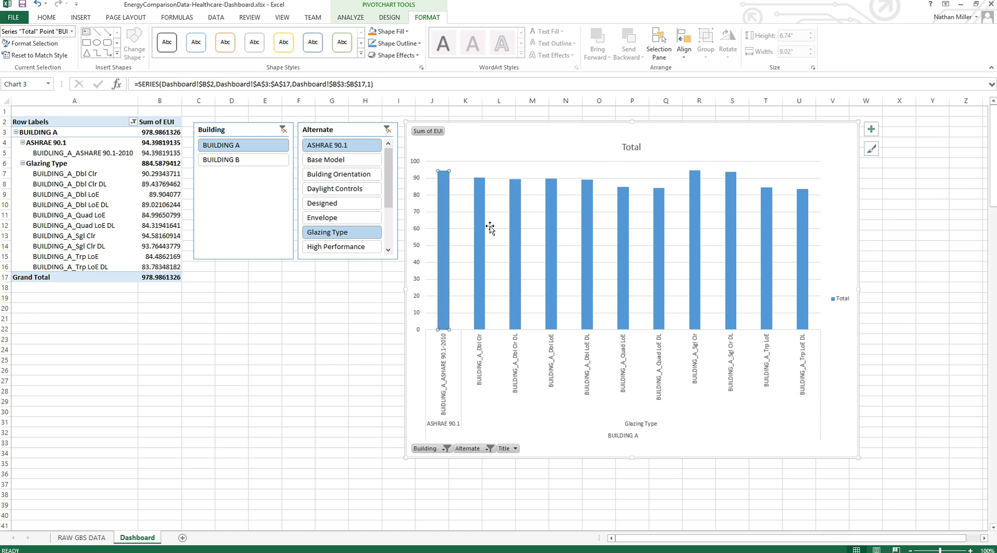
mouse_move(467, 316)
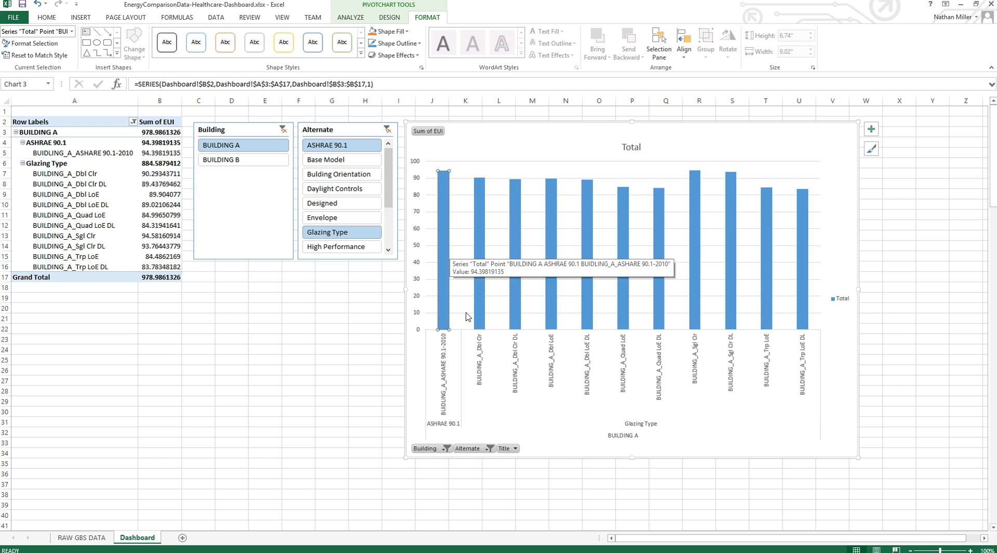
mouse_move(542, 191)
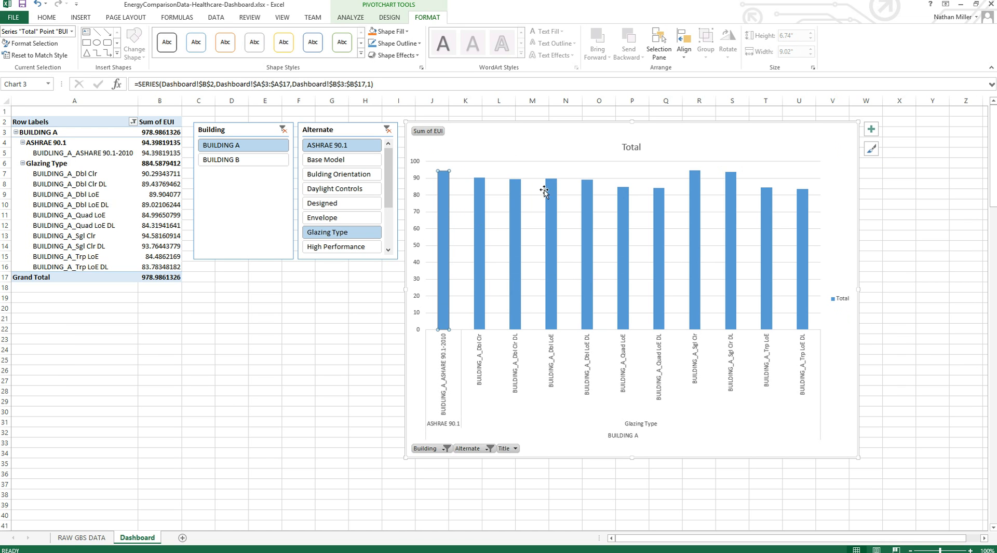
mouse_move(442, 248)
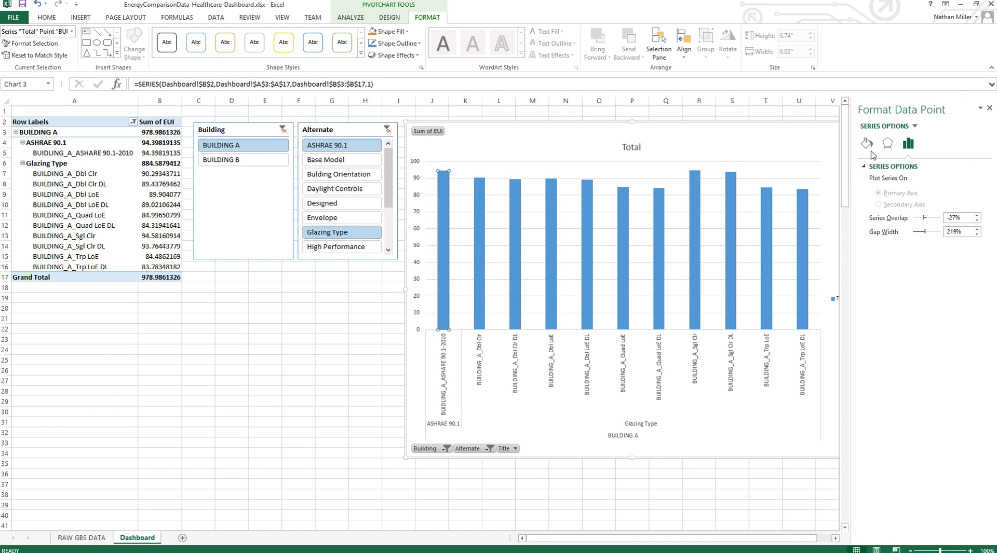
mouse_move(418, 170)
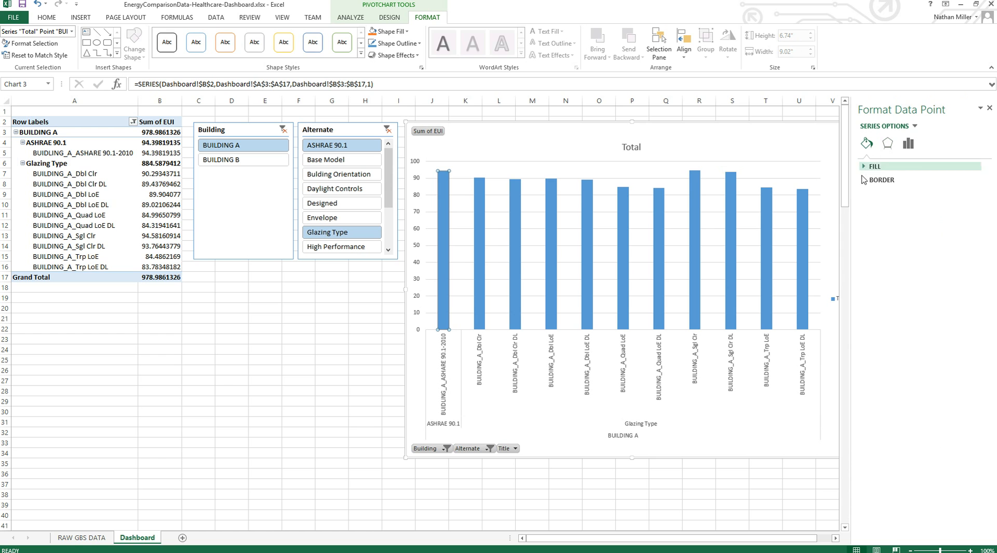
Step: Give the ASHRAE 90.1 baseline bar a solid Orange, Accent 2 fill
left_click(867, 166)
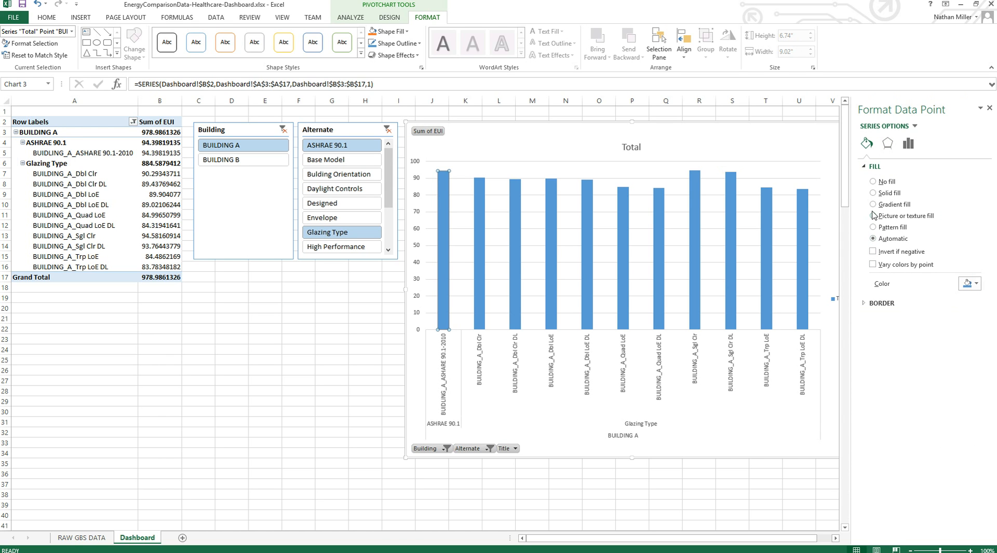
left_click(872, 193)
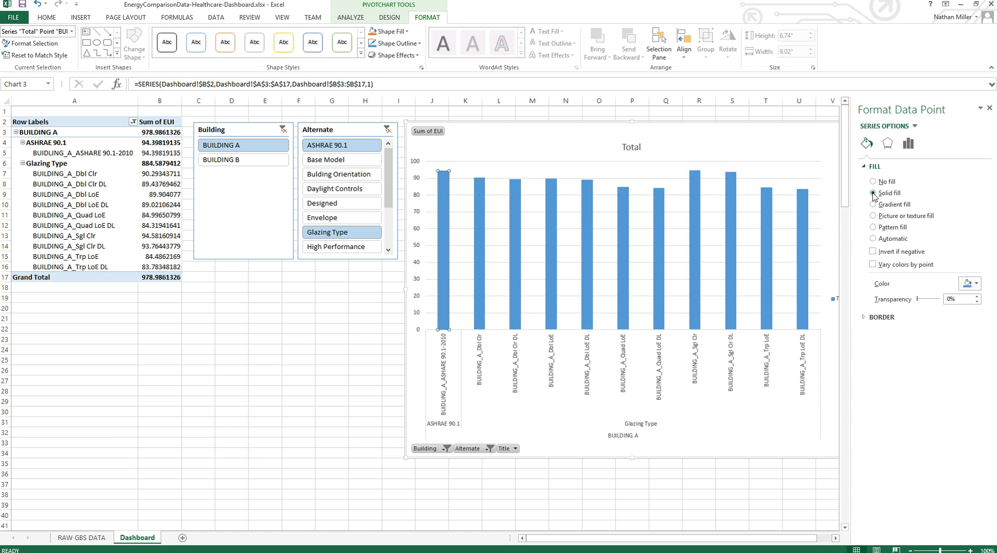
left_click(976, 283)
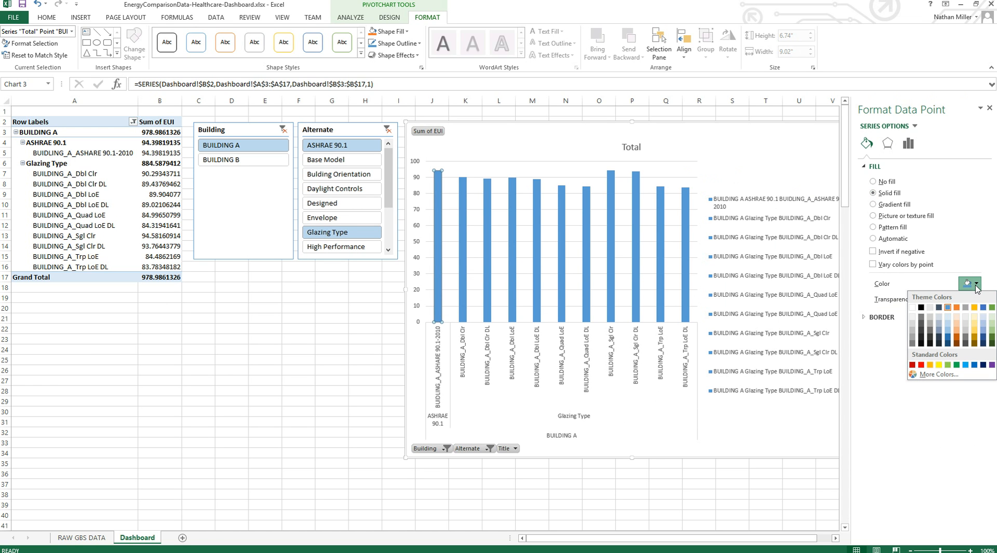
mouse_move(957, 306)
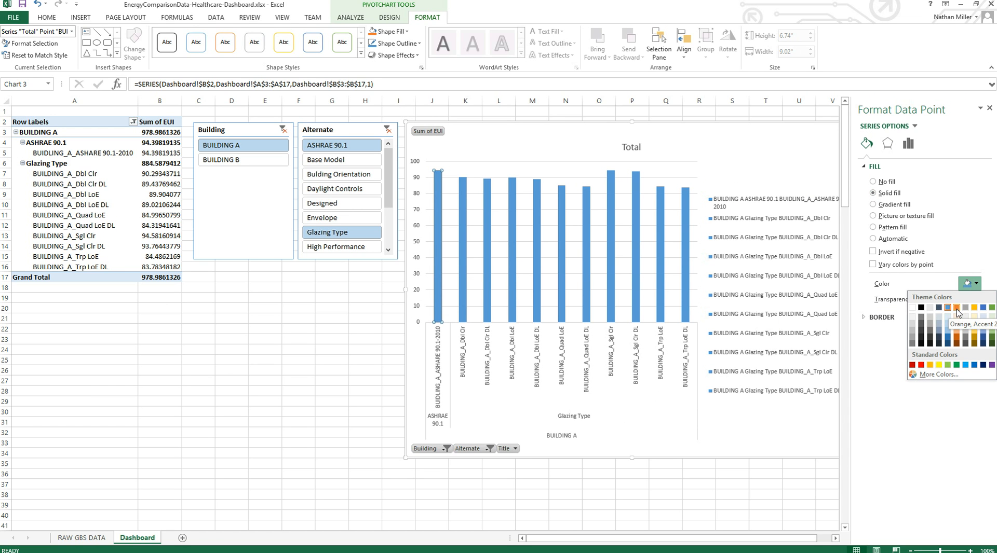
left_click(955, 307)
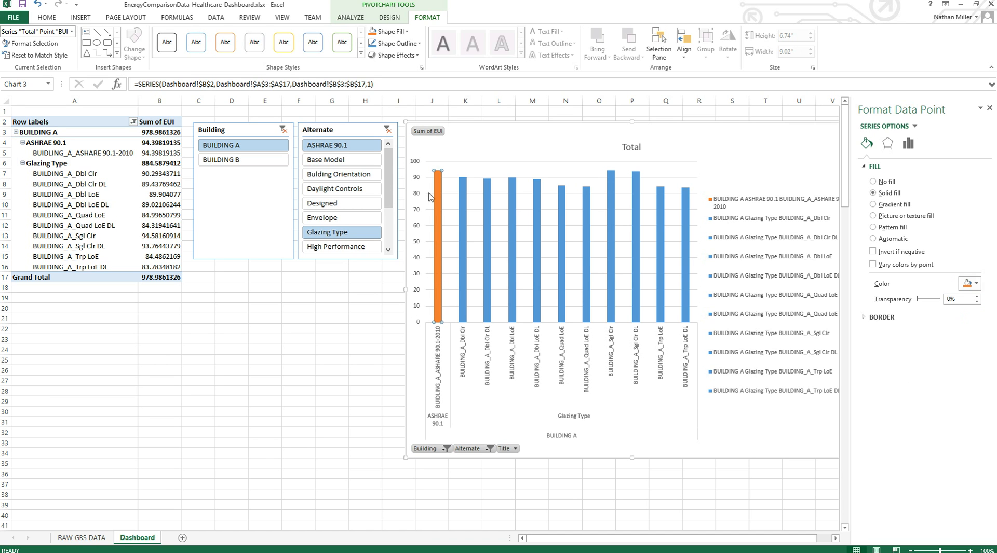
mouse_move(462, 346)
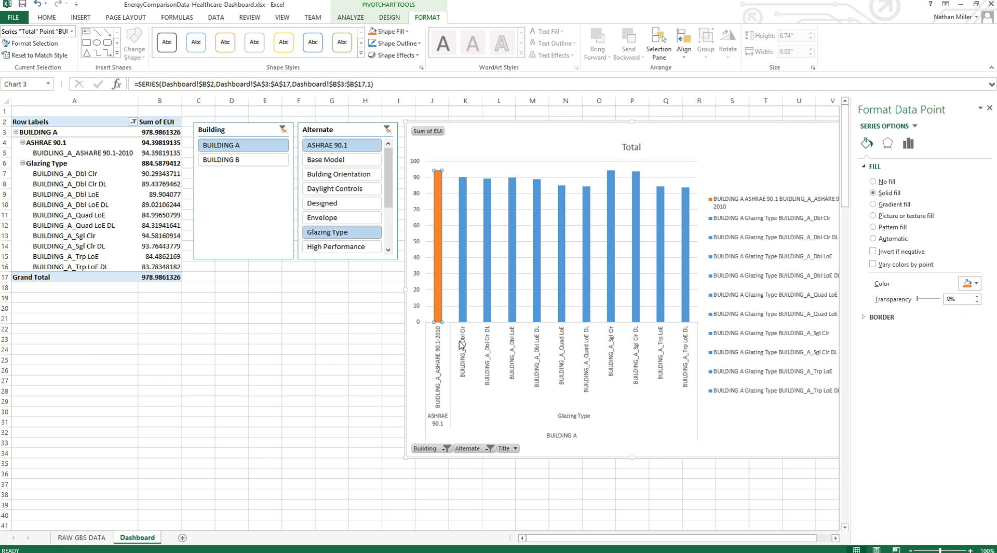
mouse_move(671, 246)
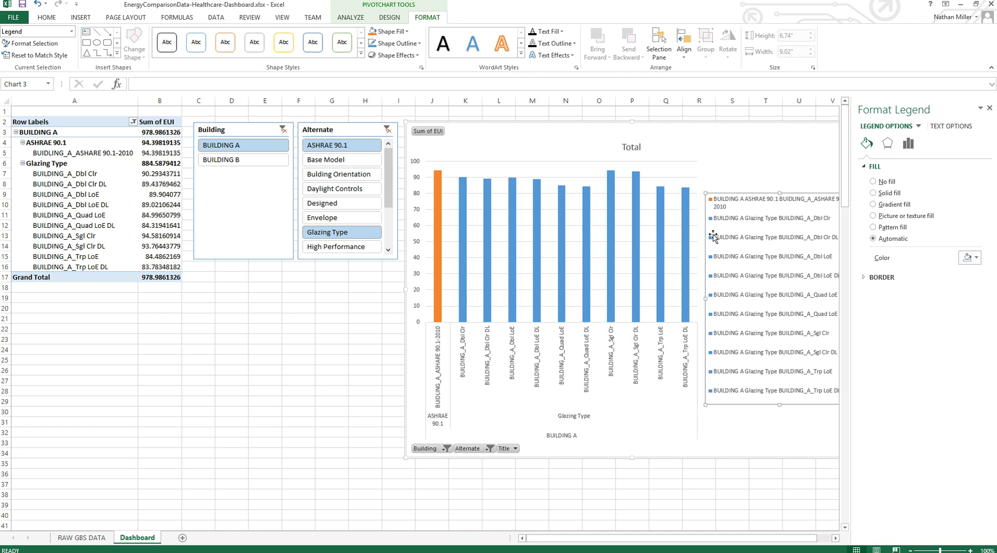
mouse_move(727, 259)
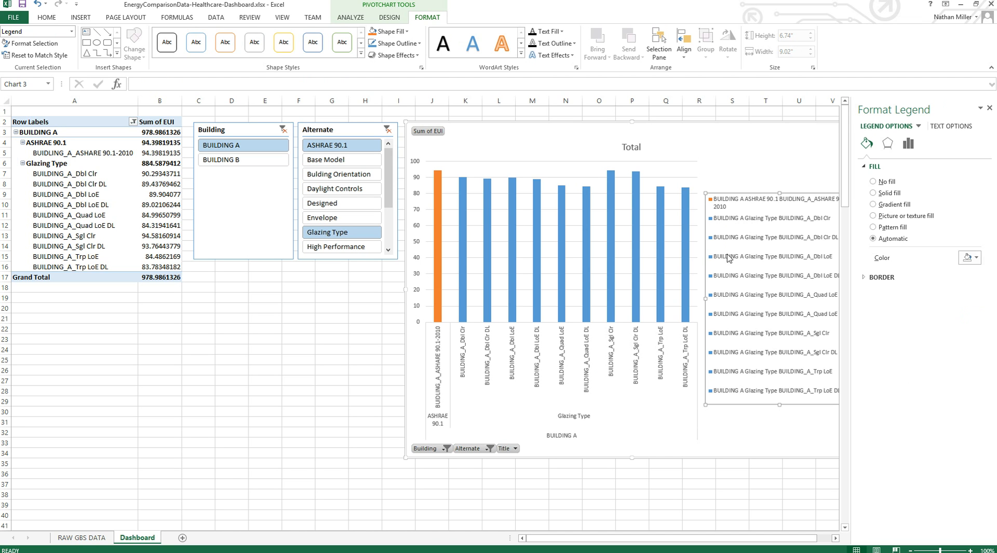
mouse_move(735, 282)
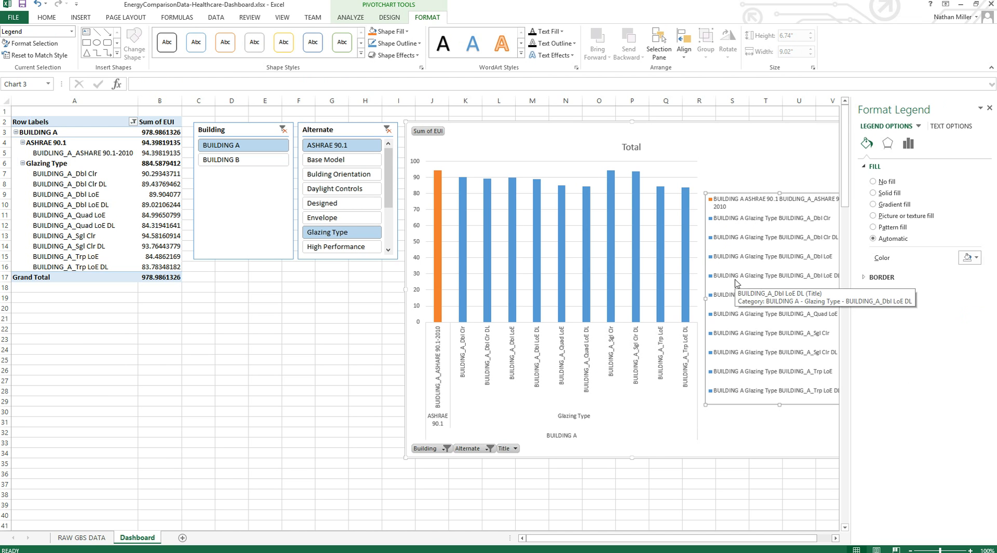
mouse_move(756, 256)
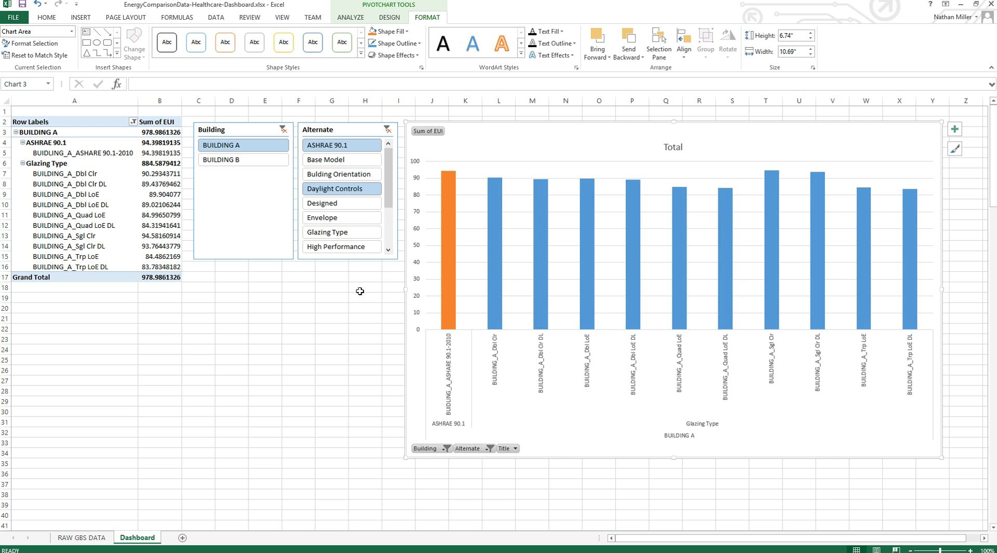
Step: Switch the Alternate slicer from Daylight Controls to Building Orientation alongside the ASHRAE 90.1 baseline
left_click(342, 188)
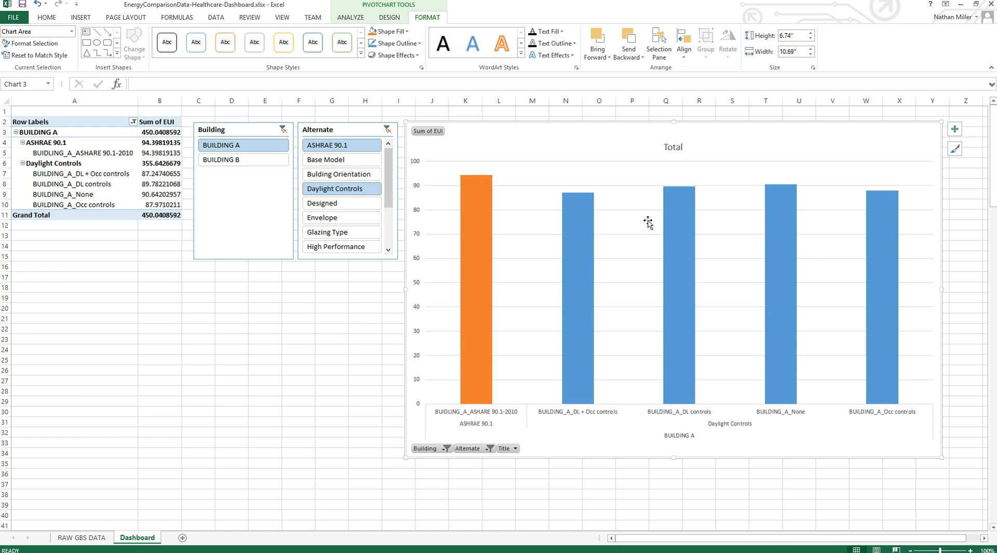
mouse_move(390, 190)
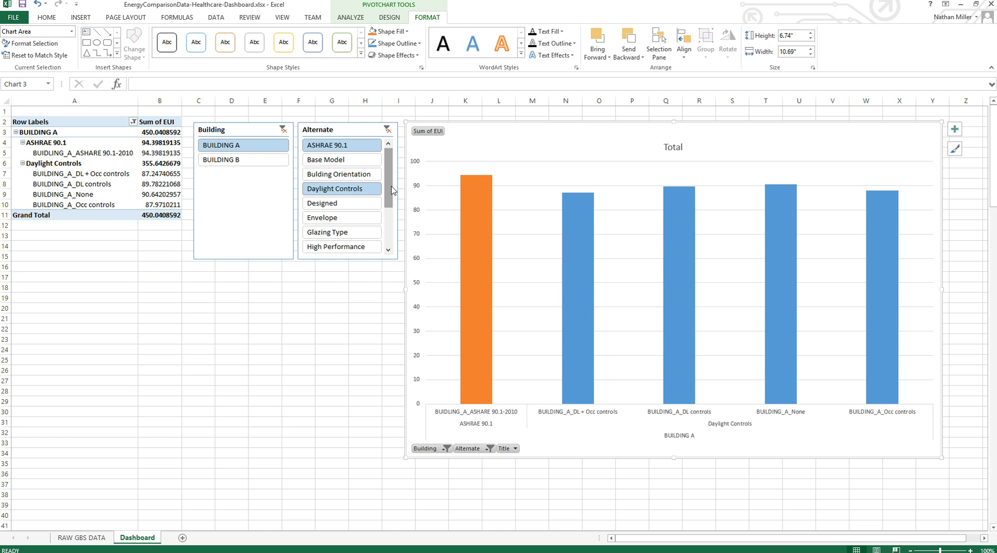
scroll("down", 3)
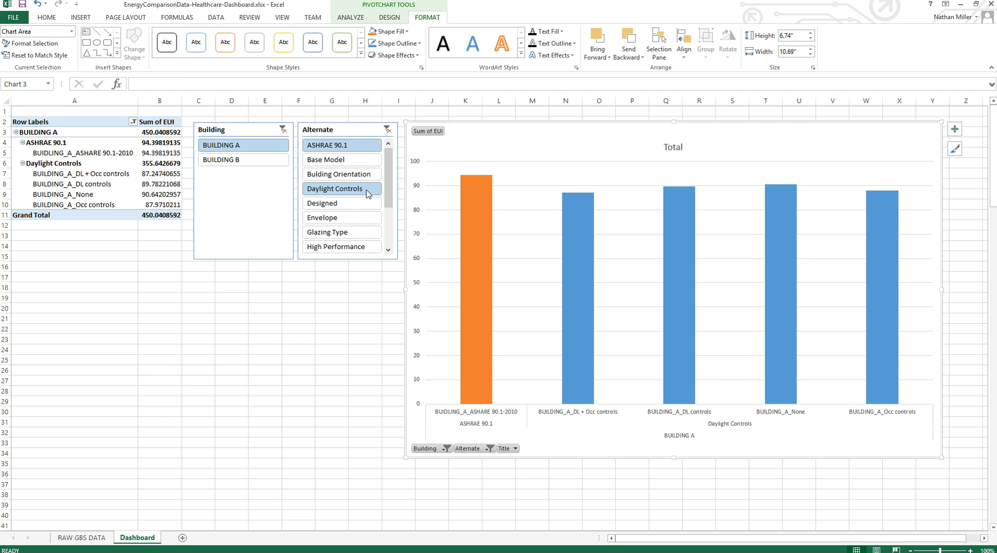
scroll("down", 3)
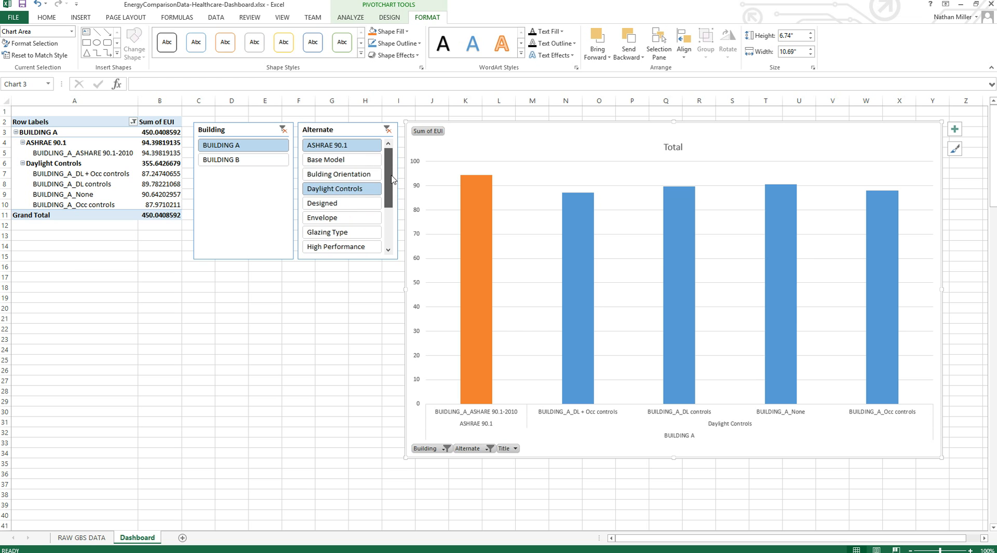
left_click(341, 173)
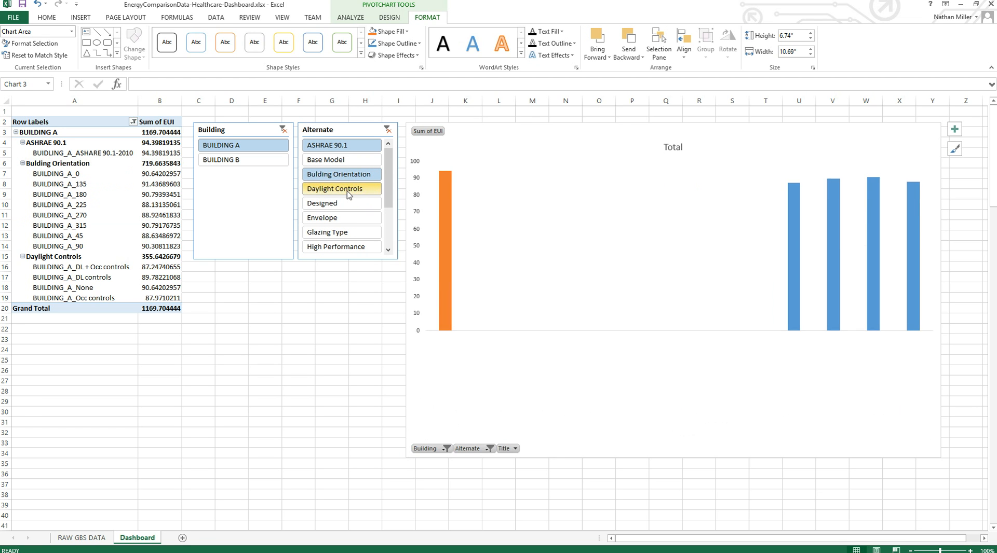
left_click(341, 188)
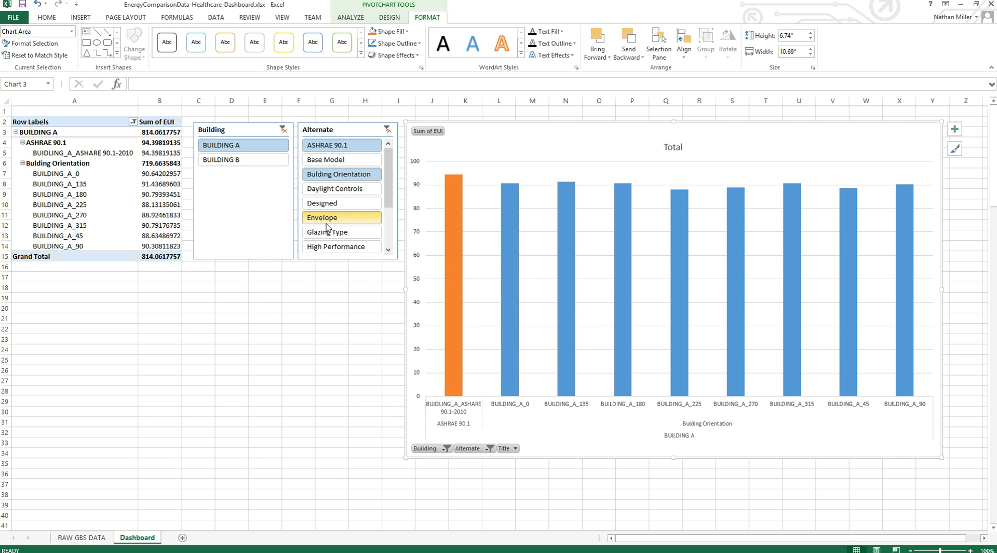
scroll("down", 3)
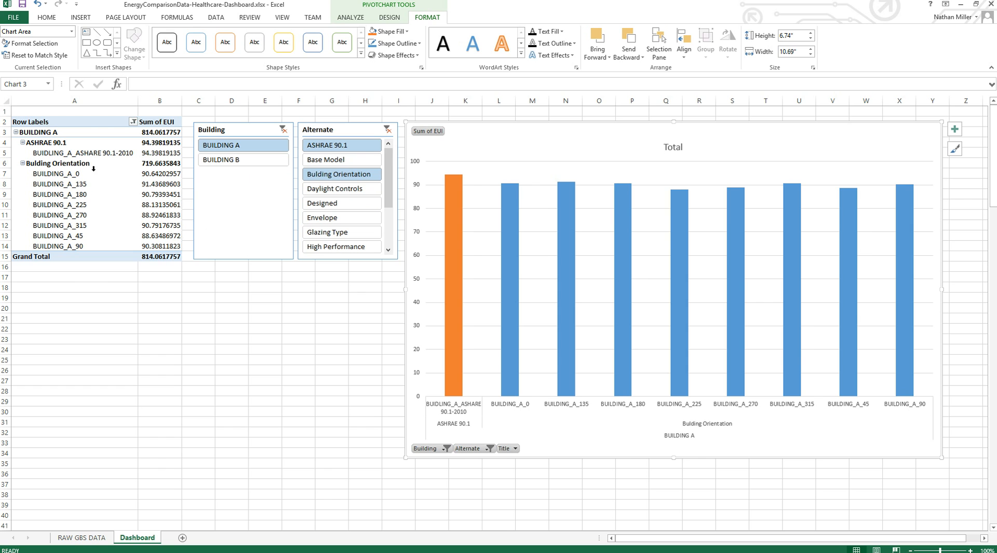
mouse_move(548, 169)
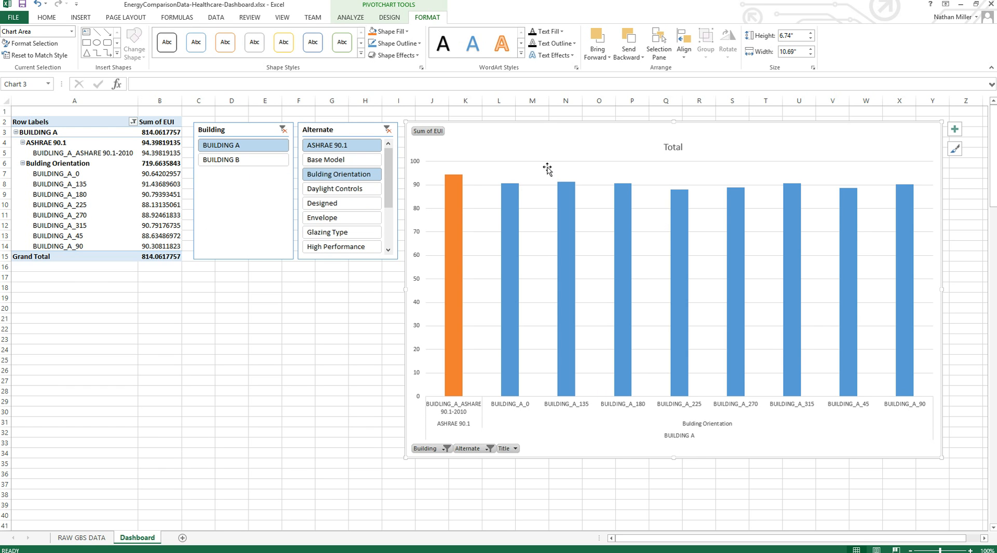
mouse_move(569, 275)
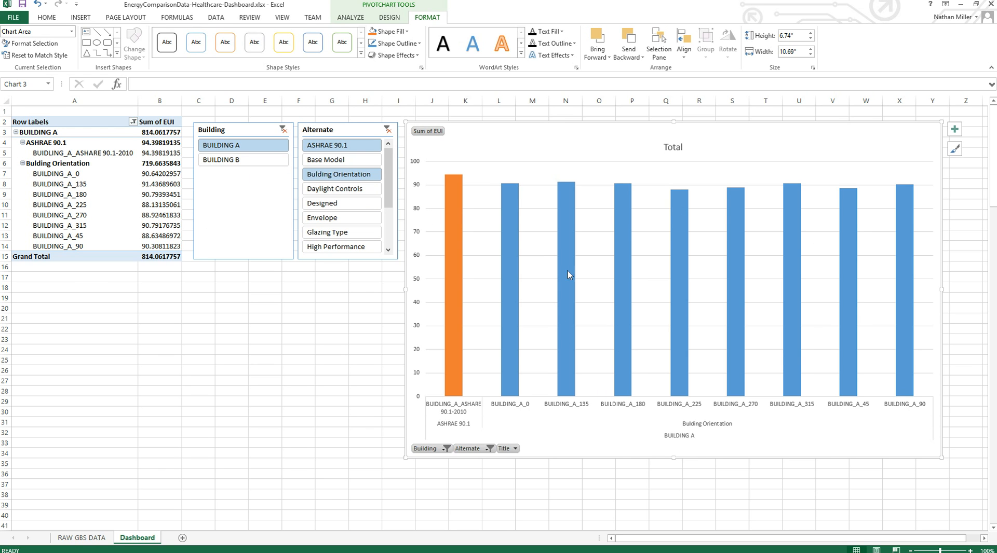
mouse_move(564, 222)
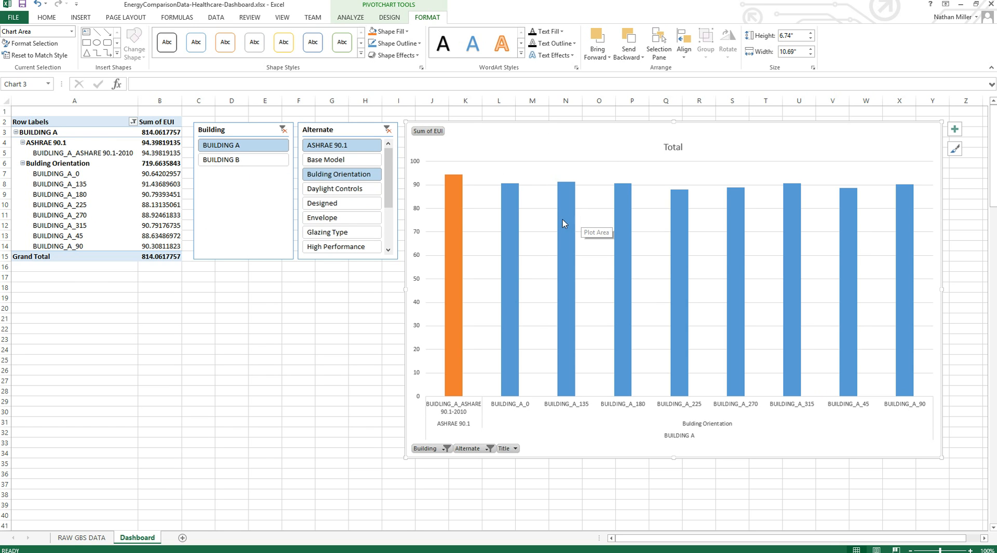
mouse_move(500, 392)
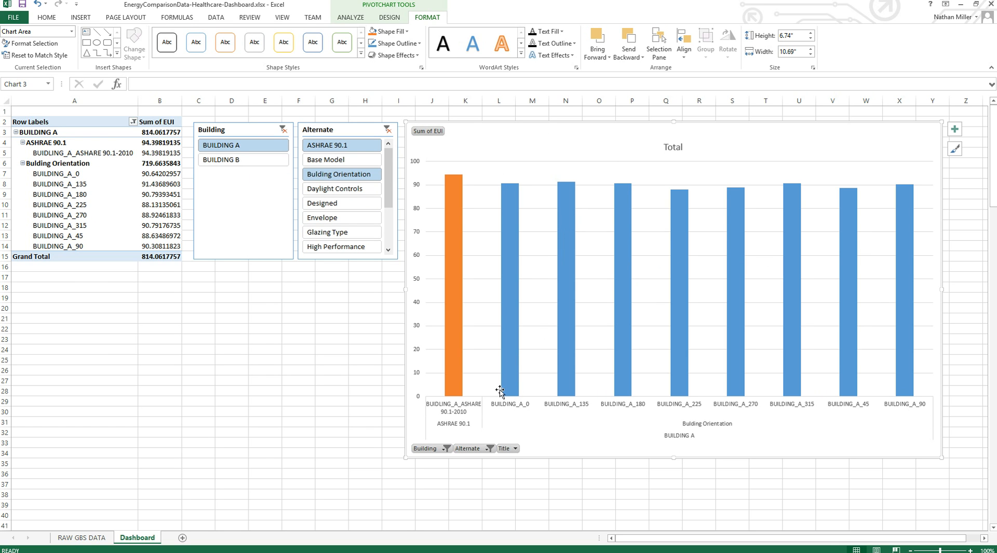
mouse_move(883, 191)
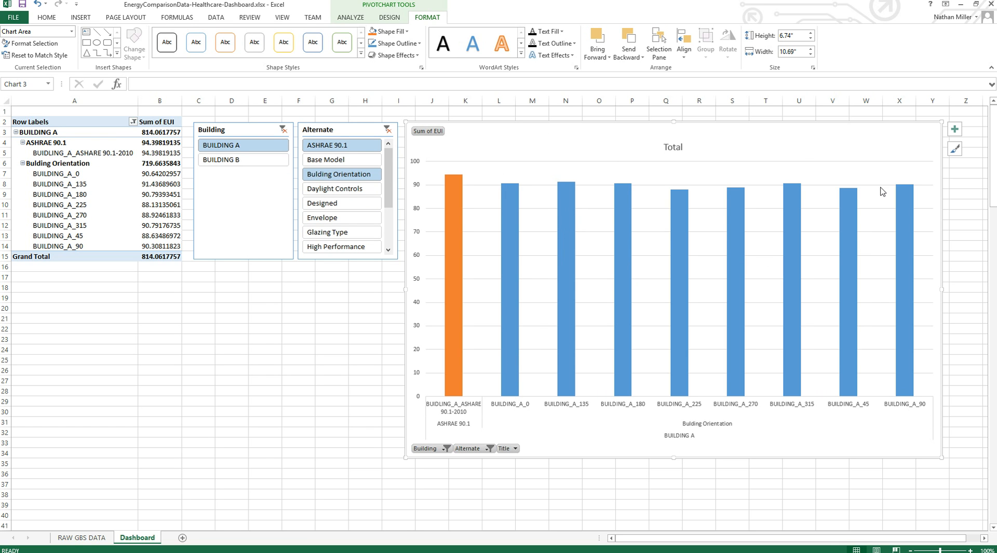
mouse_move(457, 272)
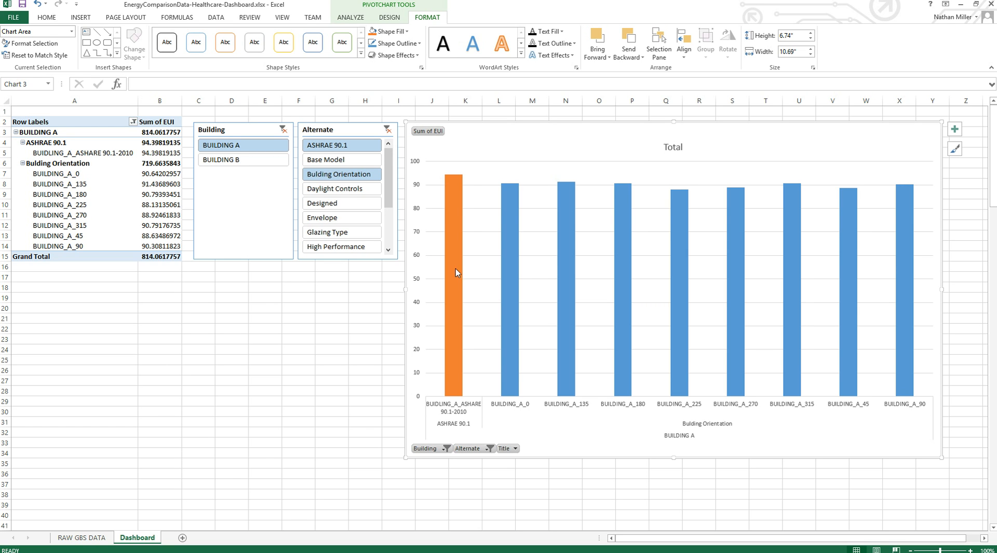
mouse_move(739, 370)
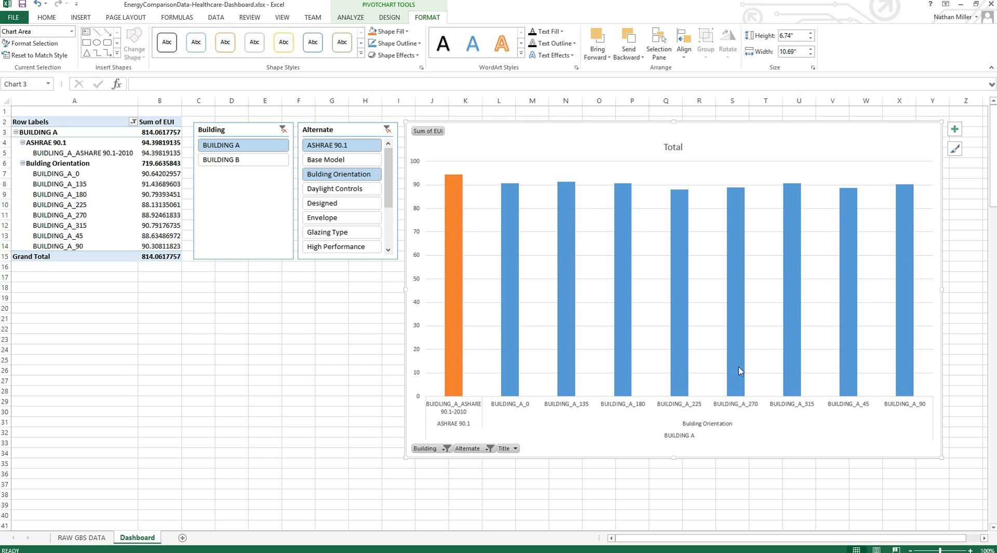